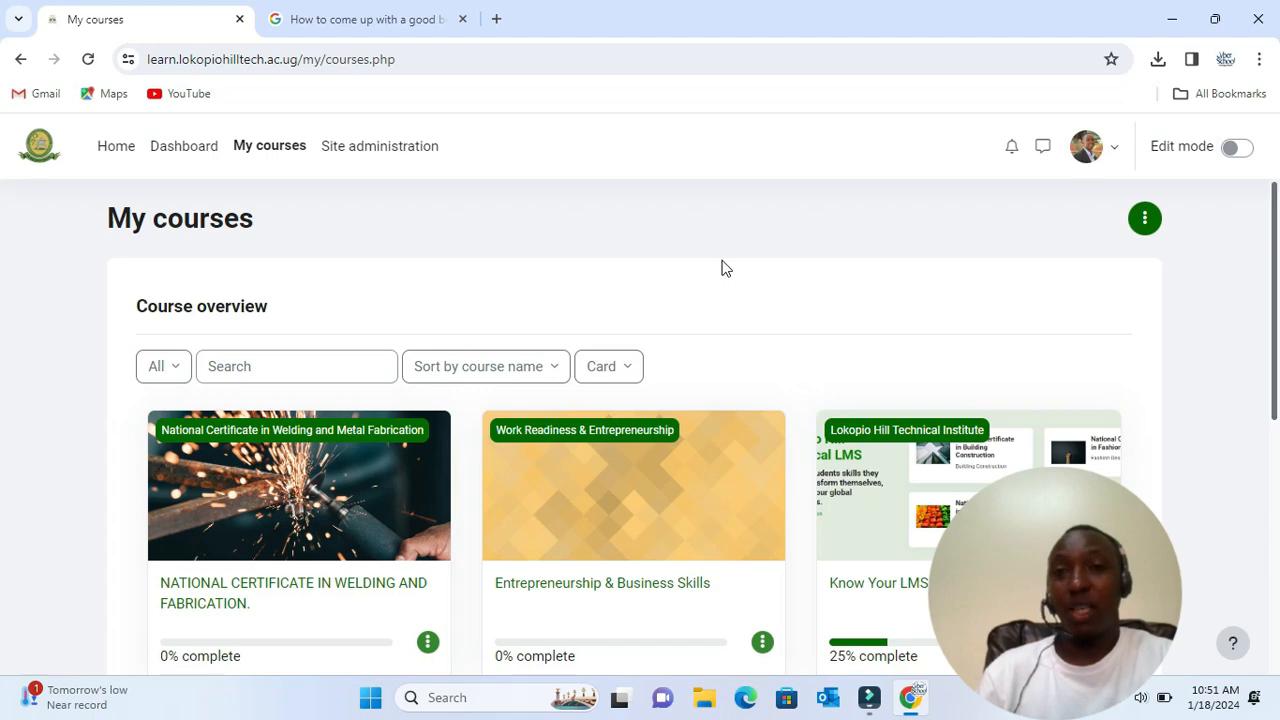
- Open the welding course's BUILDING TIPS book at its 'Generating an idea' chapter
scroll(down, 3)
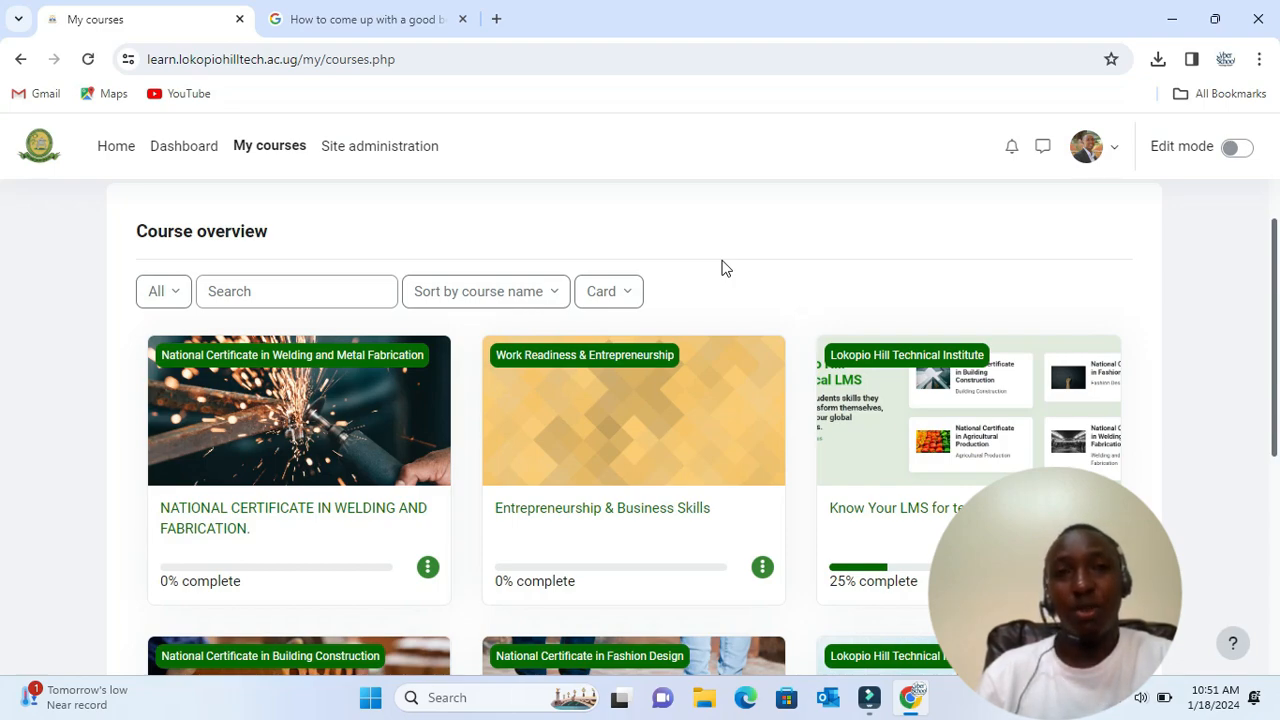
mouse_move(773, 271)
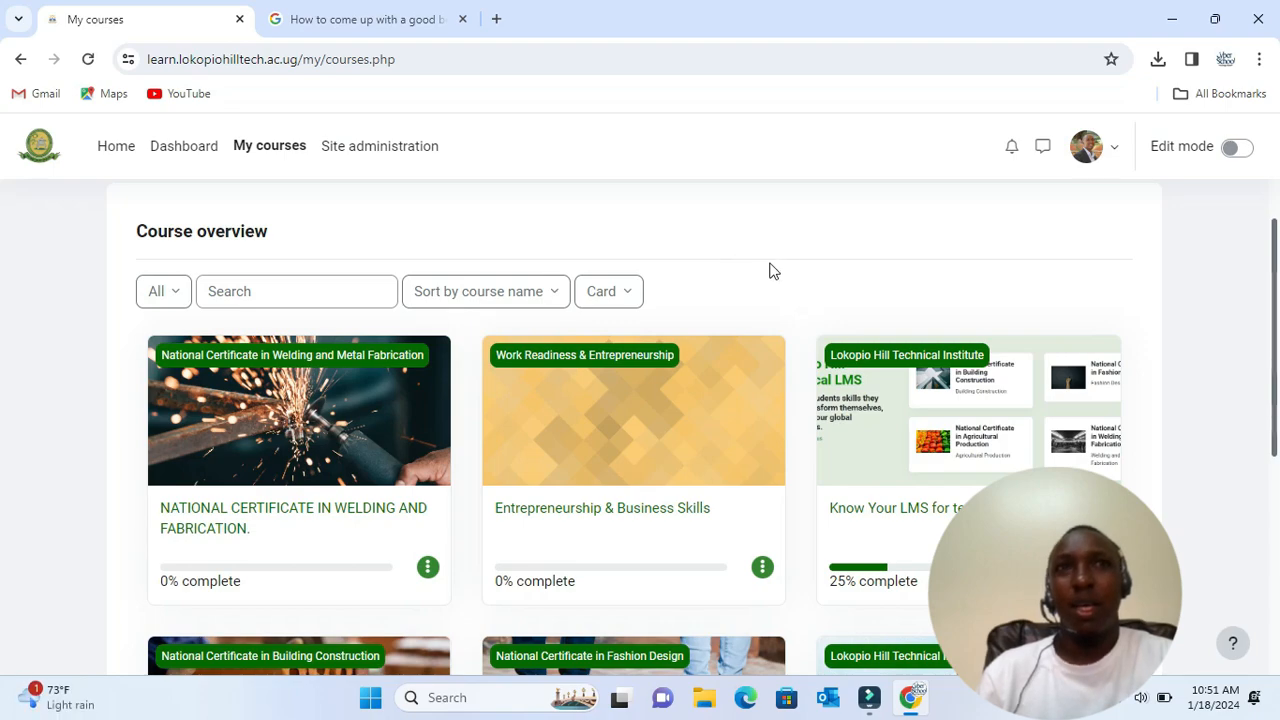
mouse_move(765, 250)
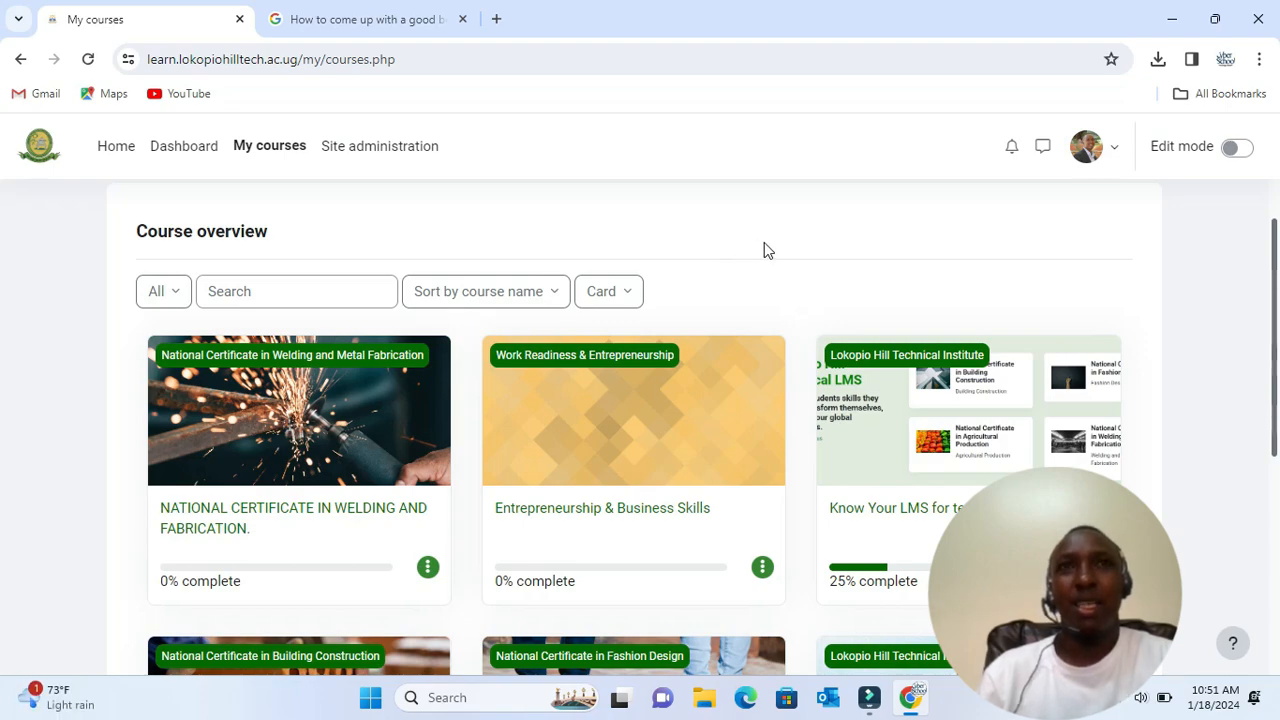
scroll(down, 3)
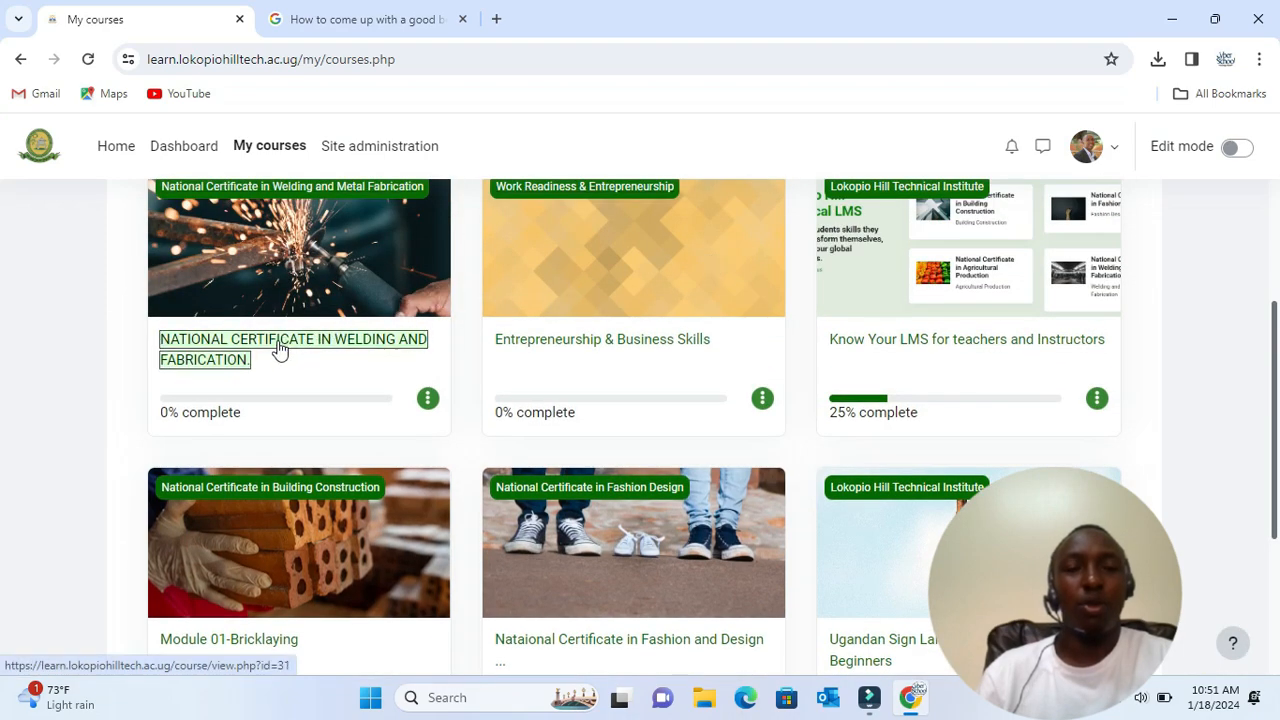
click(292, 339)
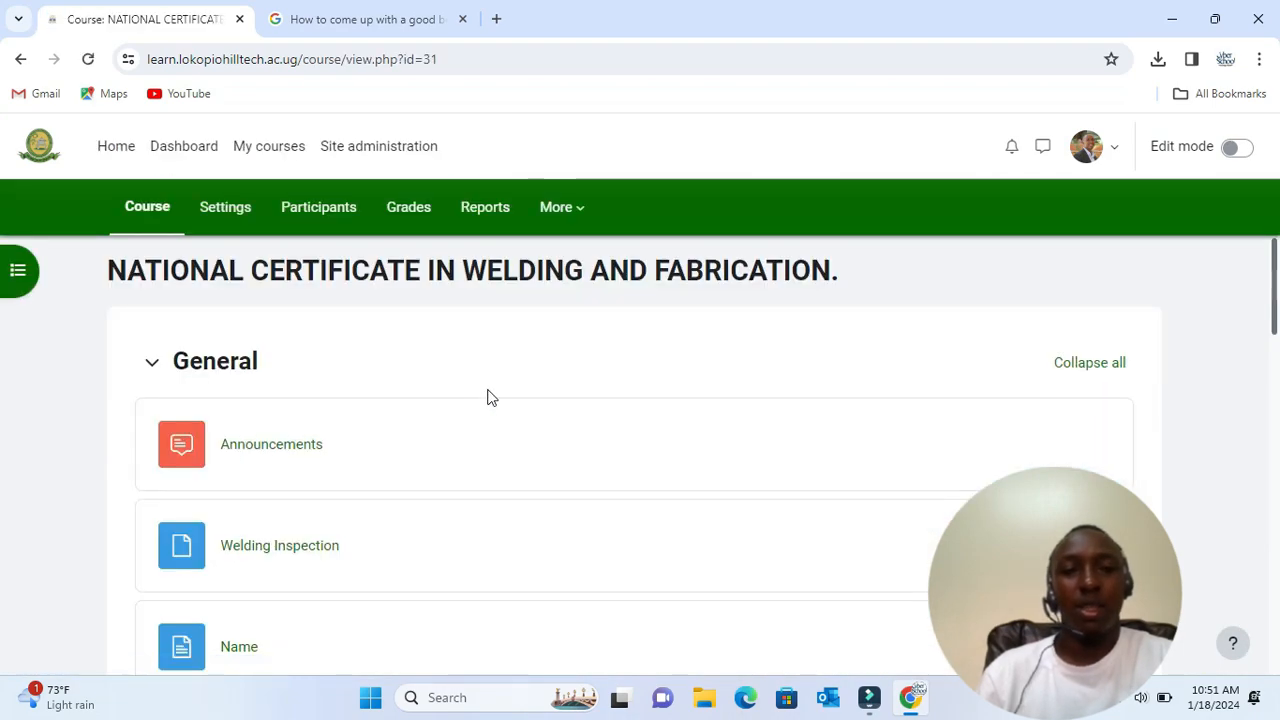
scroll(down, 3)
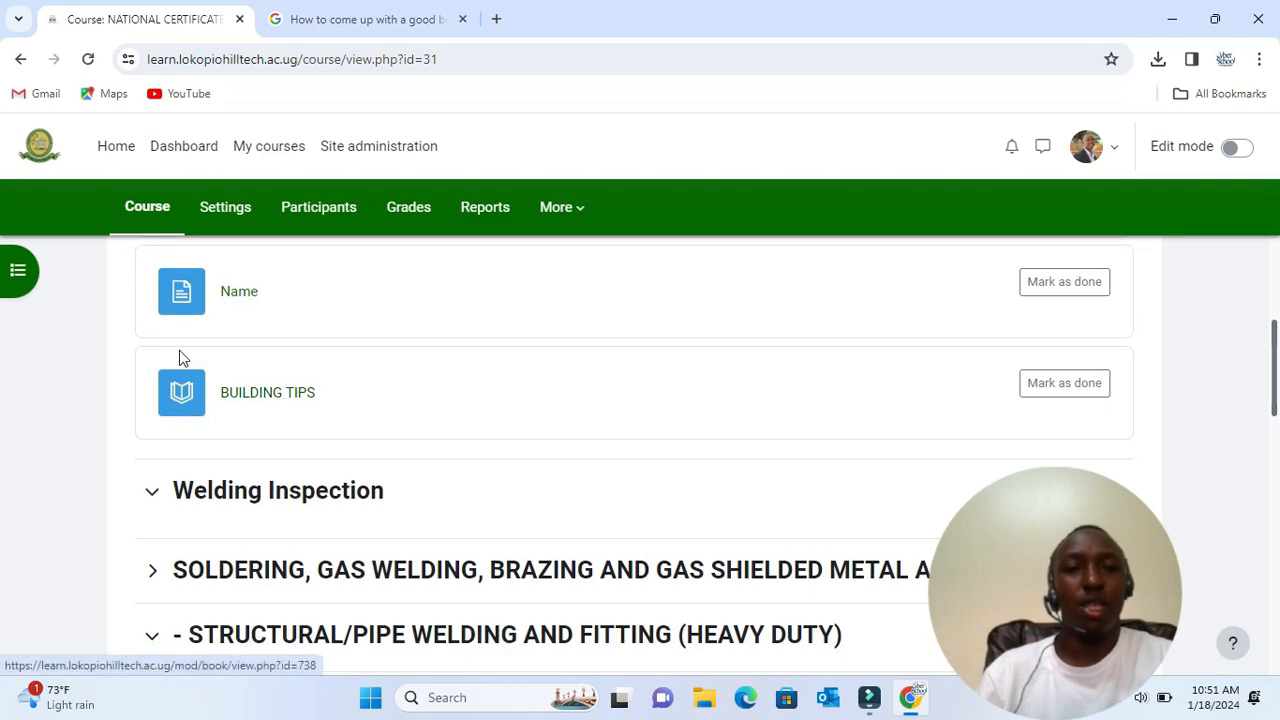
mouse_move(135, 357)
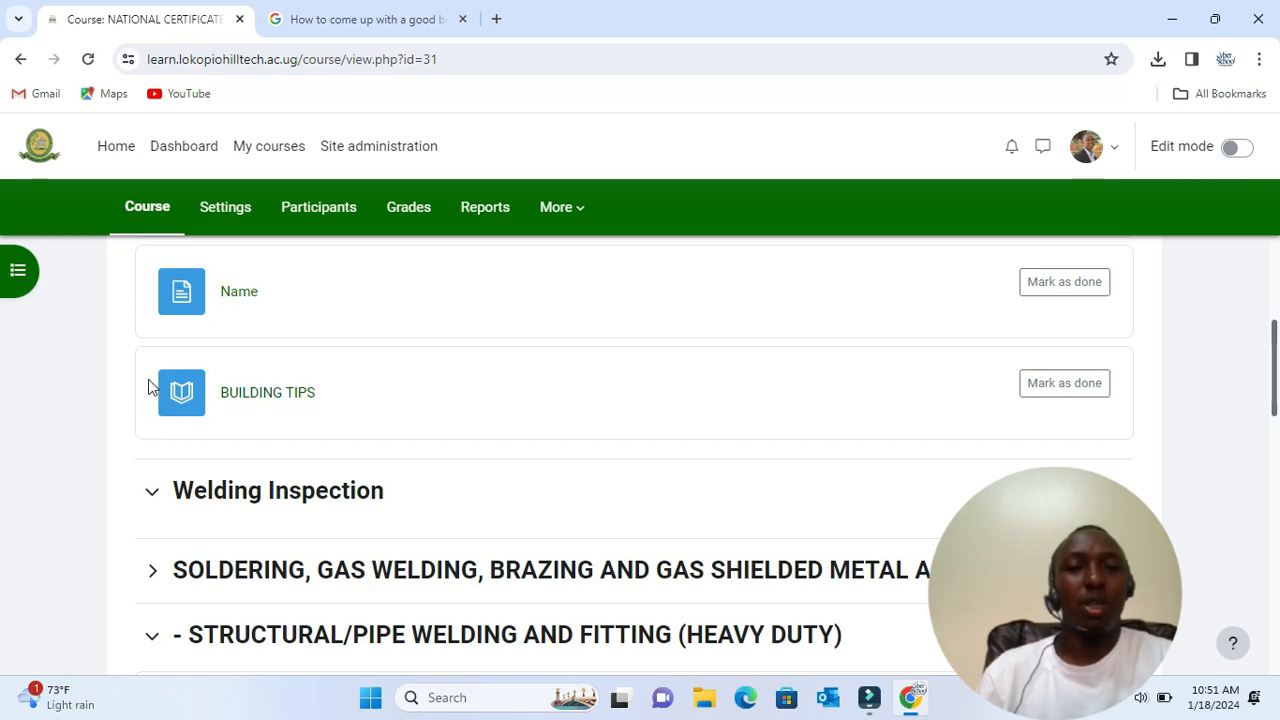
mouse_move(277, 400)
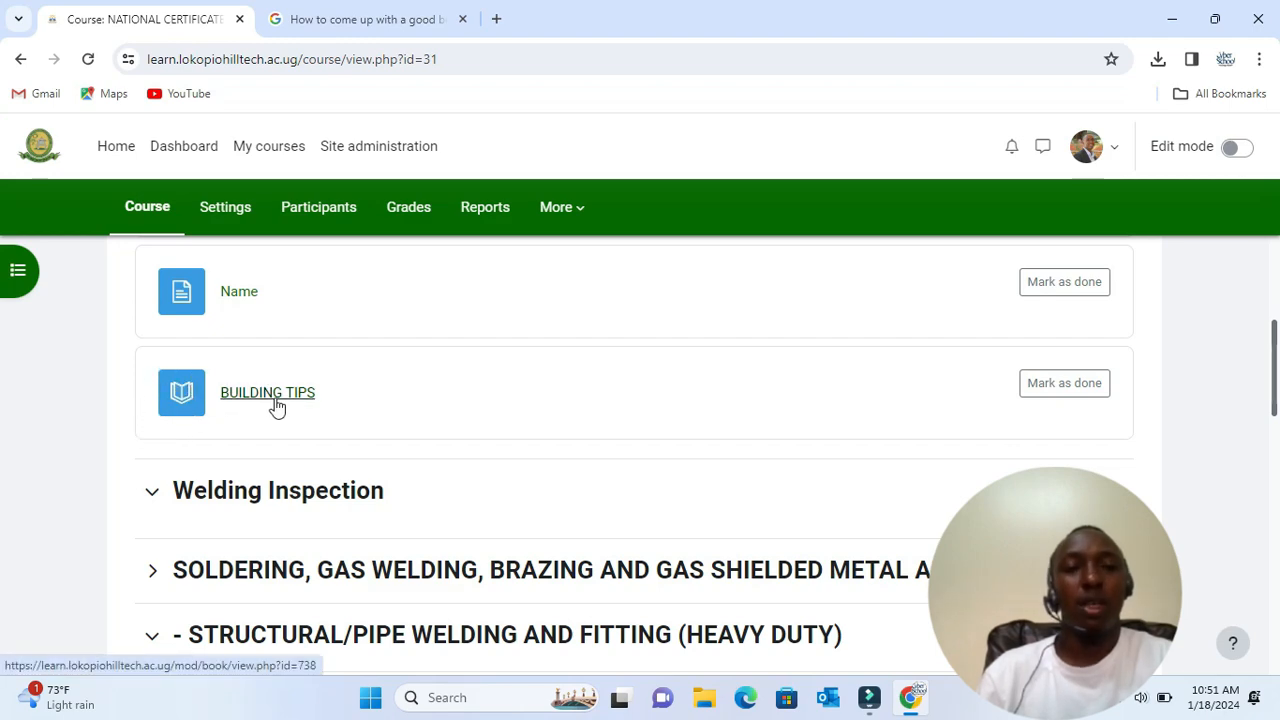
click(267, 392)
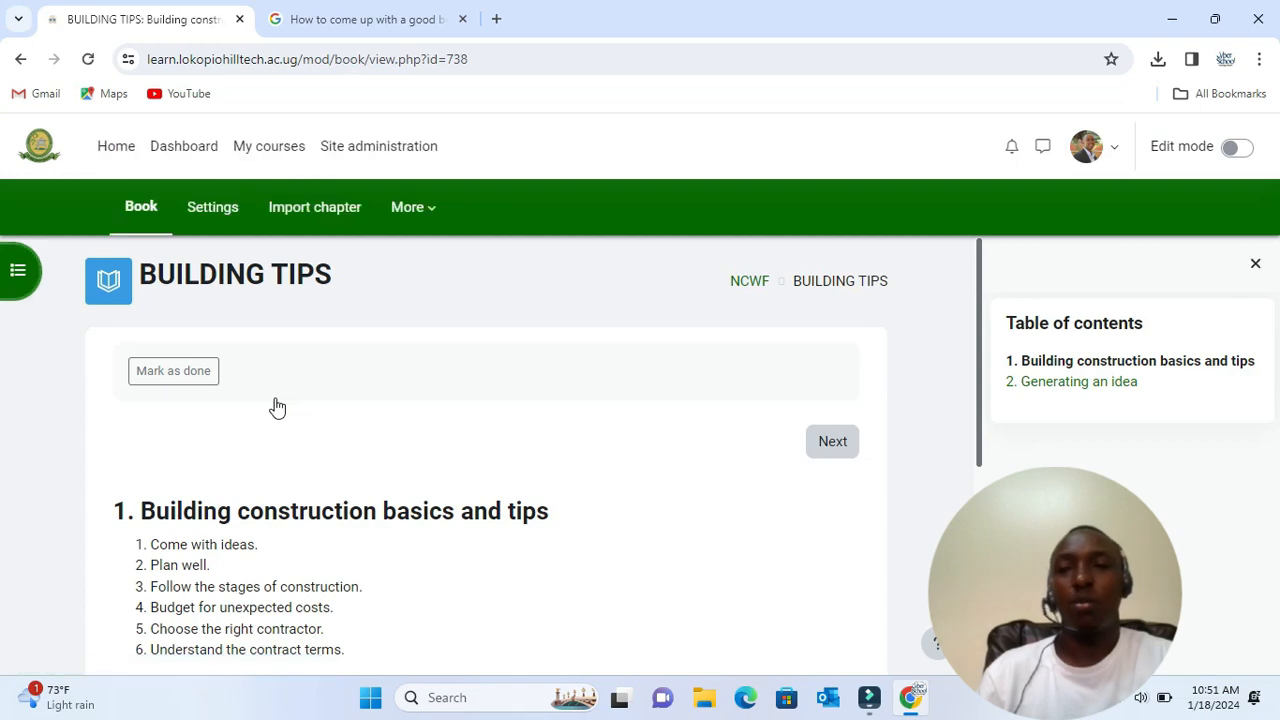
mouse_move(1071, 381)
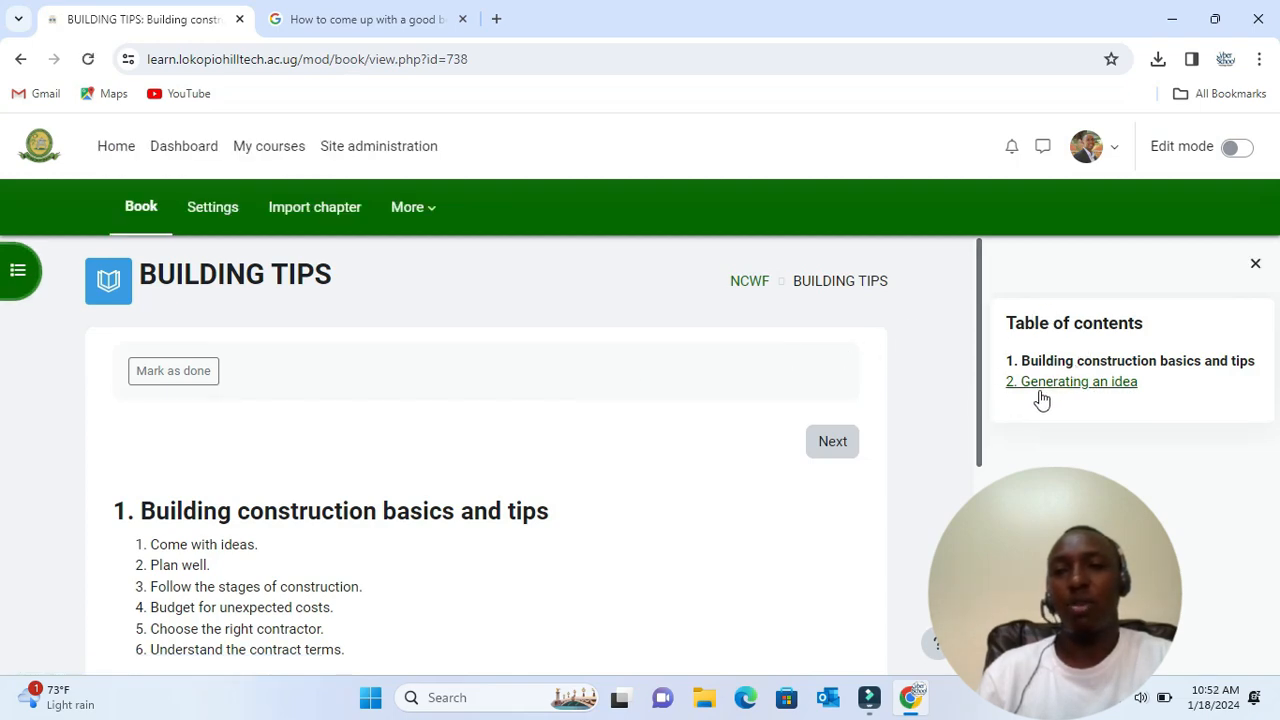
scroll(down, 3)
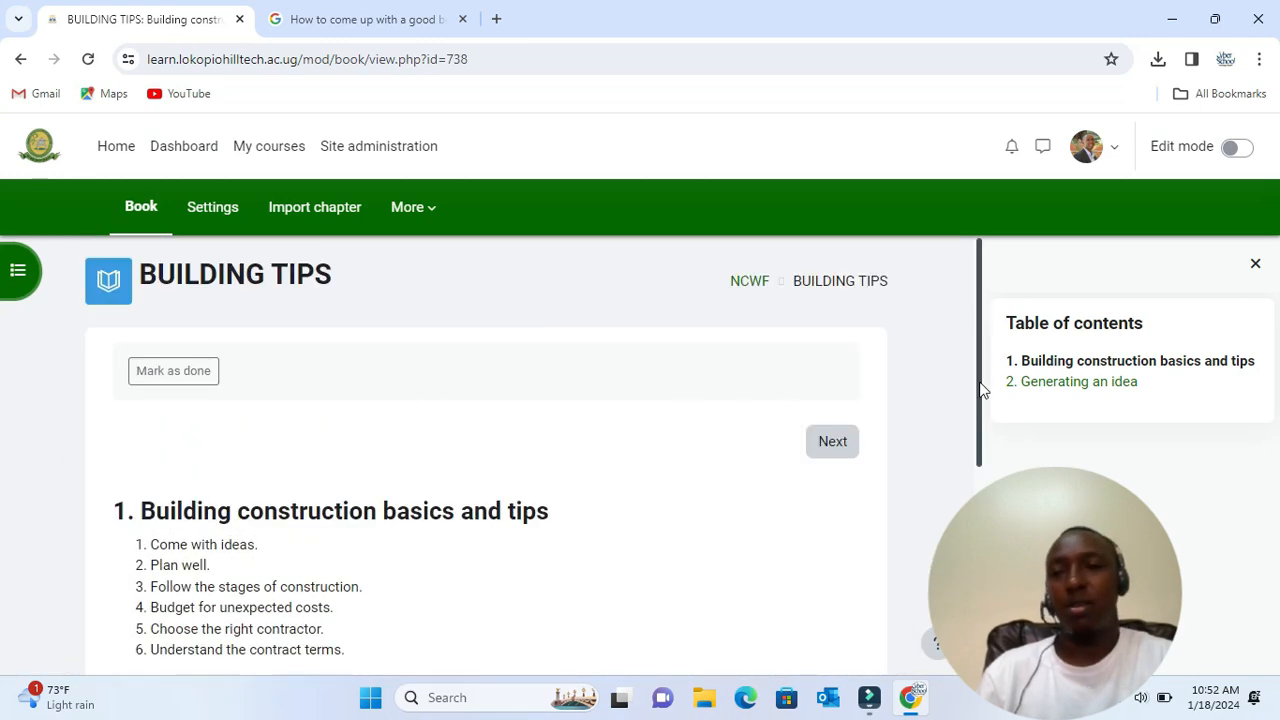
click(832, 441)
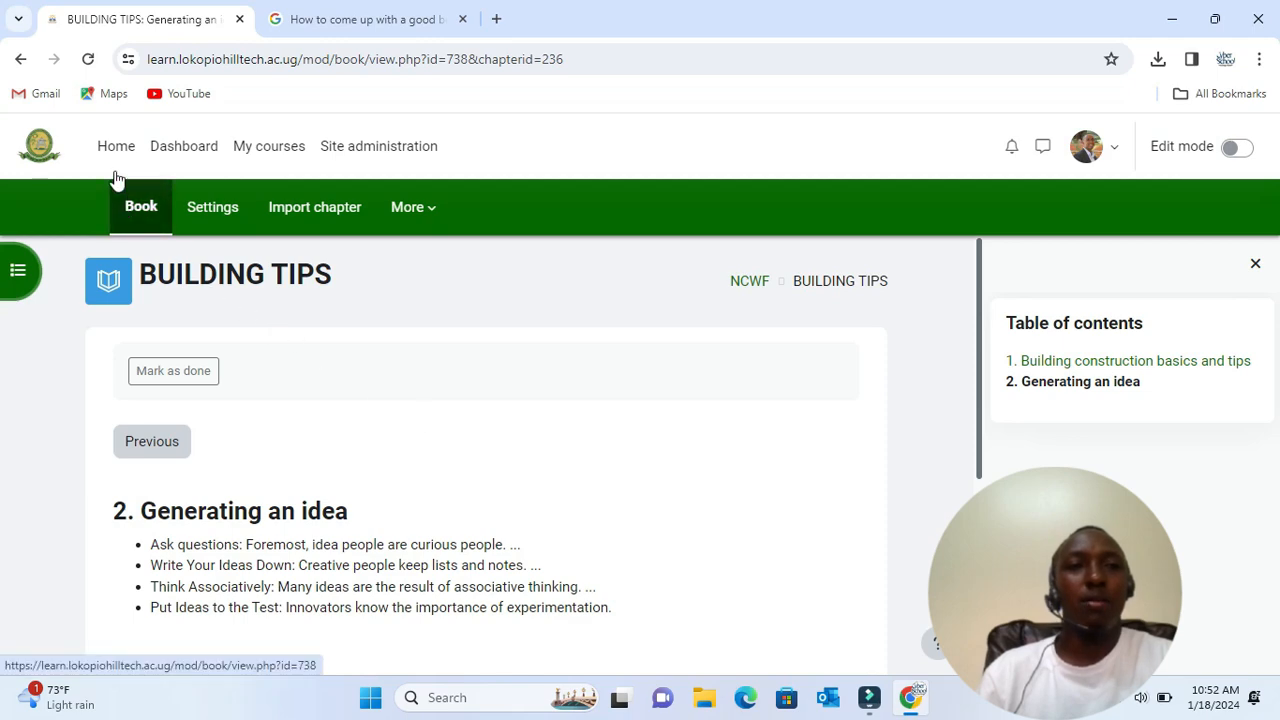
- Return to the site home page and turn on Edit mode
click(115, 146)
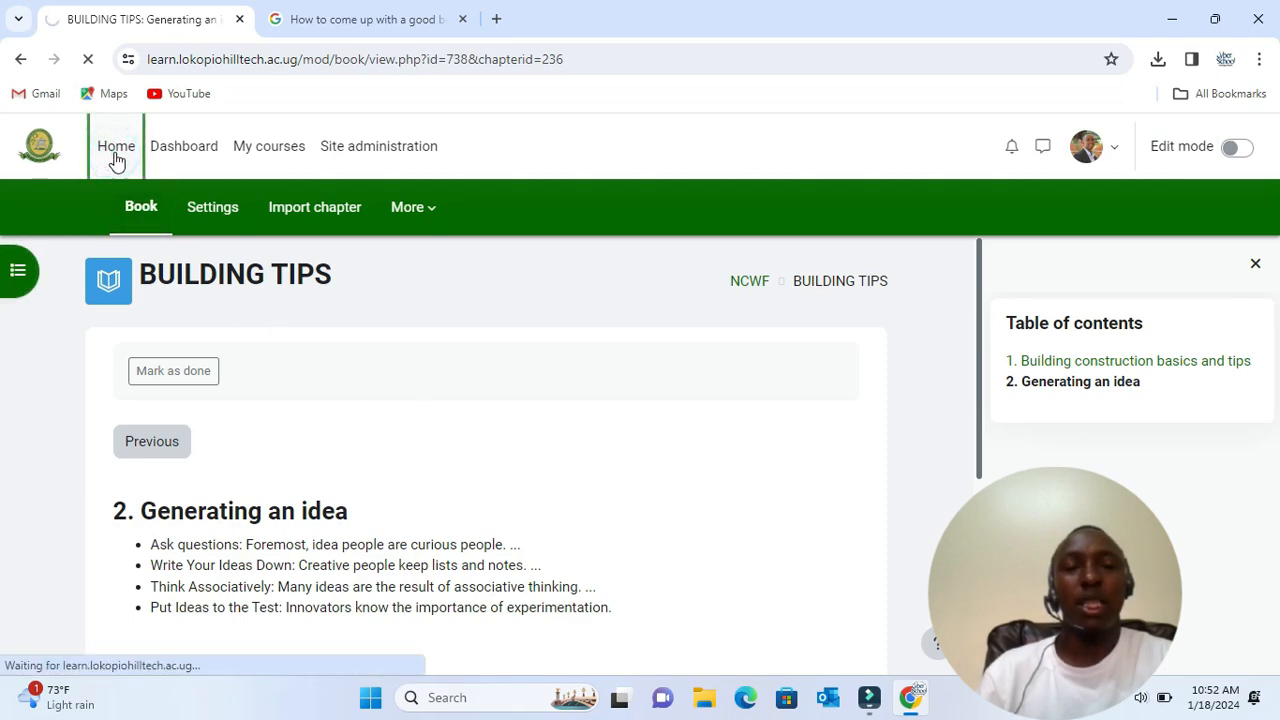
click(115, 146)
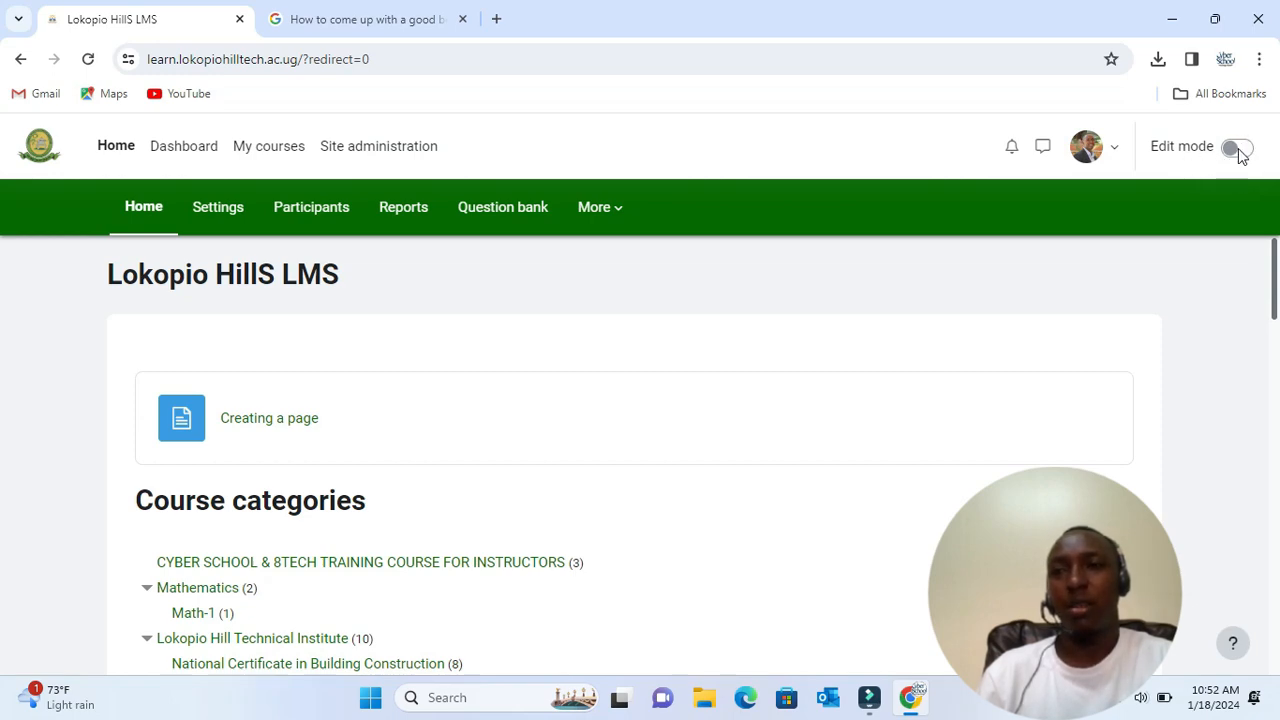
click(1238, 146)
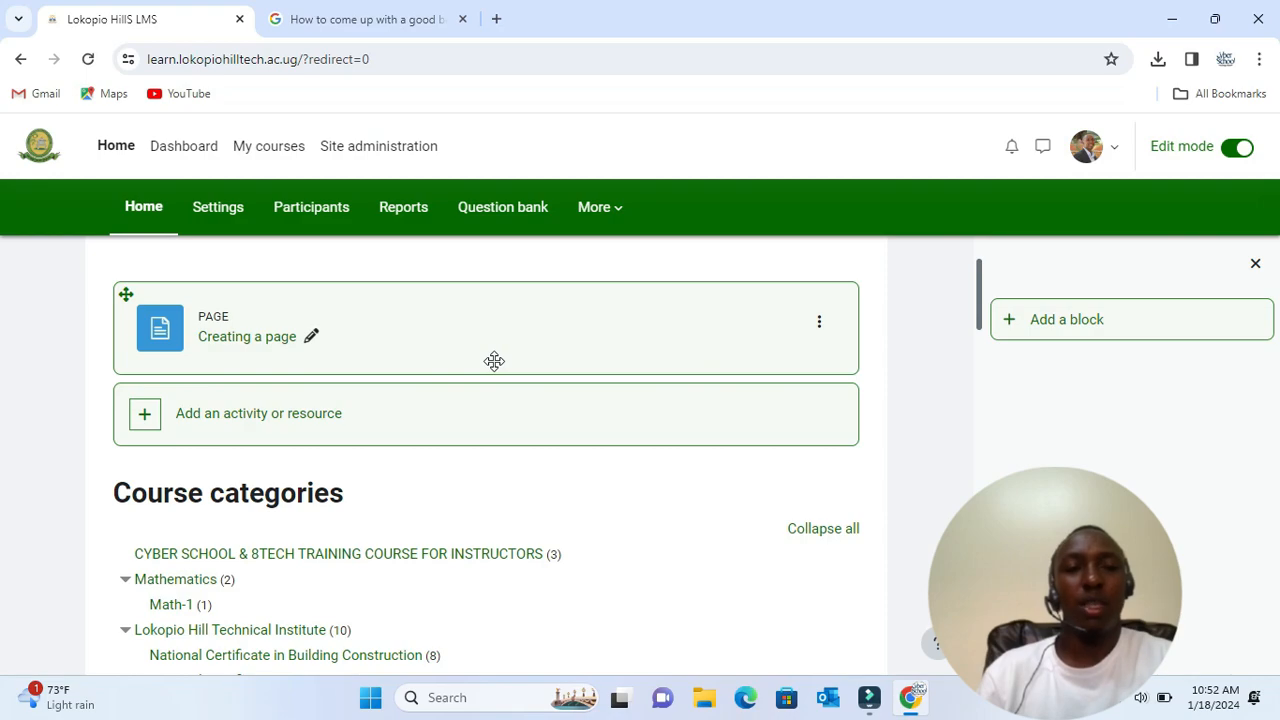
- Open the welding and fabrication course from My courses and scroll to BUILDING TIPS
scroll(down, 3)
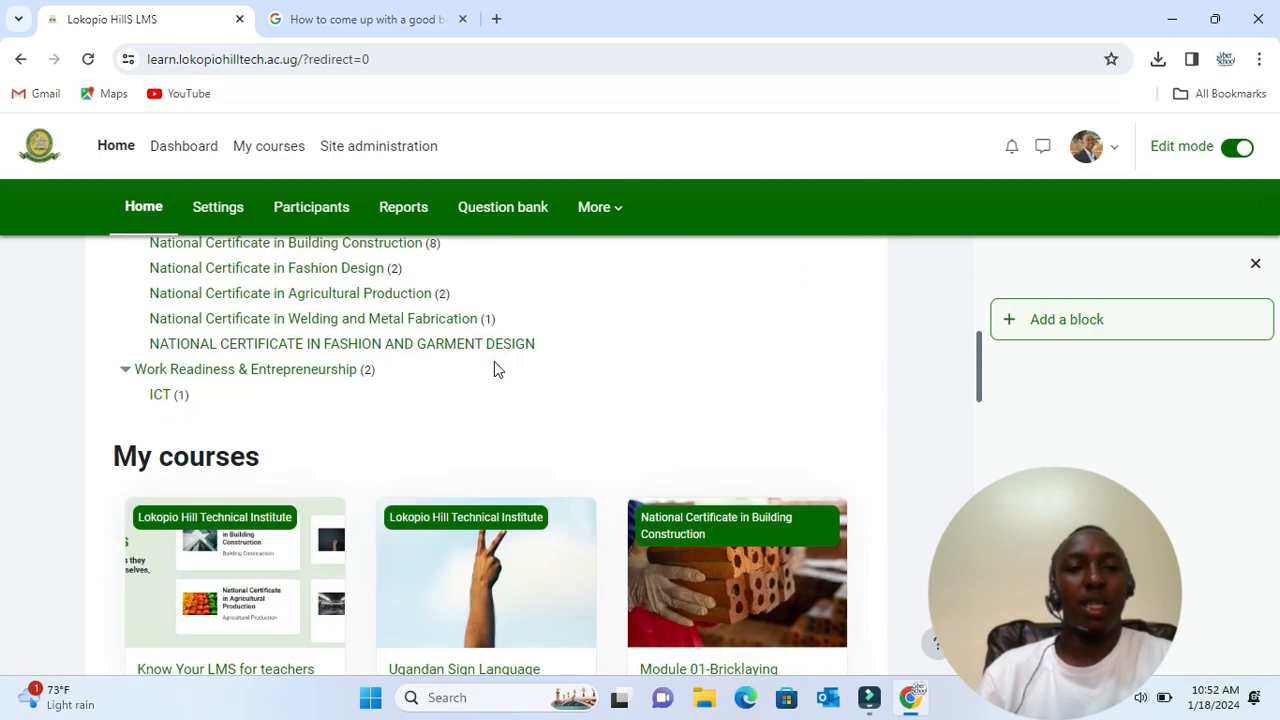
scroll(down, 3)
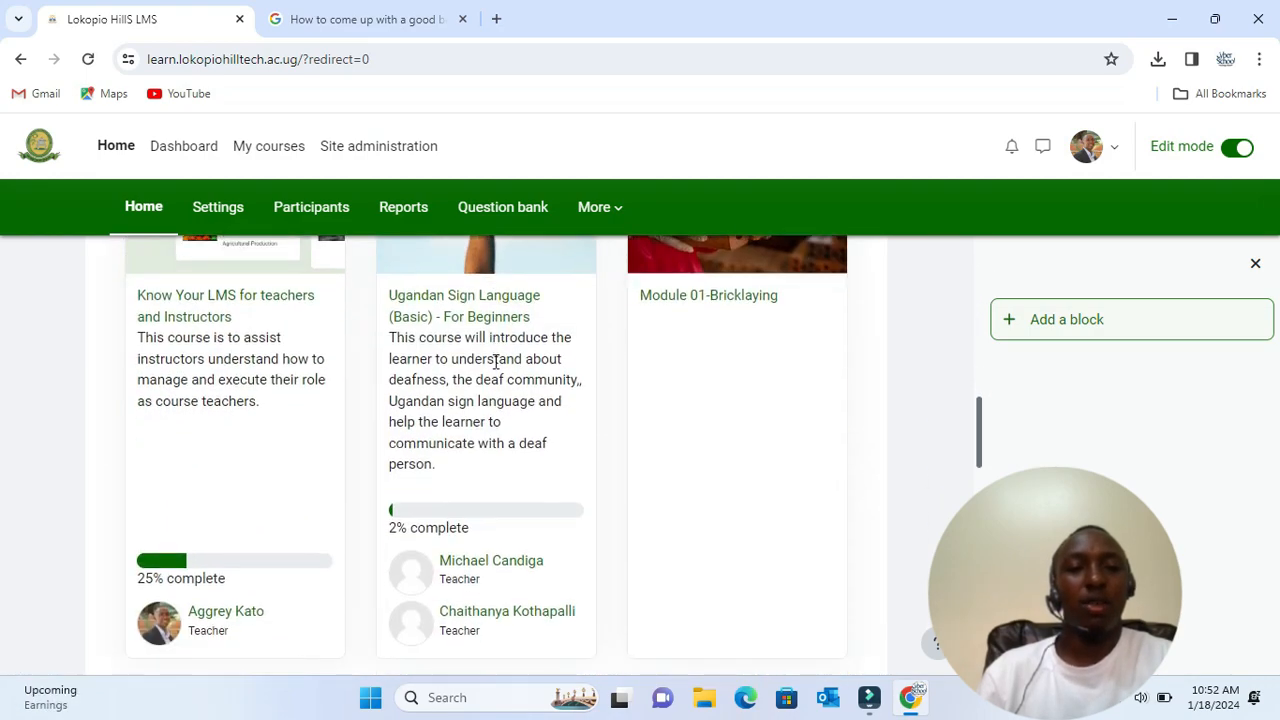
scroll(down, 3)
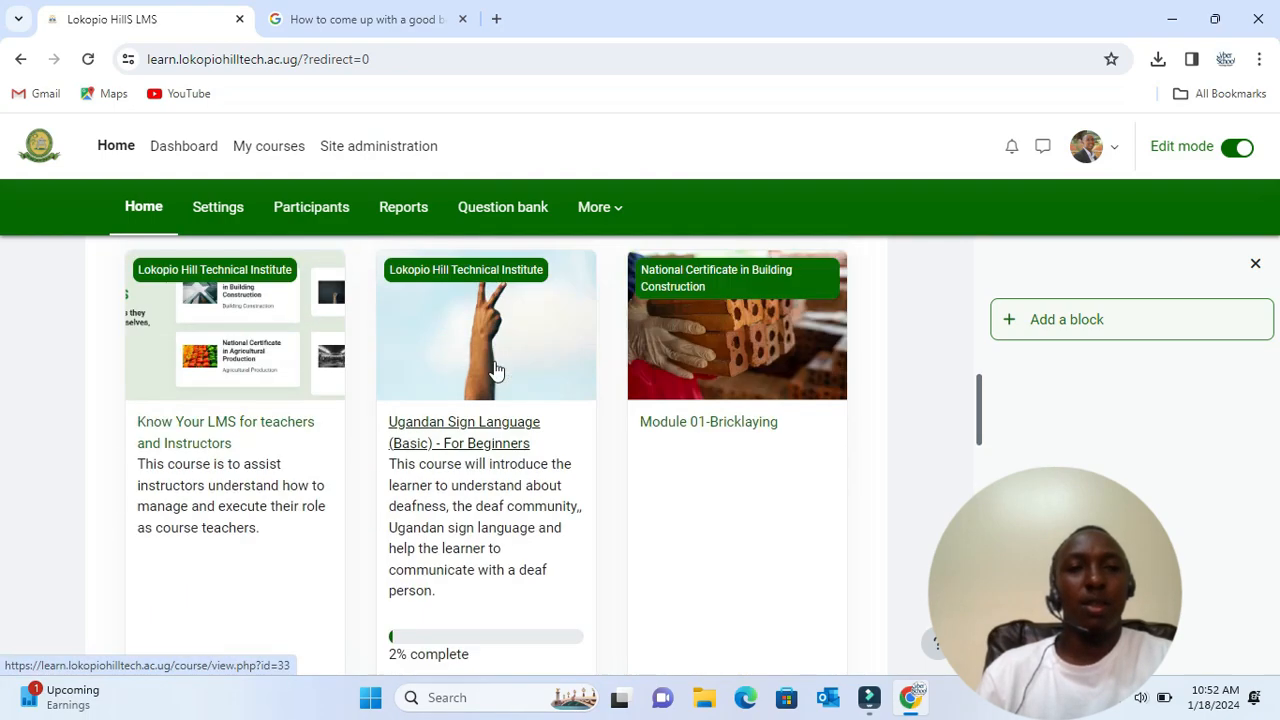
scroll(down, 3)
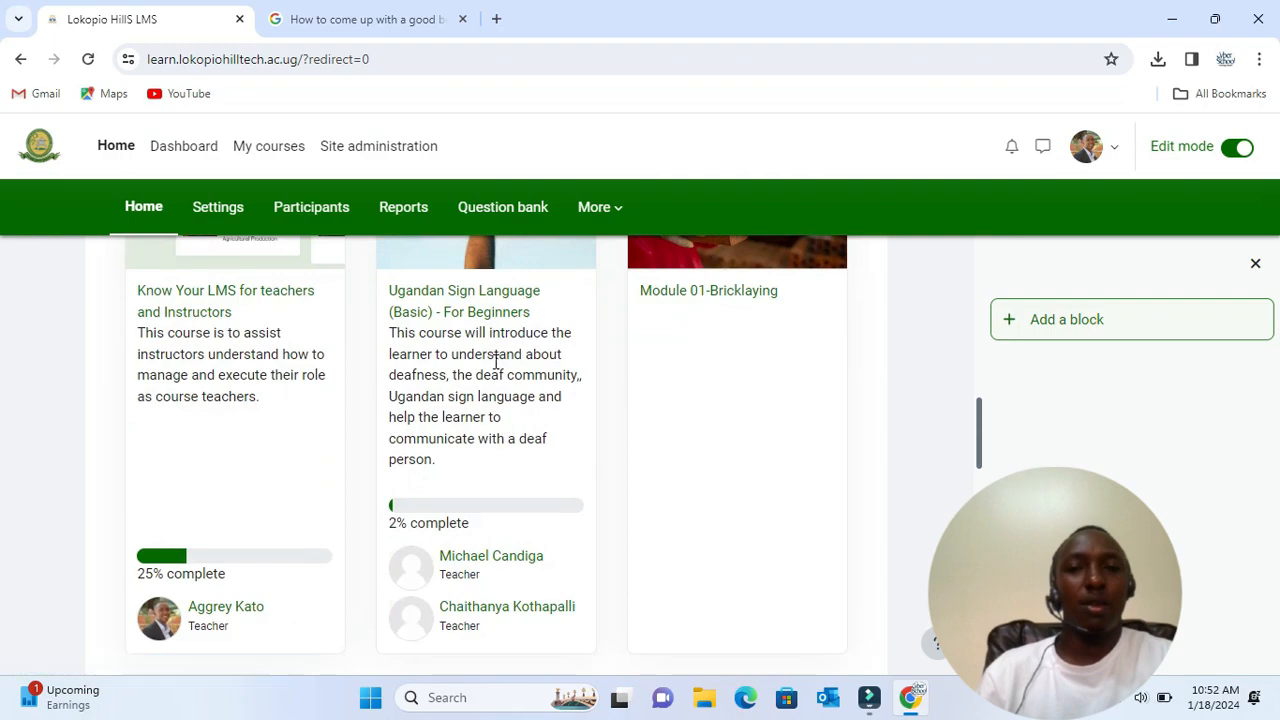
scroll(down, 3)
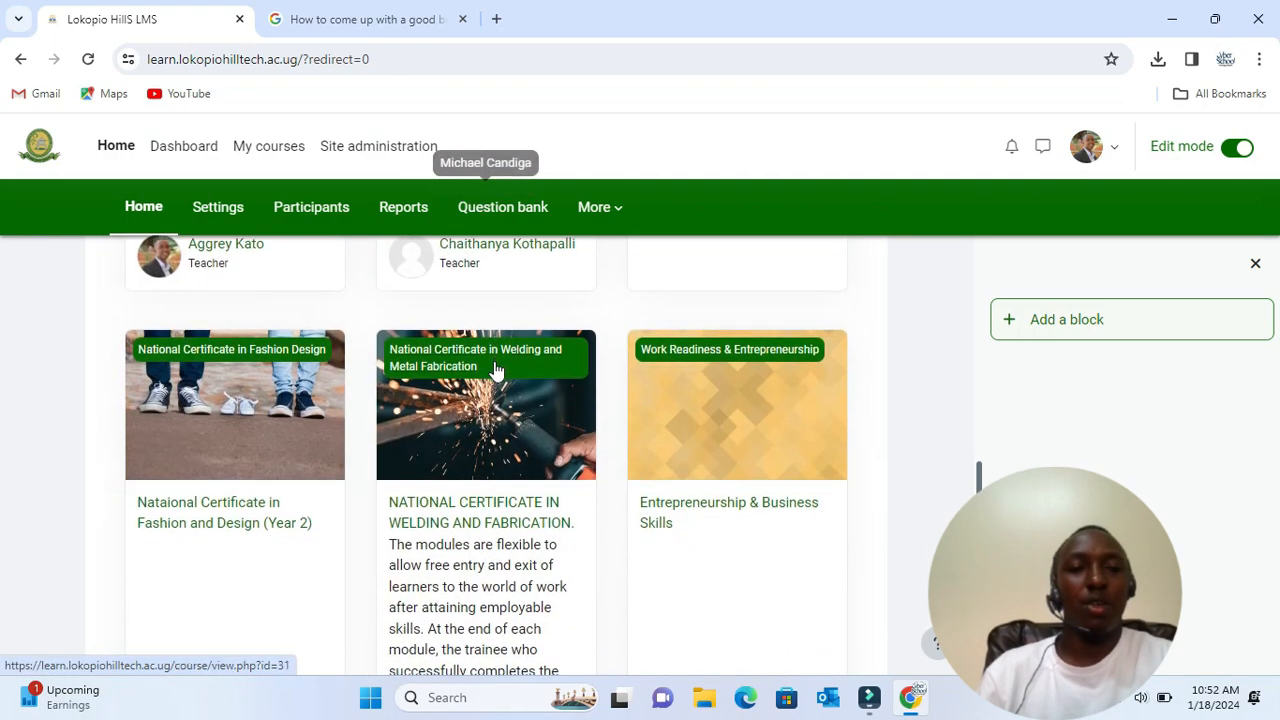
click(481, 502)
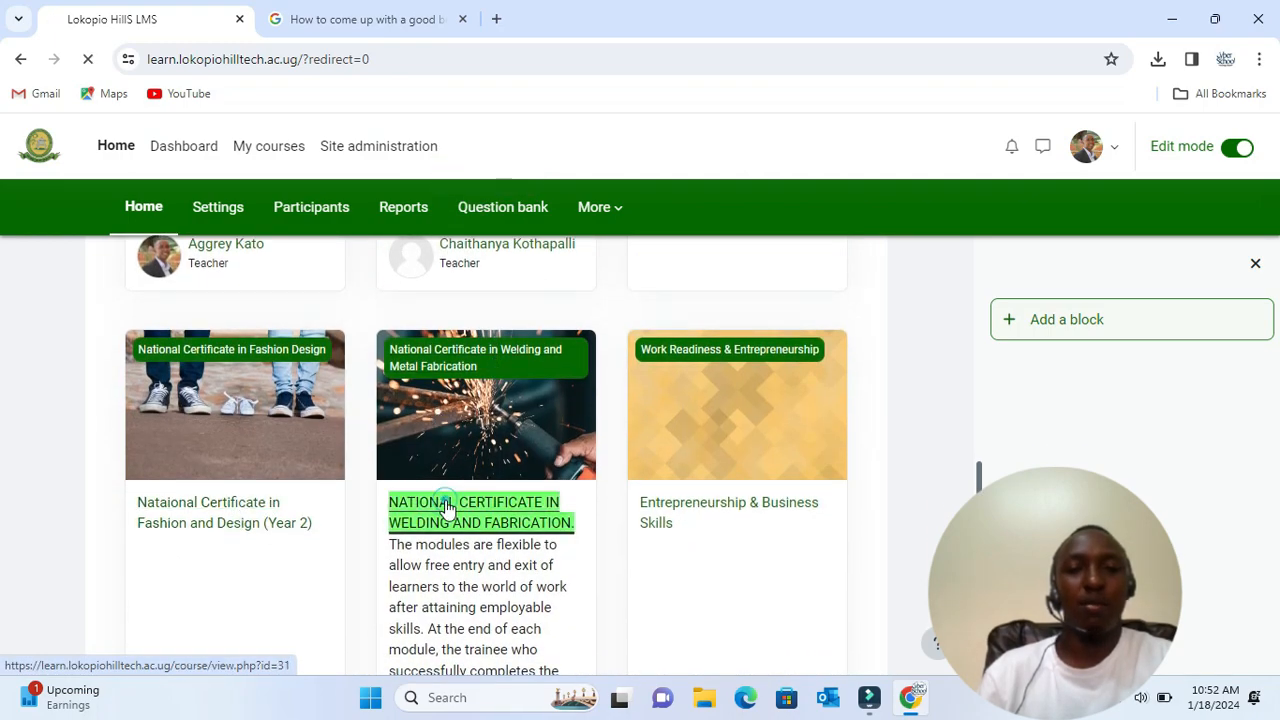
click(480, 512)
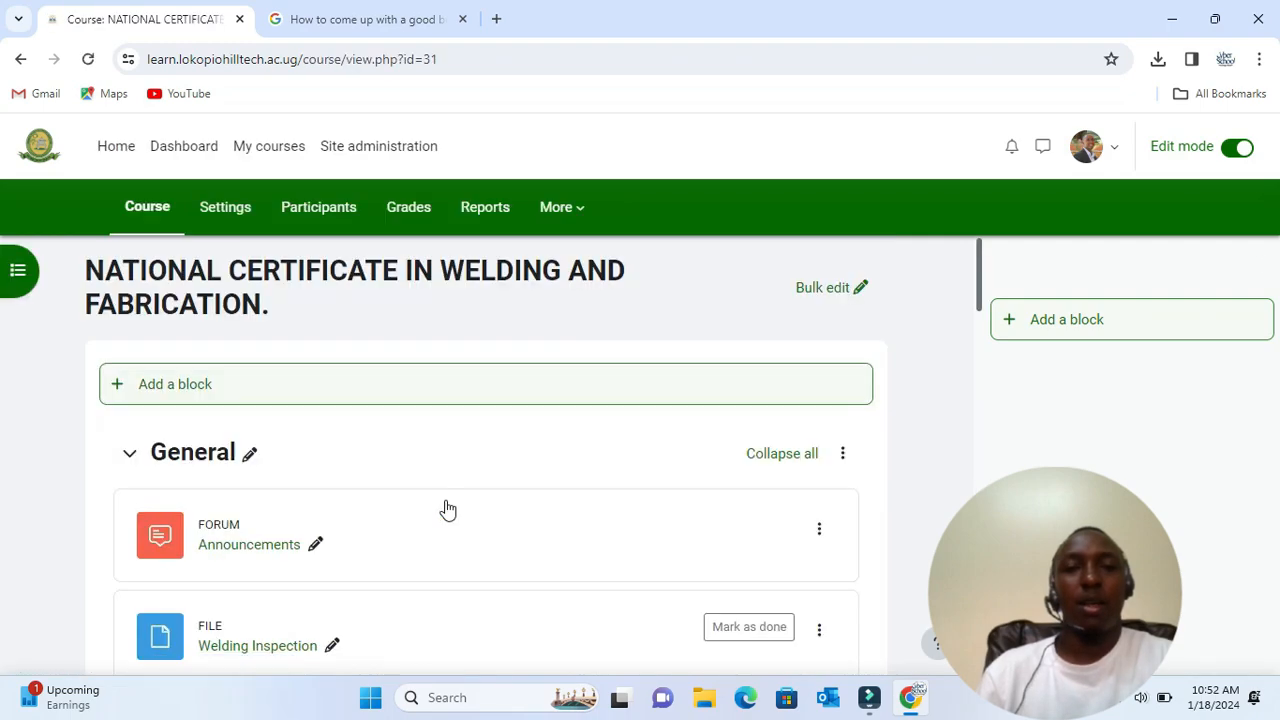
scroll(down, 3)
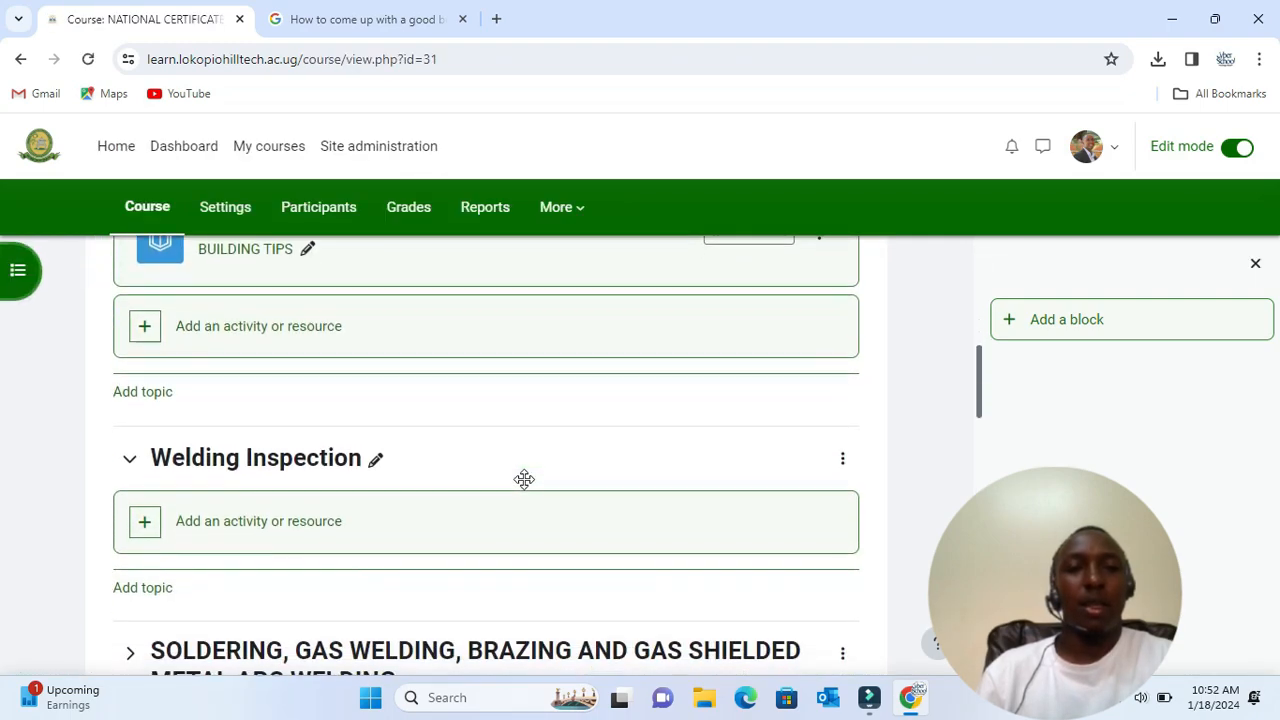
scroll(down, 3)
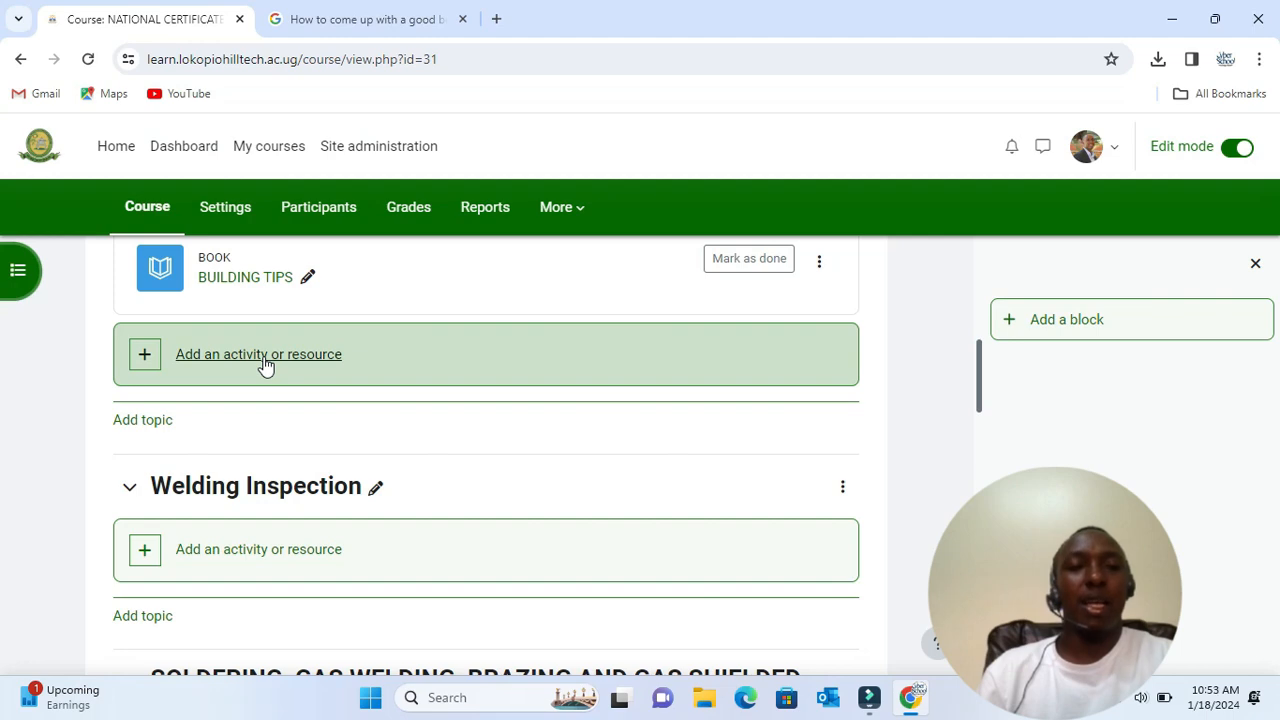
- Choose Book from the Resources tab of the Add an activity or resource dialog
click(258, 354)
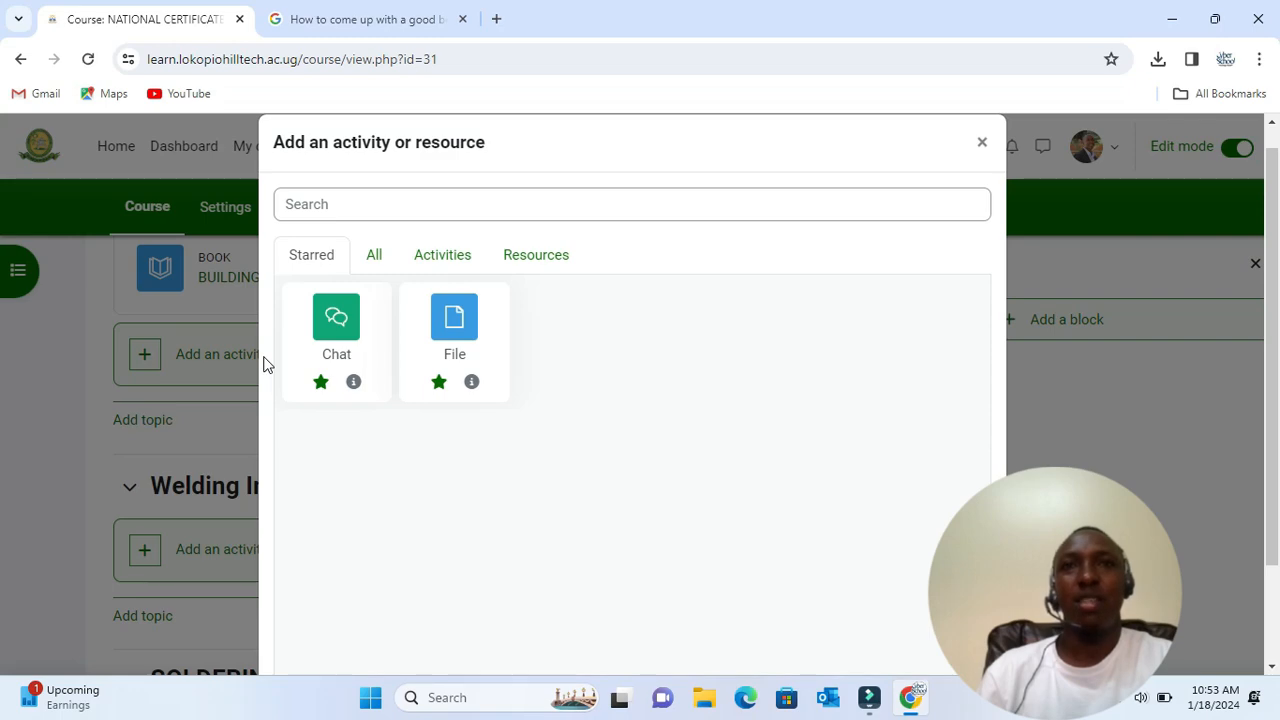
mouse_move(423, 351)
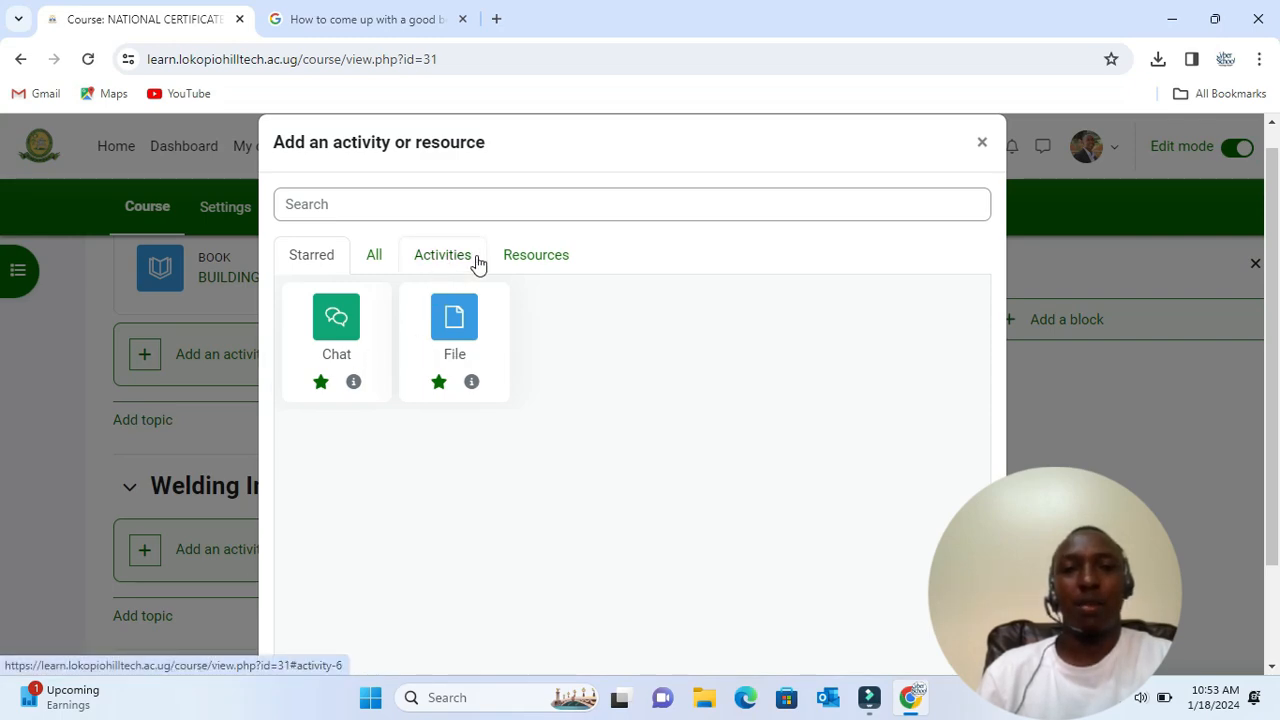
click(535, 254)
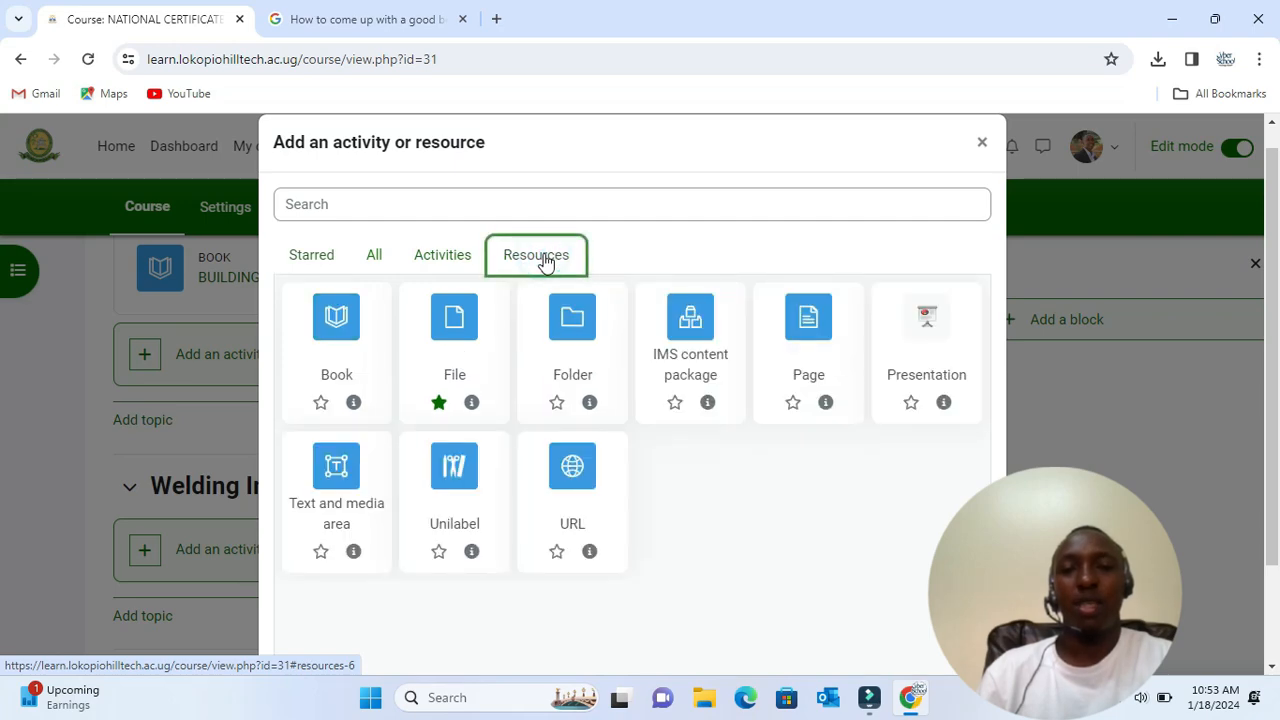
mouse_move(755, 461)
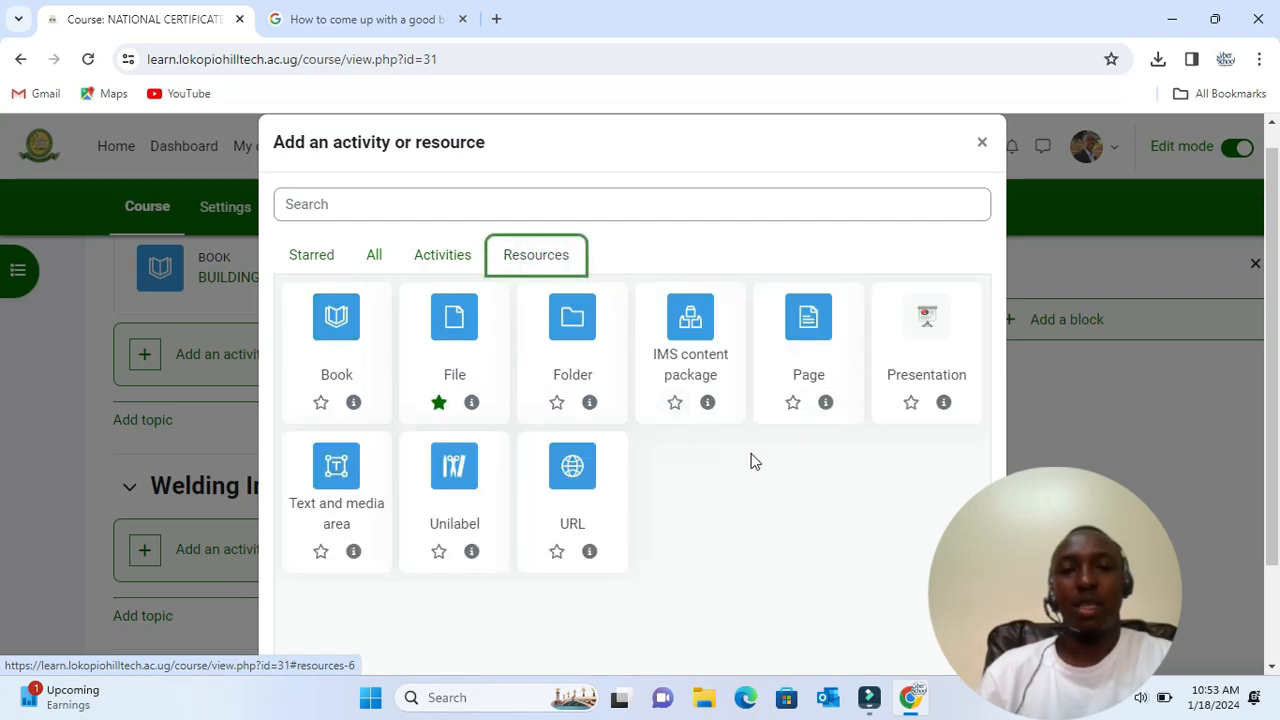
mouse_move(336, 317)
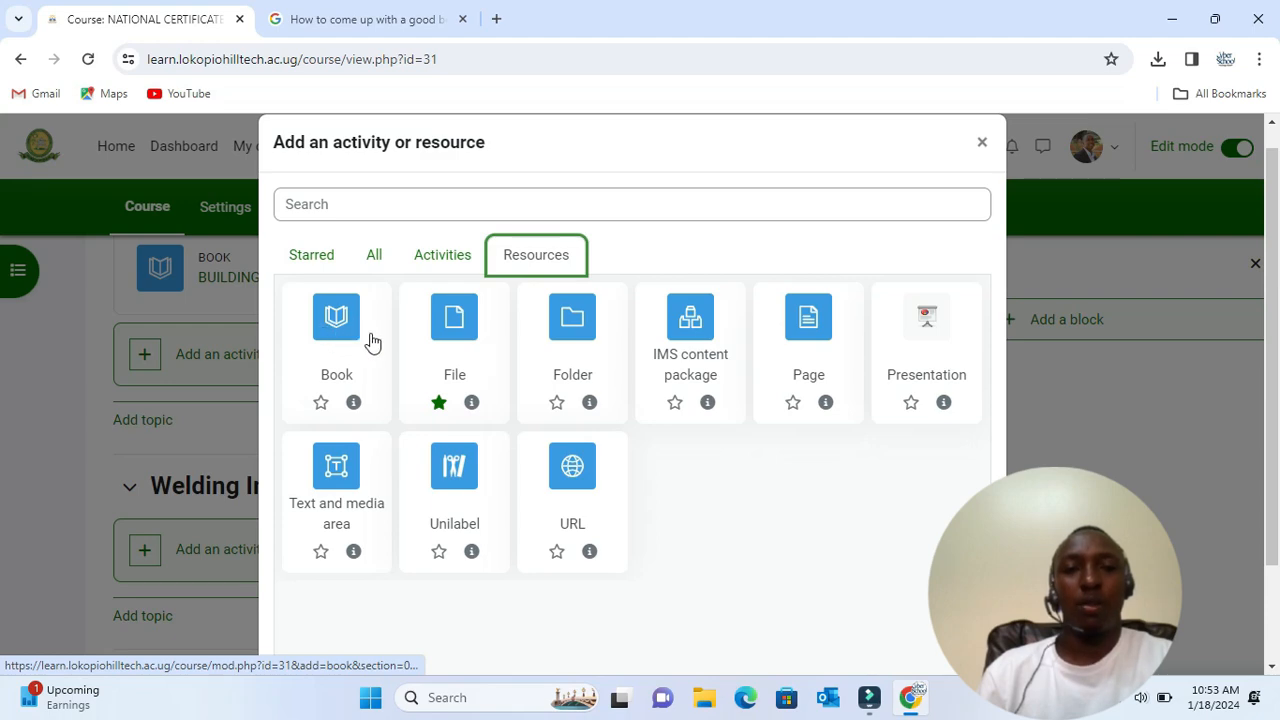
mouse_move(353, 402)
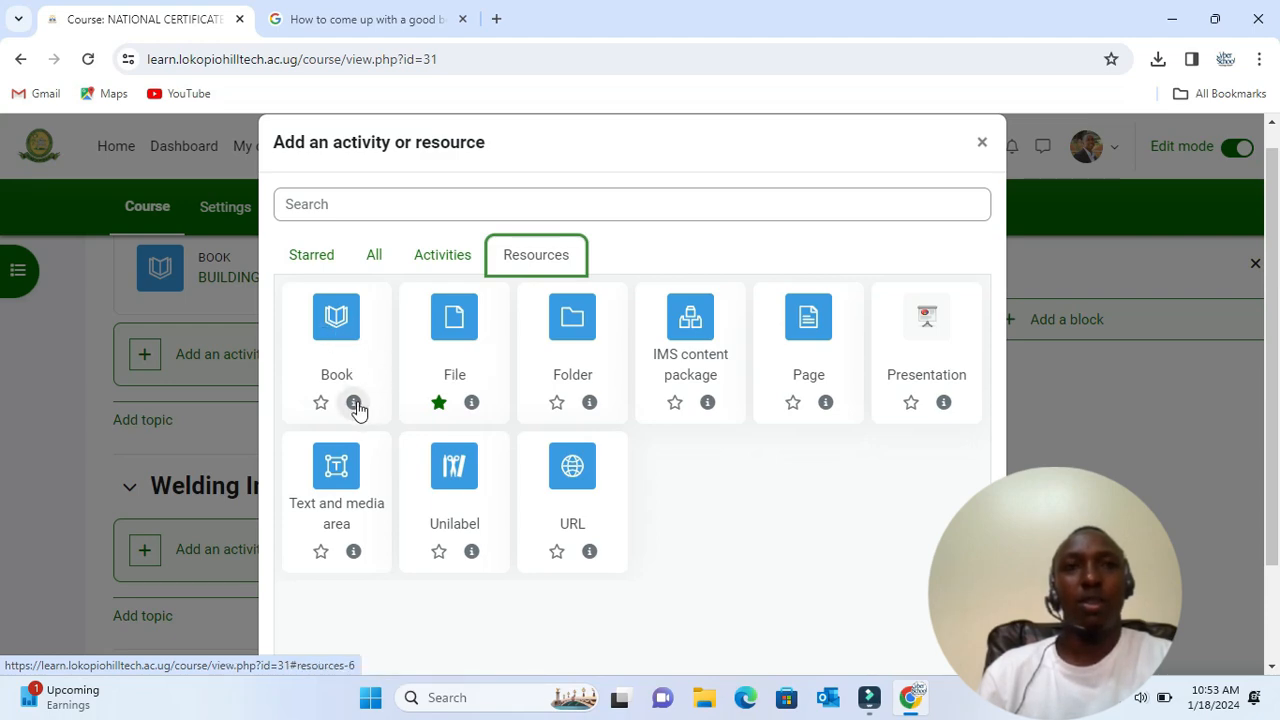
click(355, 402)
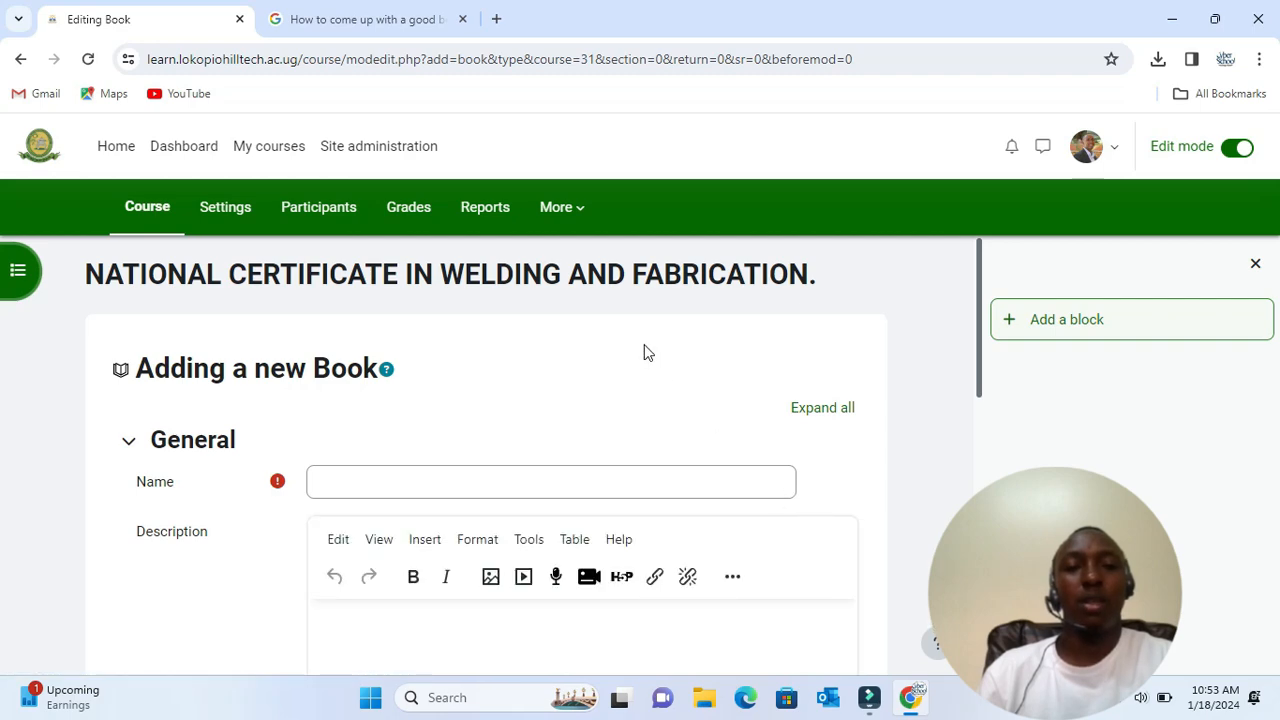
- Name the book 'Welding symbols and description' with a weld symbol description shown on the course page
scroll(down, 3)
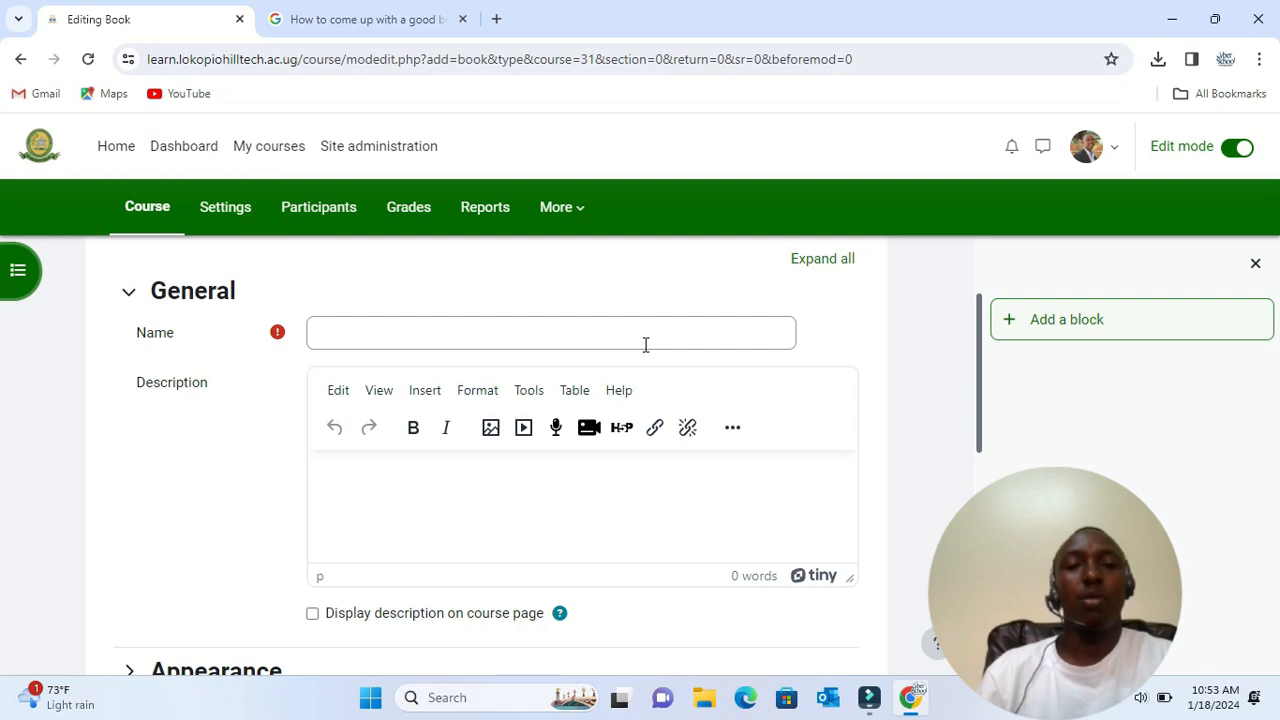
click(472, 332)
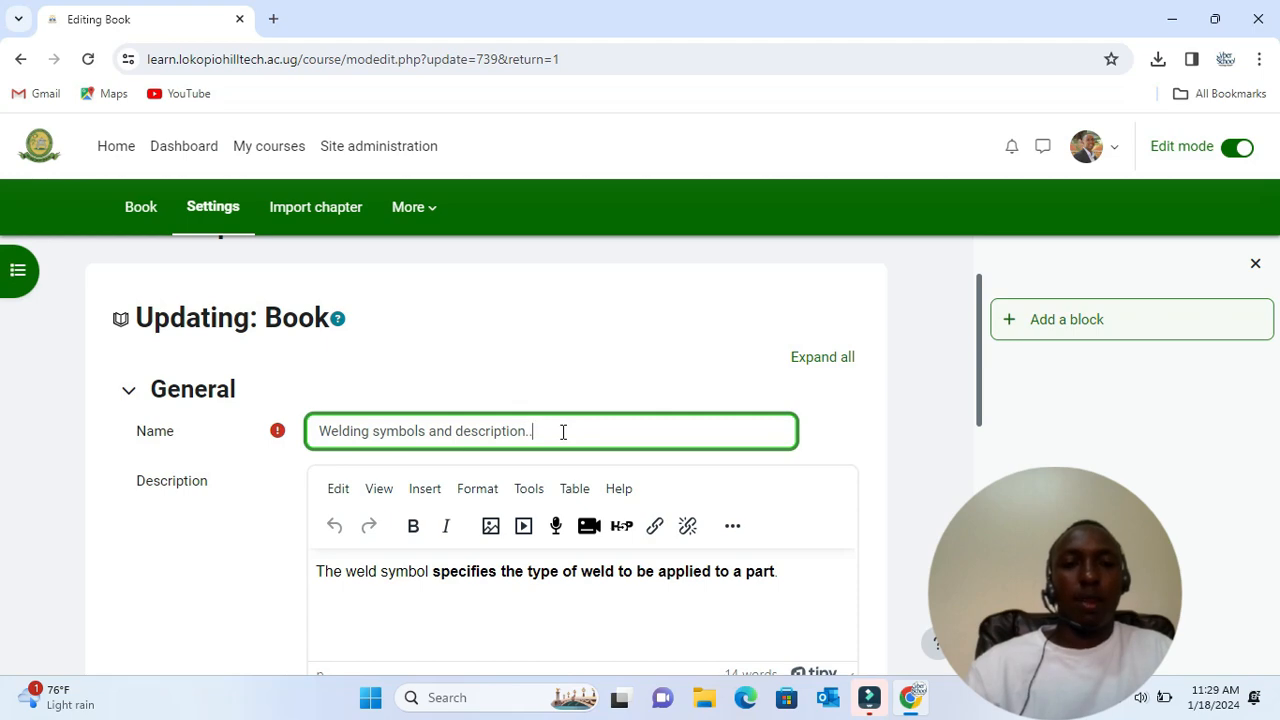
scroll(down, 3)
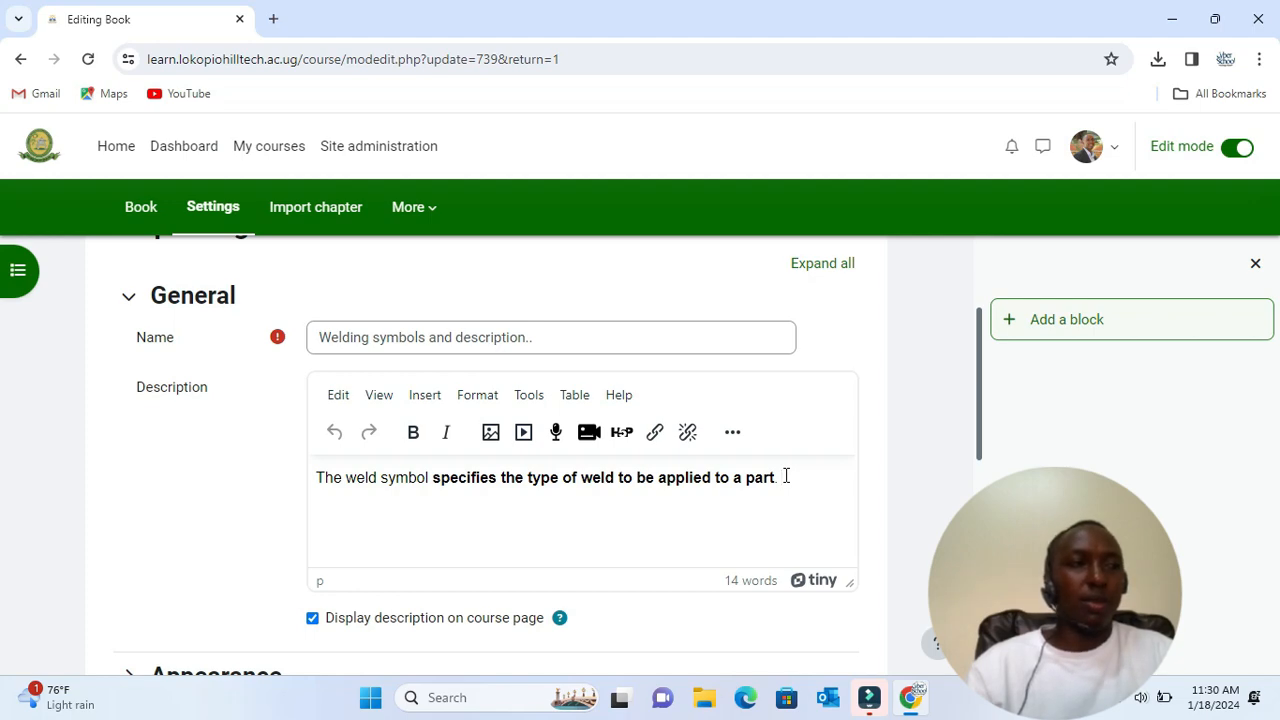
scroll(down, 3)
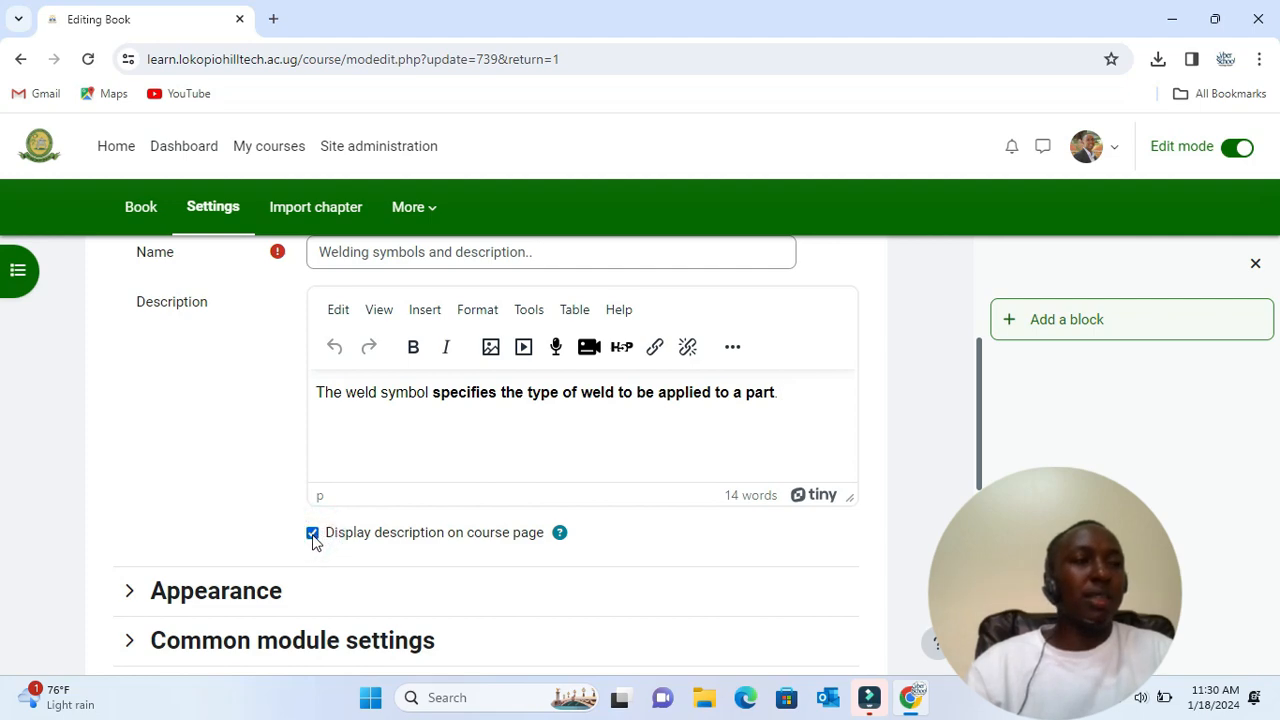
click(312, 532)
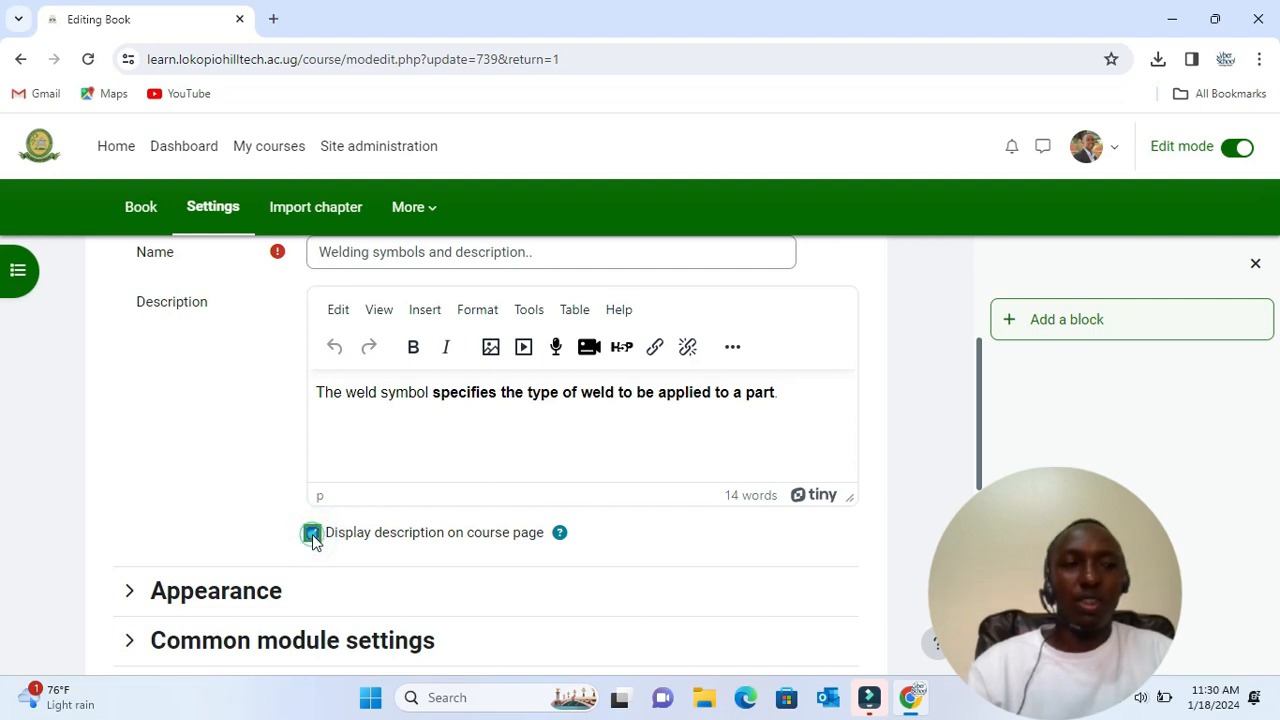
click(312, 532)
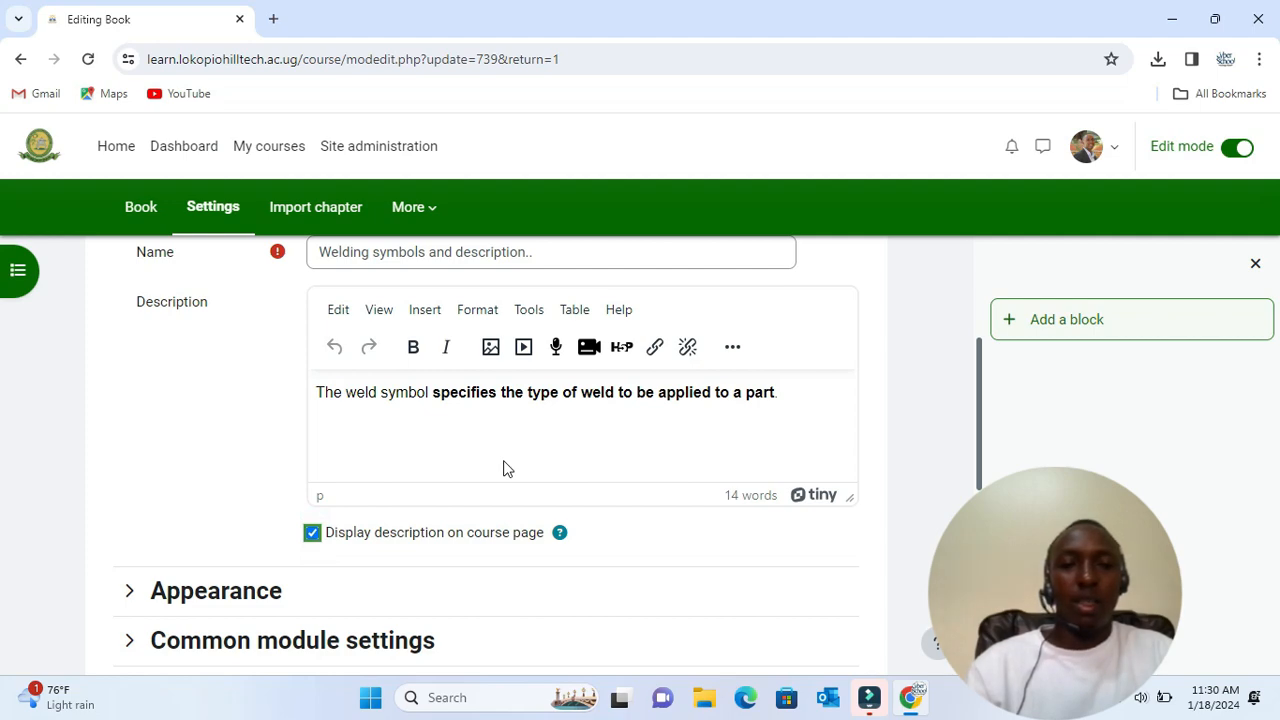
scroll(down, 3)
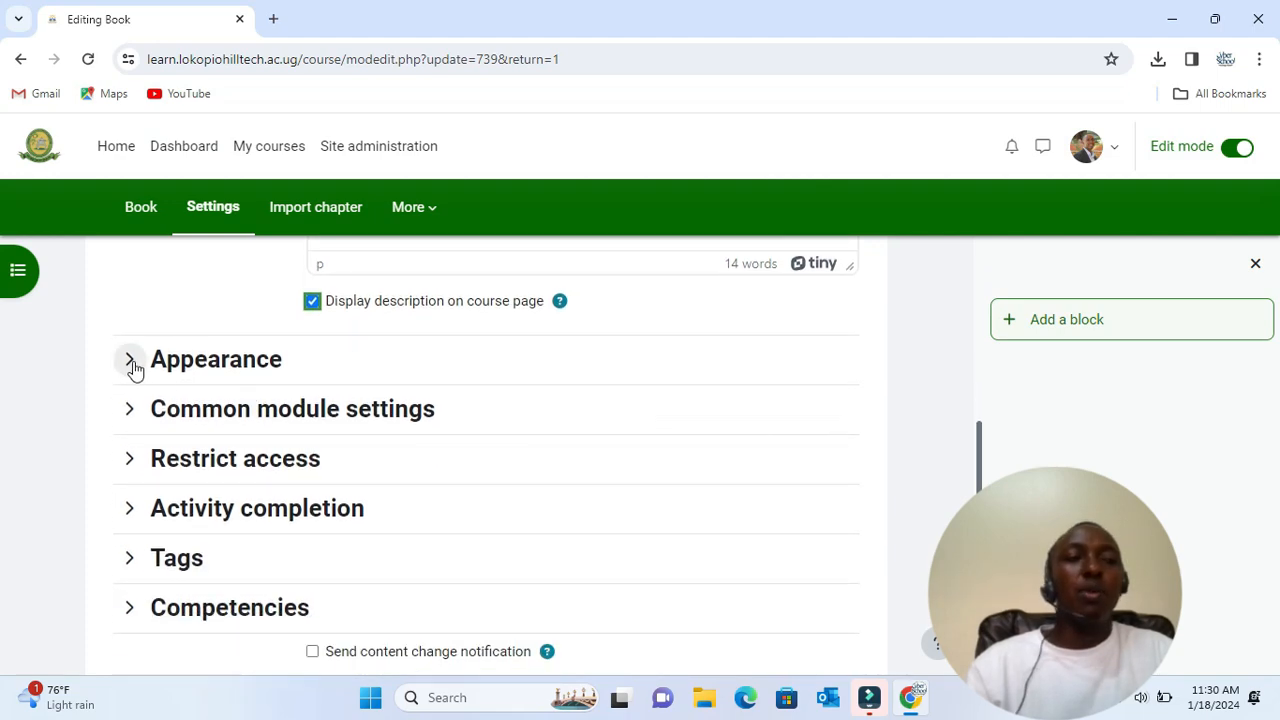
- Set the book's Chapter formatting to Bullets under Appearance
click(129, 359)
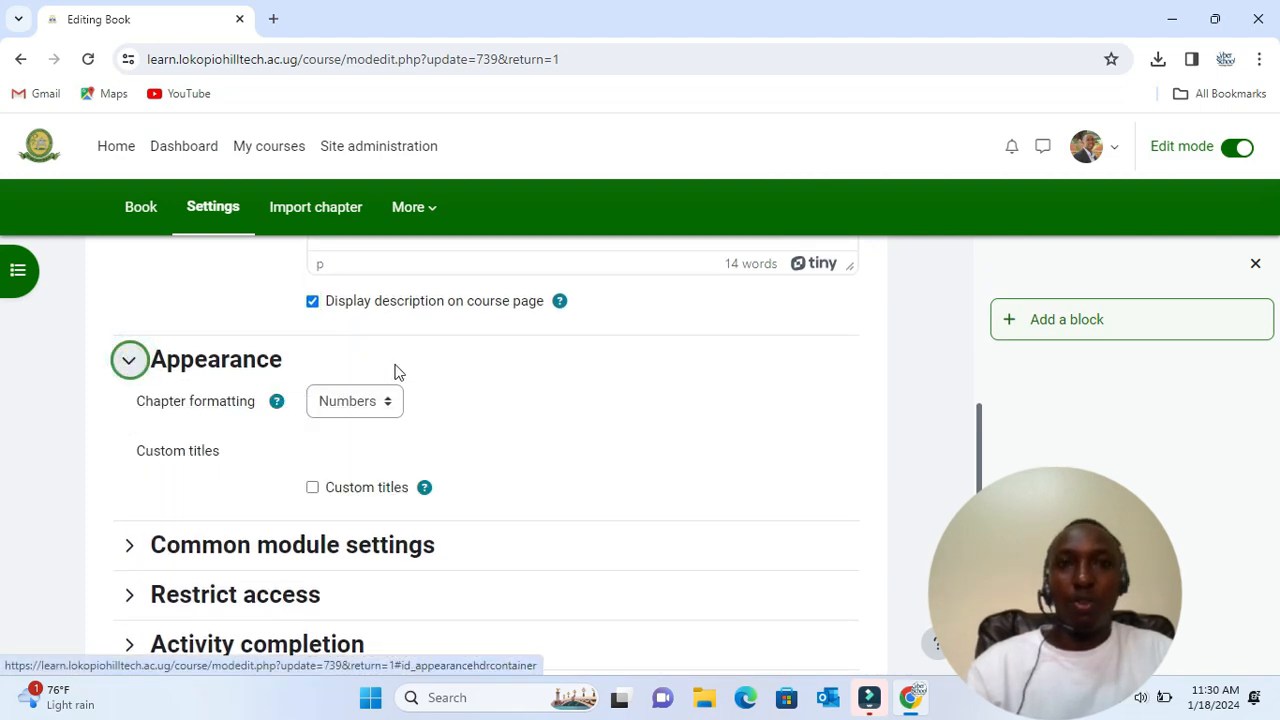
mouse_move(500, 366)
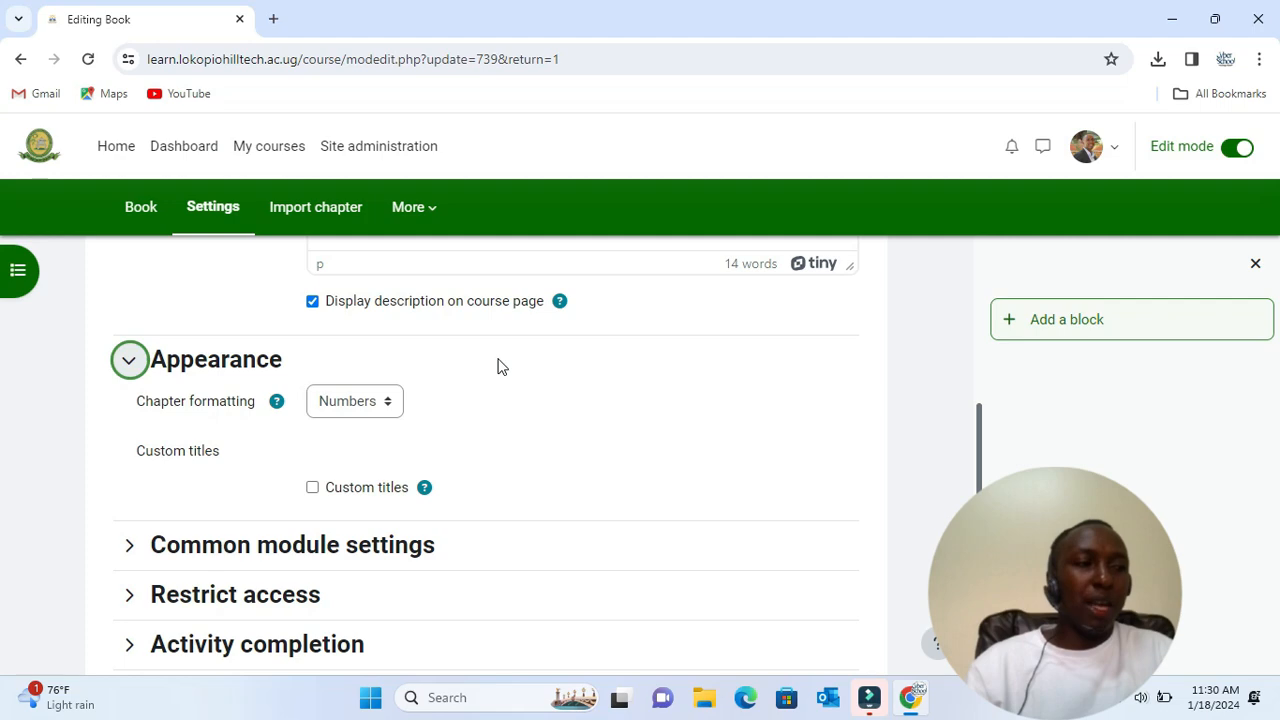
scroll(down, 3)
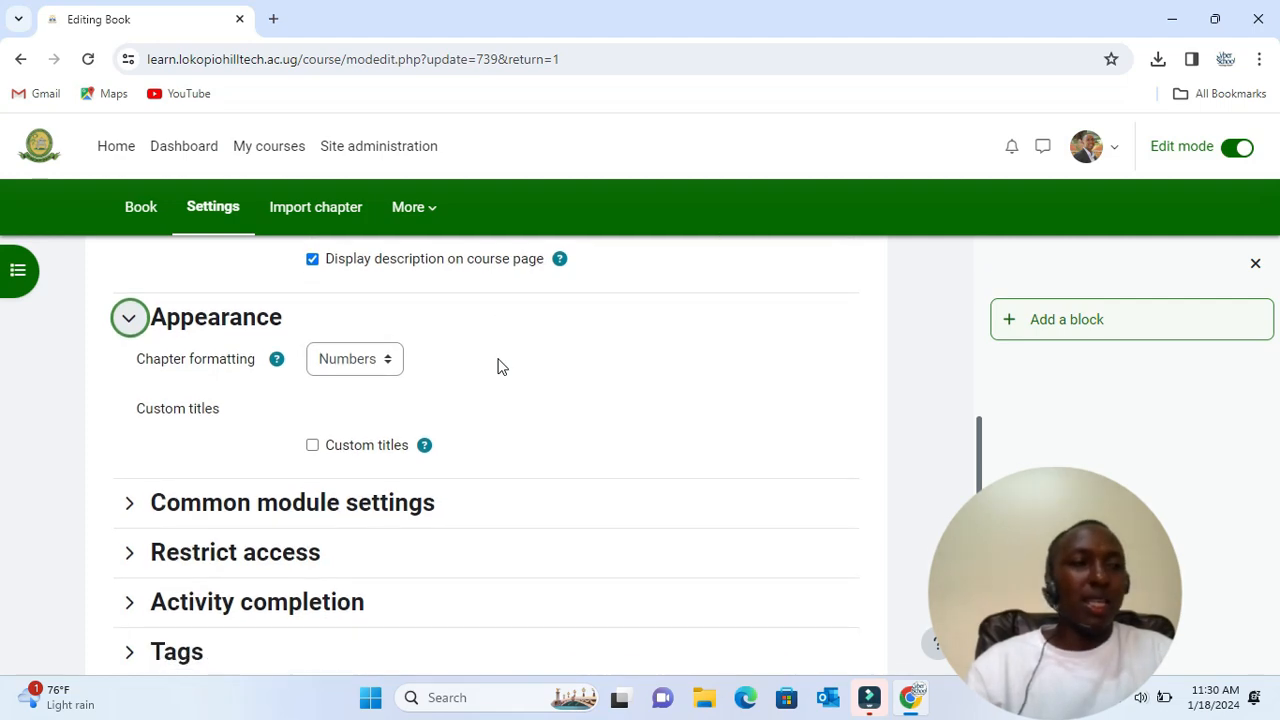
click(354, 358)
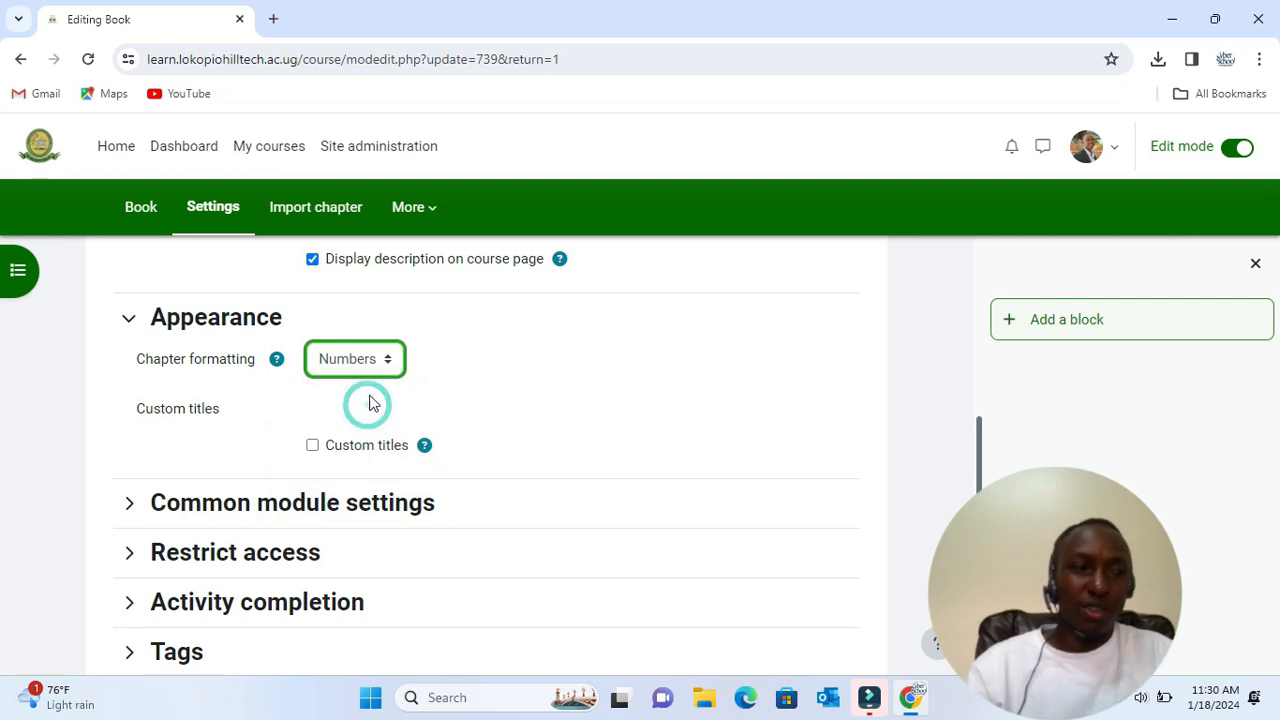
click(354, 358)
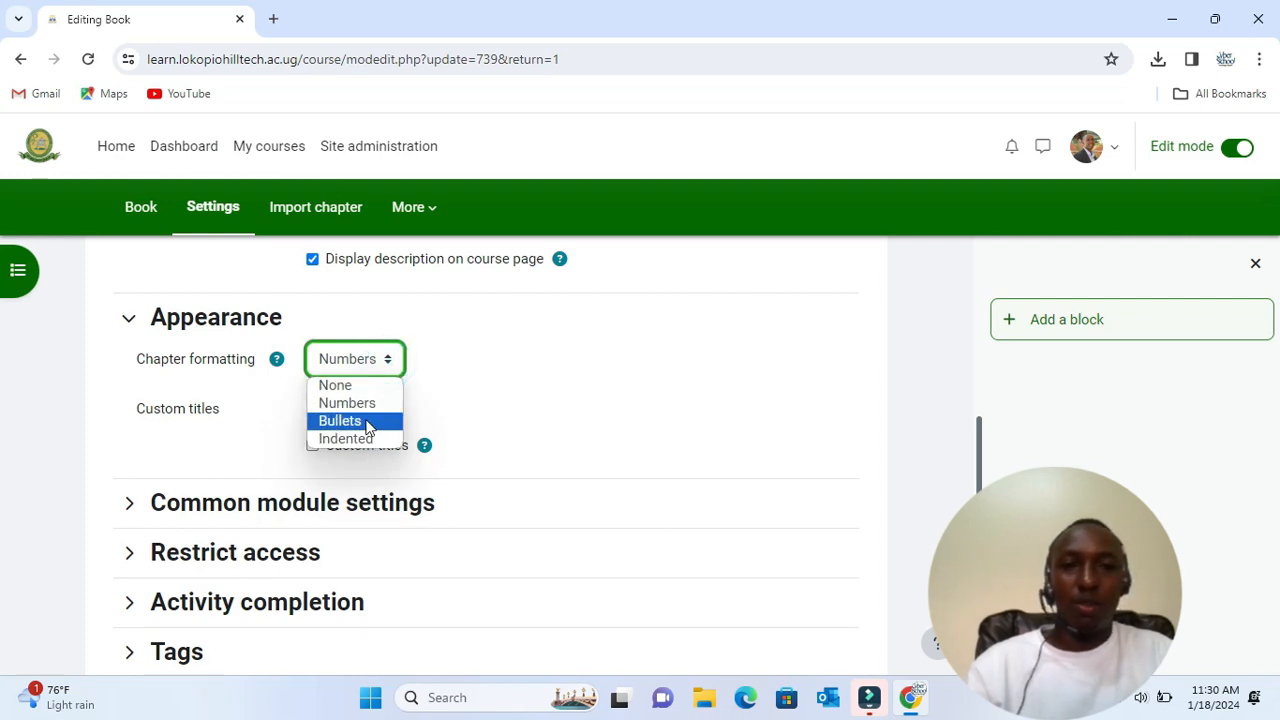
click(340, 420)
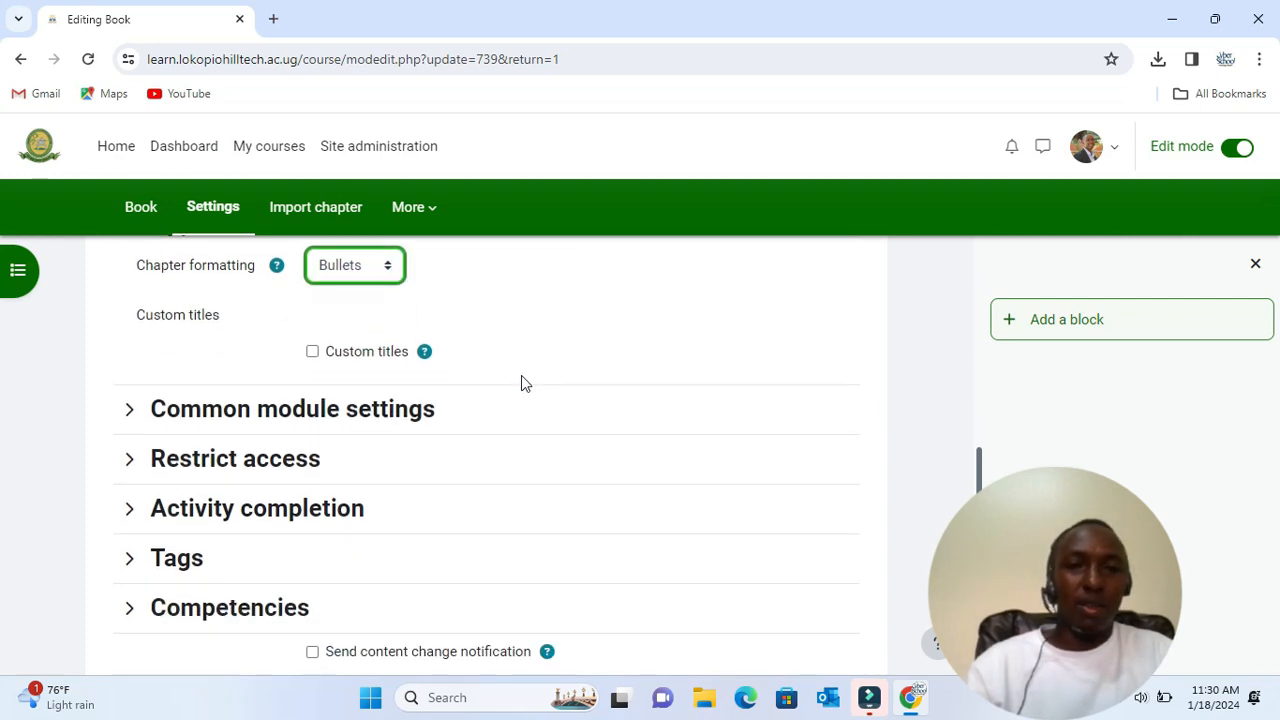
scroll(down, 3)
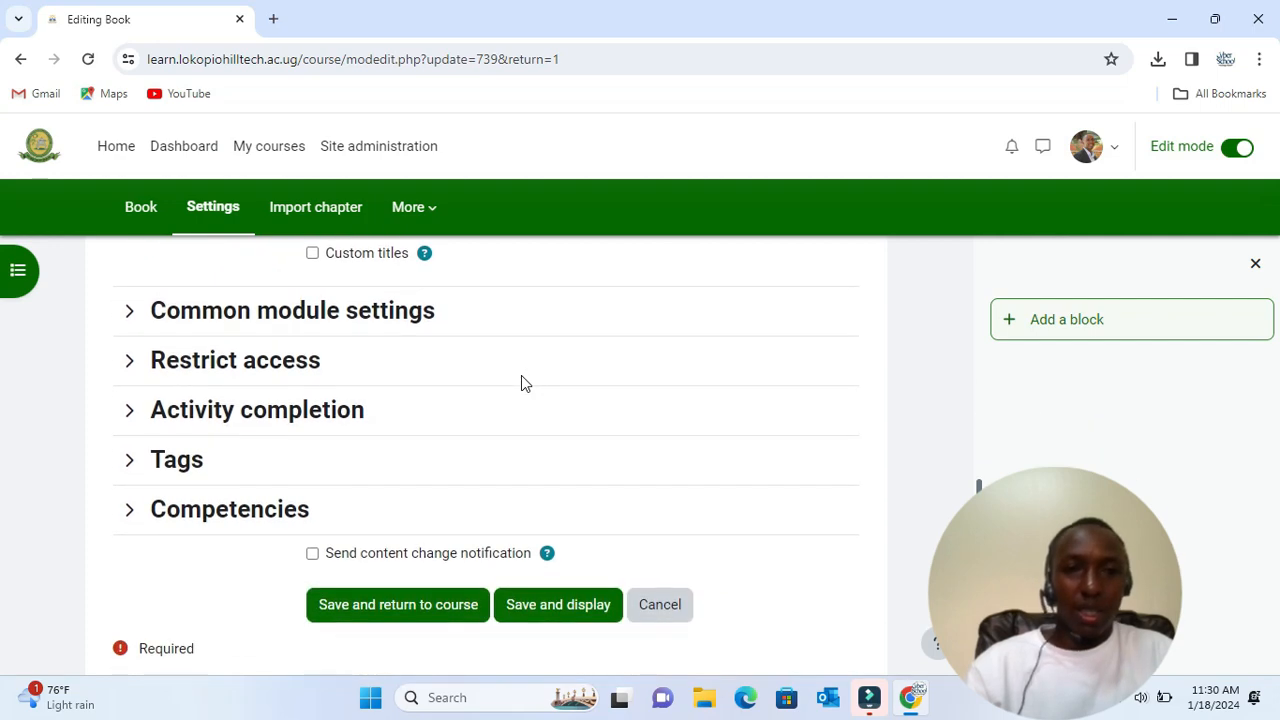
mouse_move(305, 388)
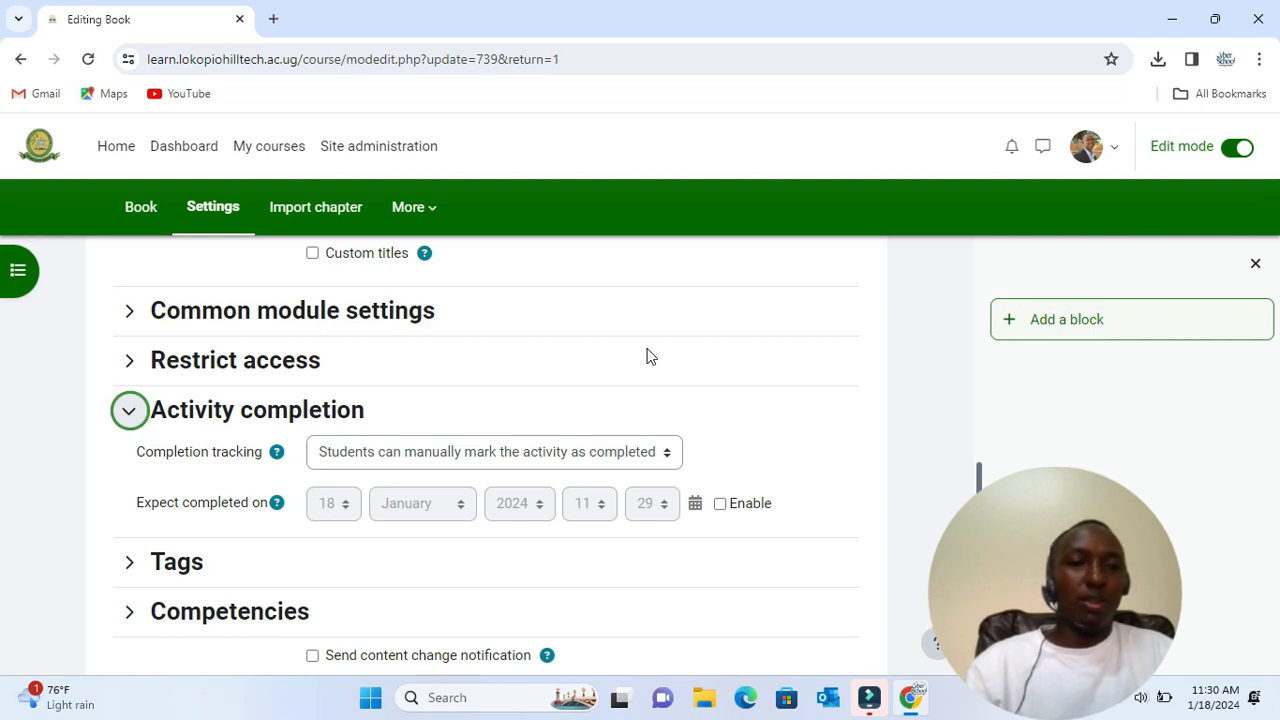
mouse_move(790, 371)
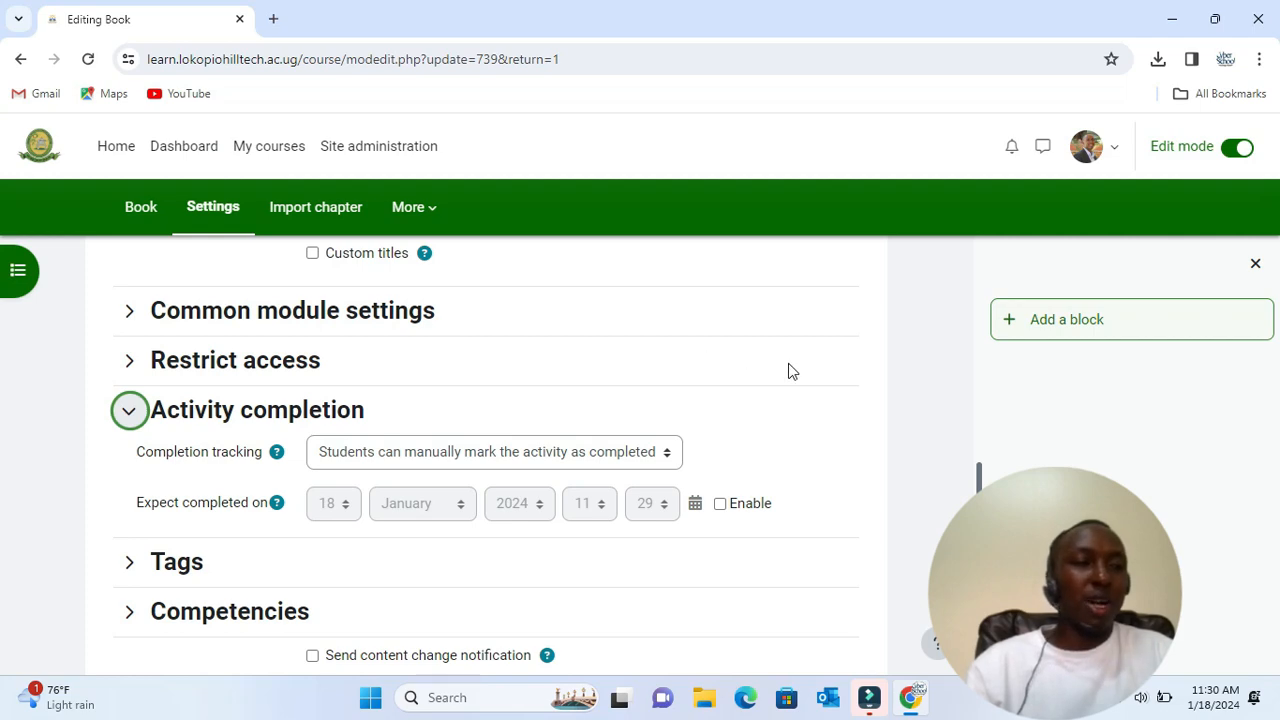
- Enable the 18 January 2024 expected completion date and content change notification, then save
scroll(down, 3)
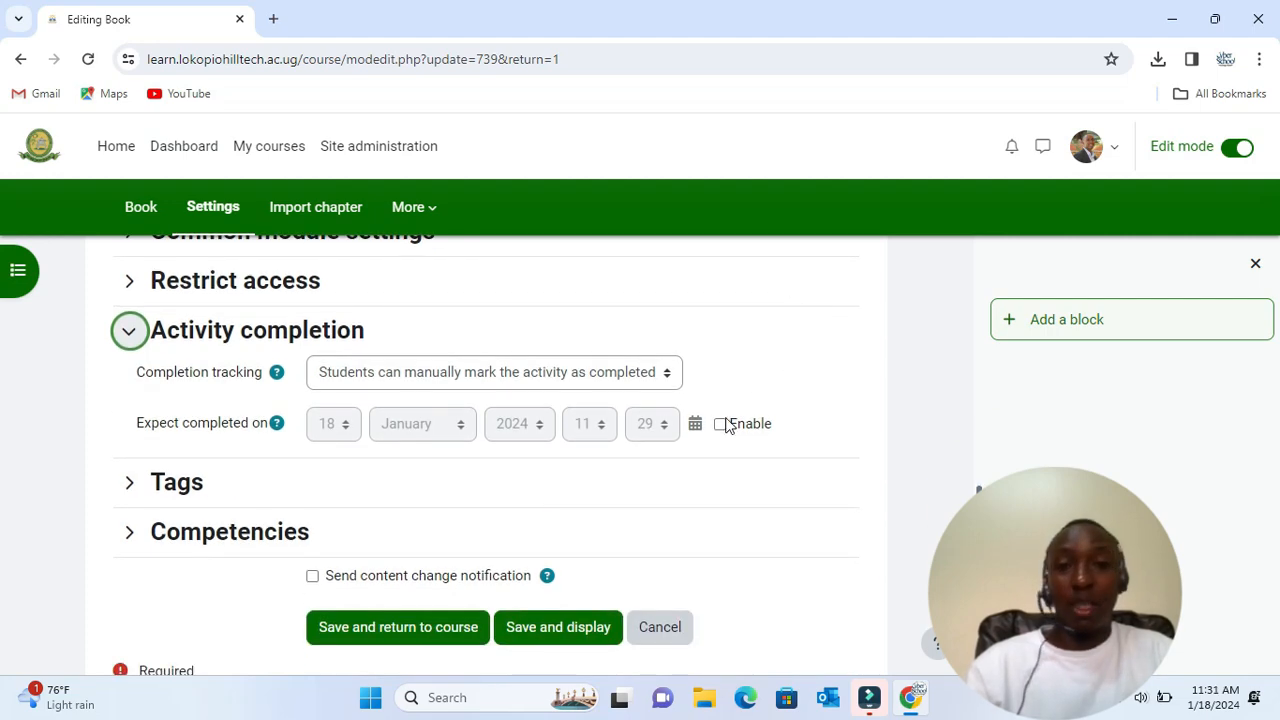
click(720, 424)
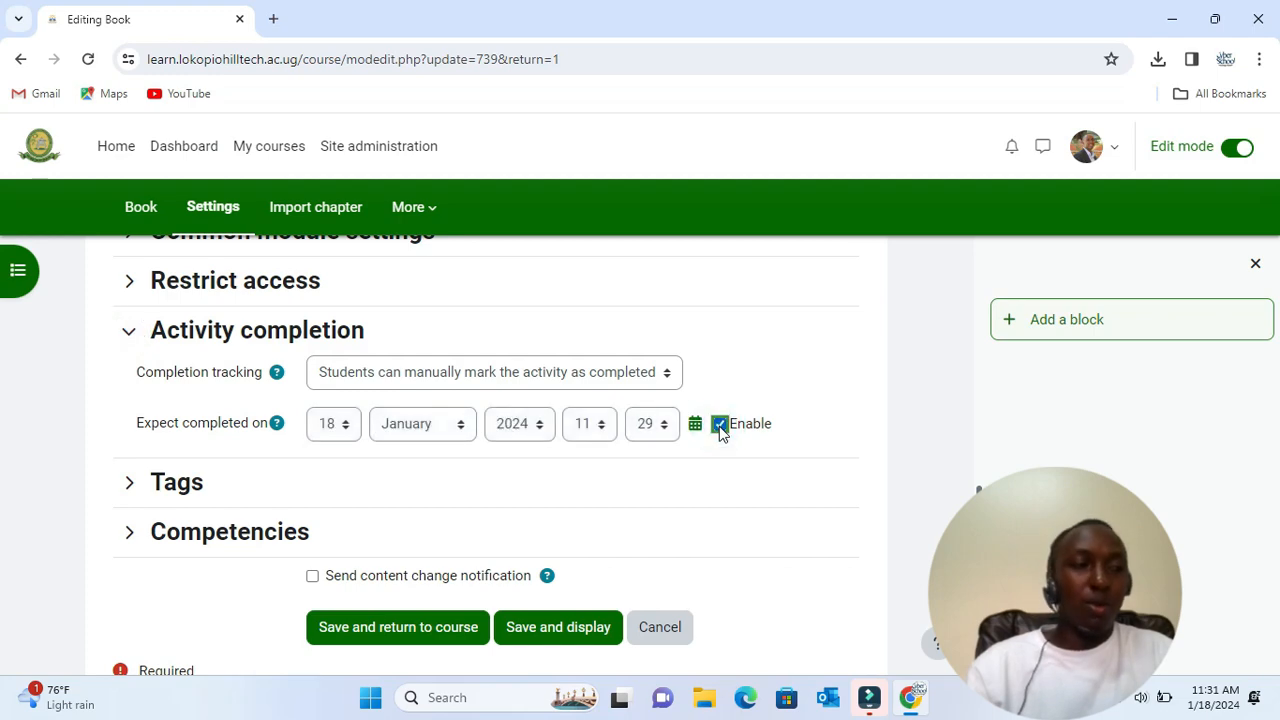
scroll(down, 3)
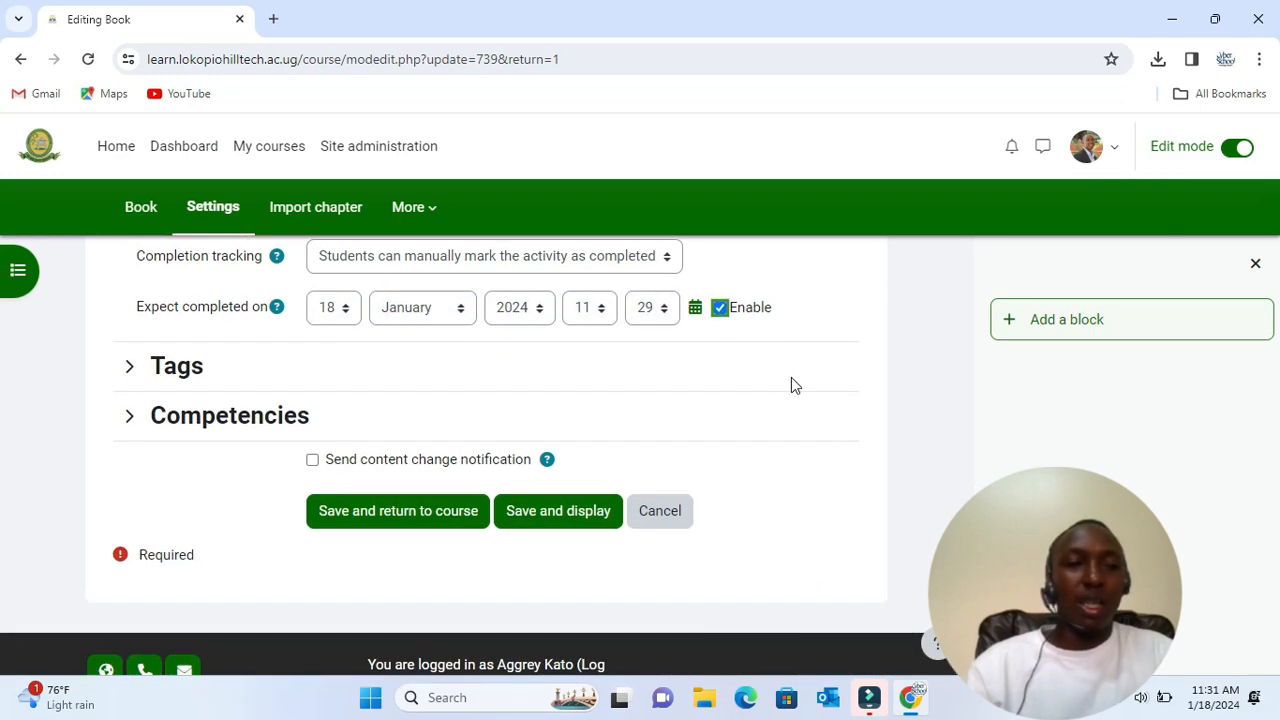
scroll(down, 3)
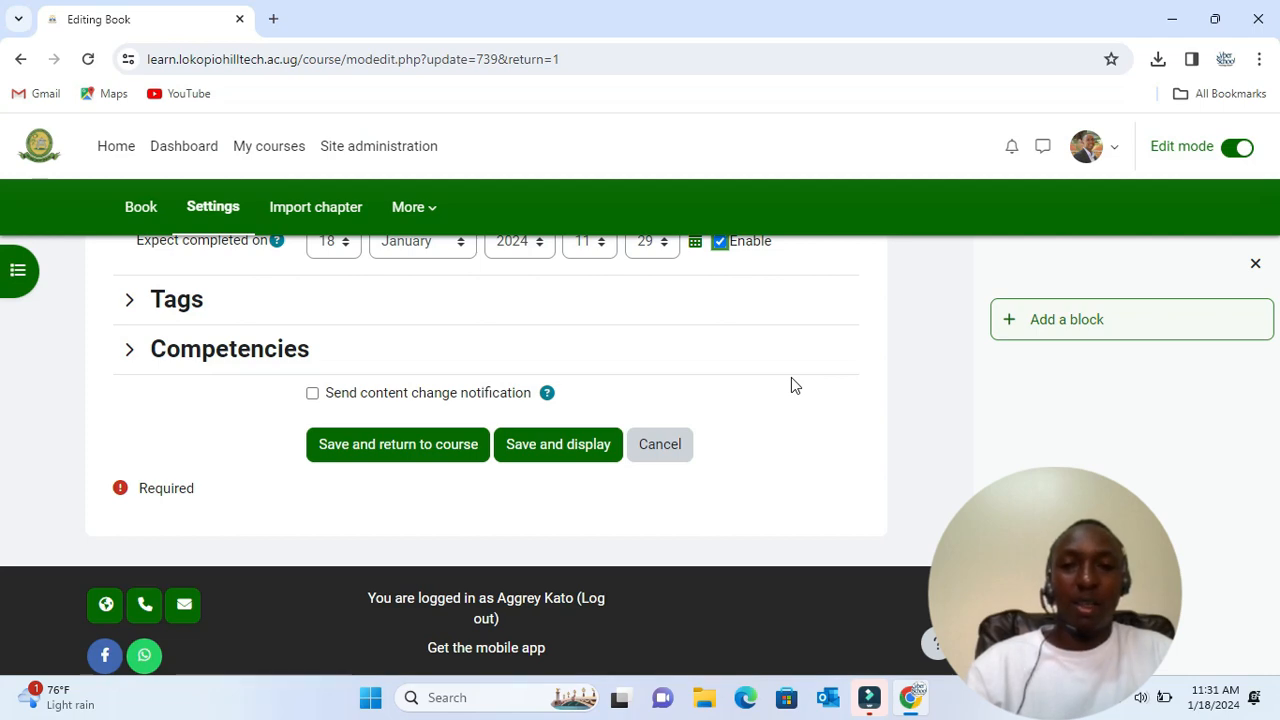
scroll(down, 3)
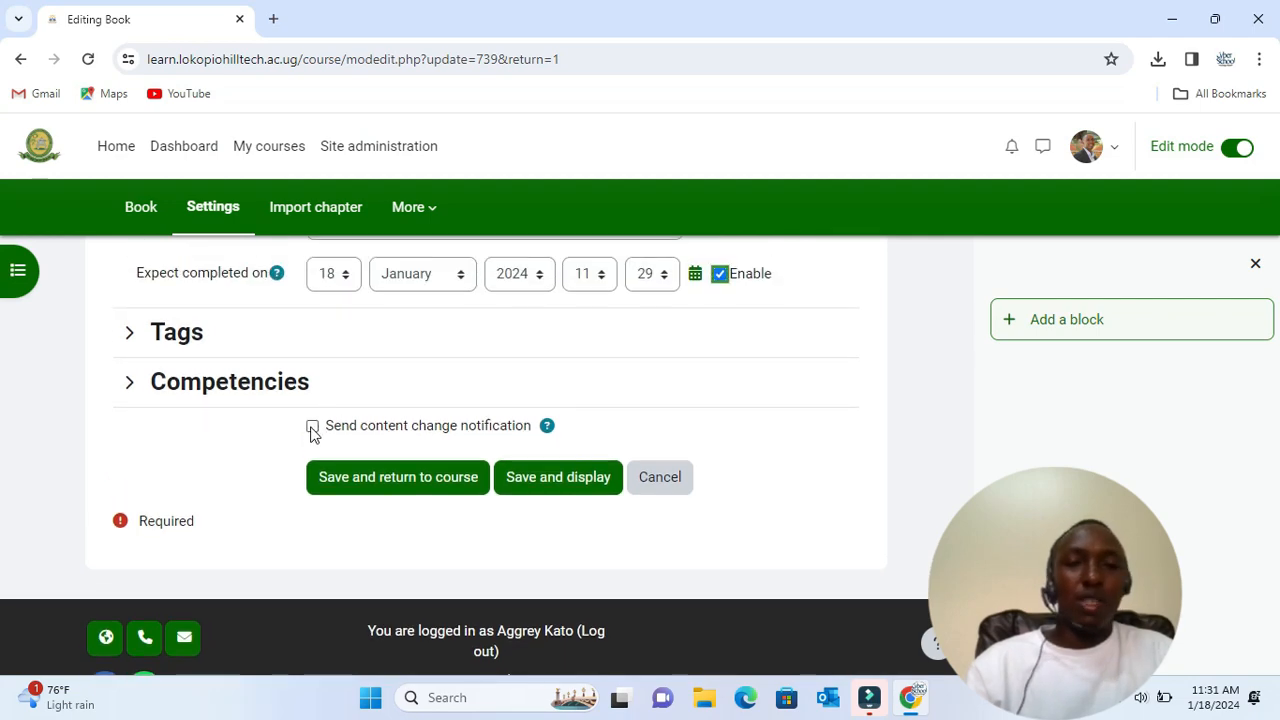
click(312, 425)
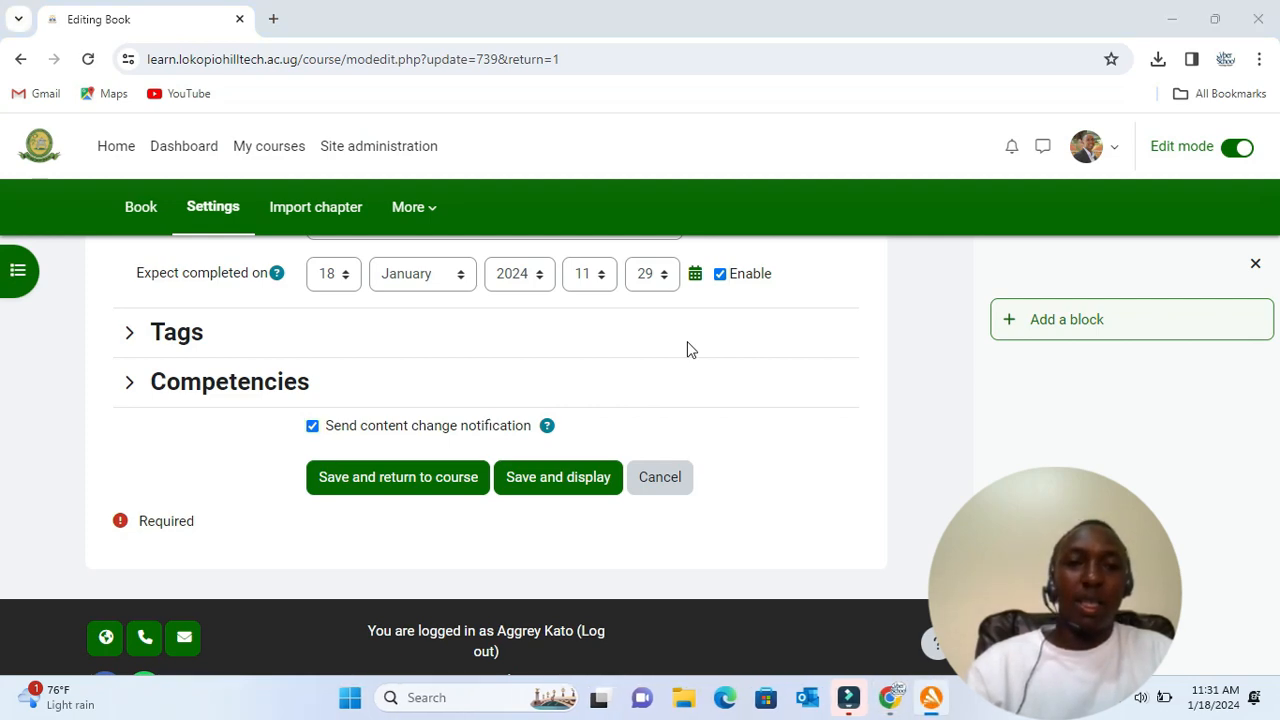
click(558, 477)
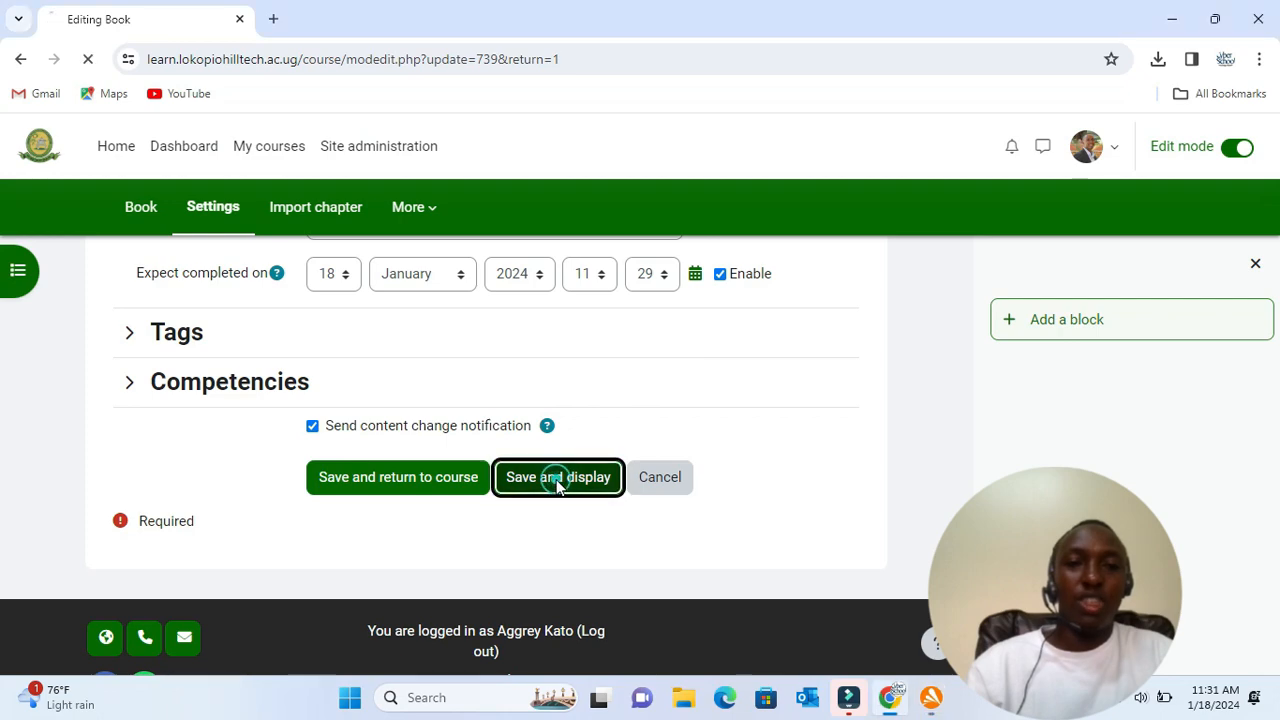
- Save and display the book, reviewing its About this book chapter
click(558, 477)
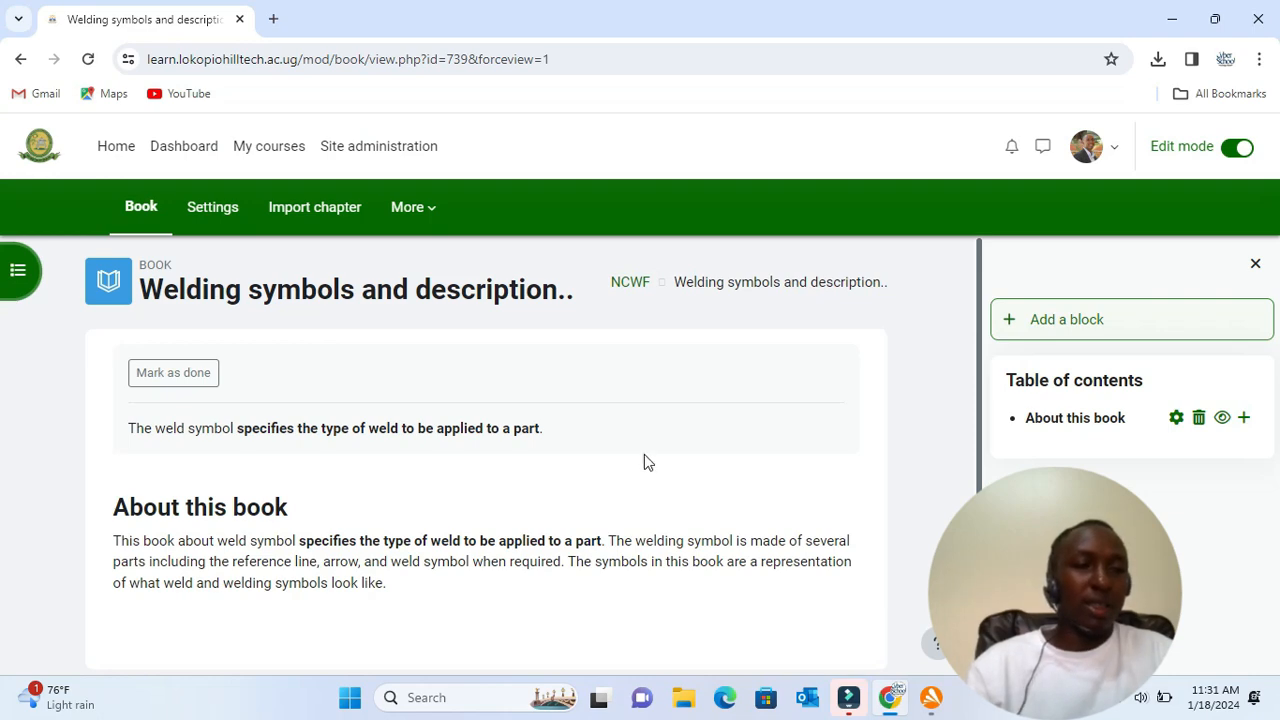
scroll(down, 3)
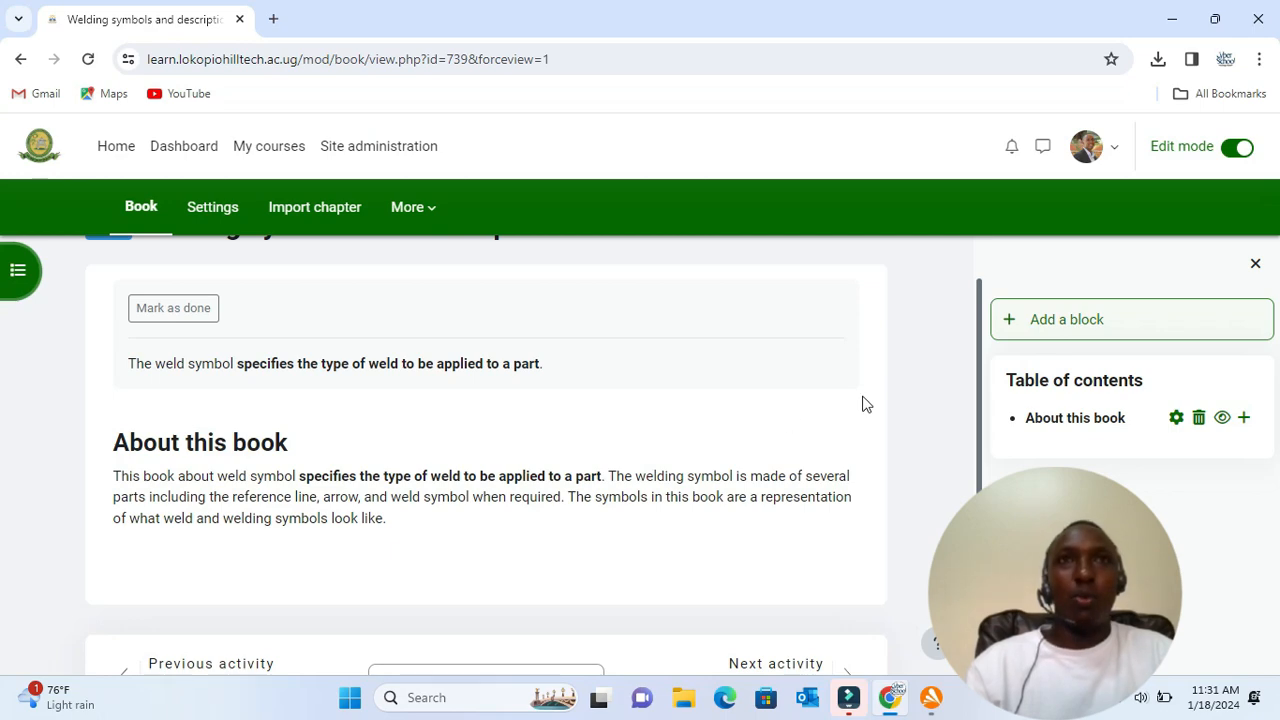
mouse_move(1025, 444)
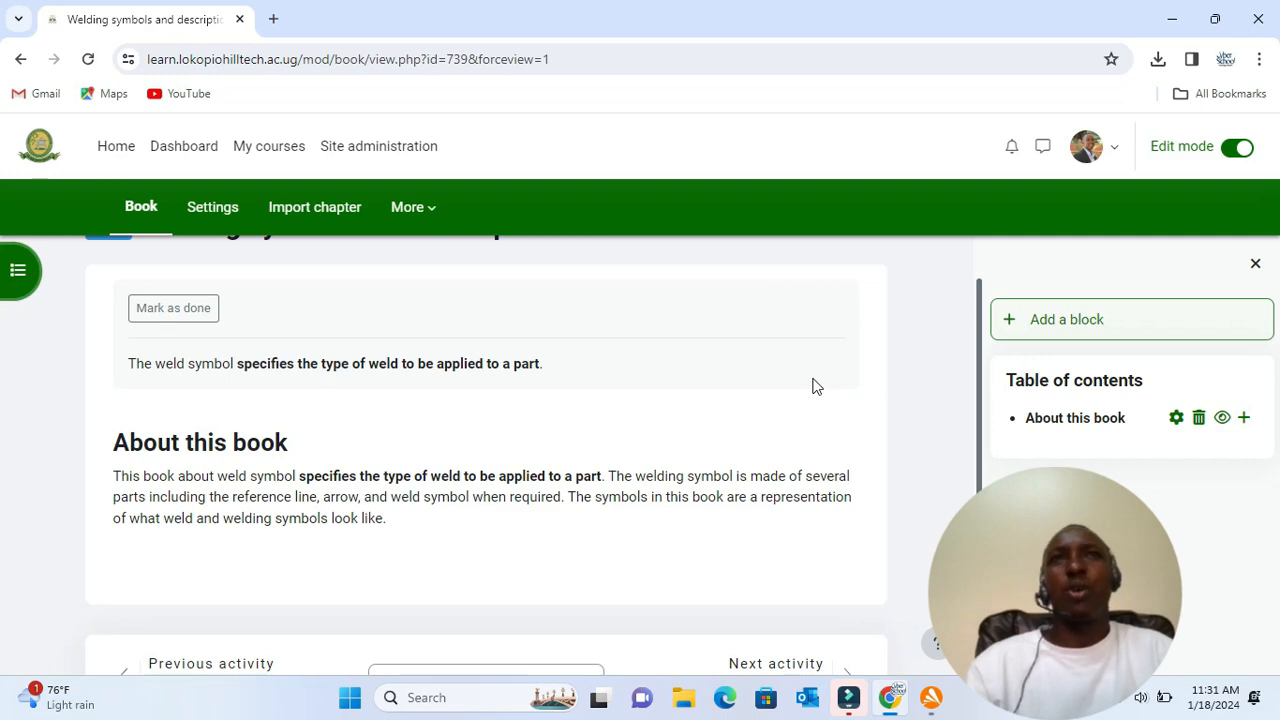
mouse_move(1118, 411)
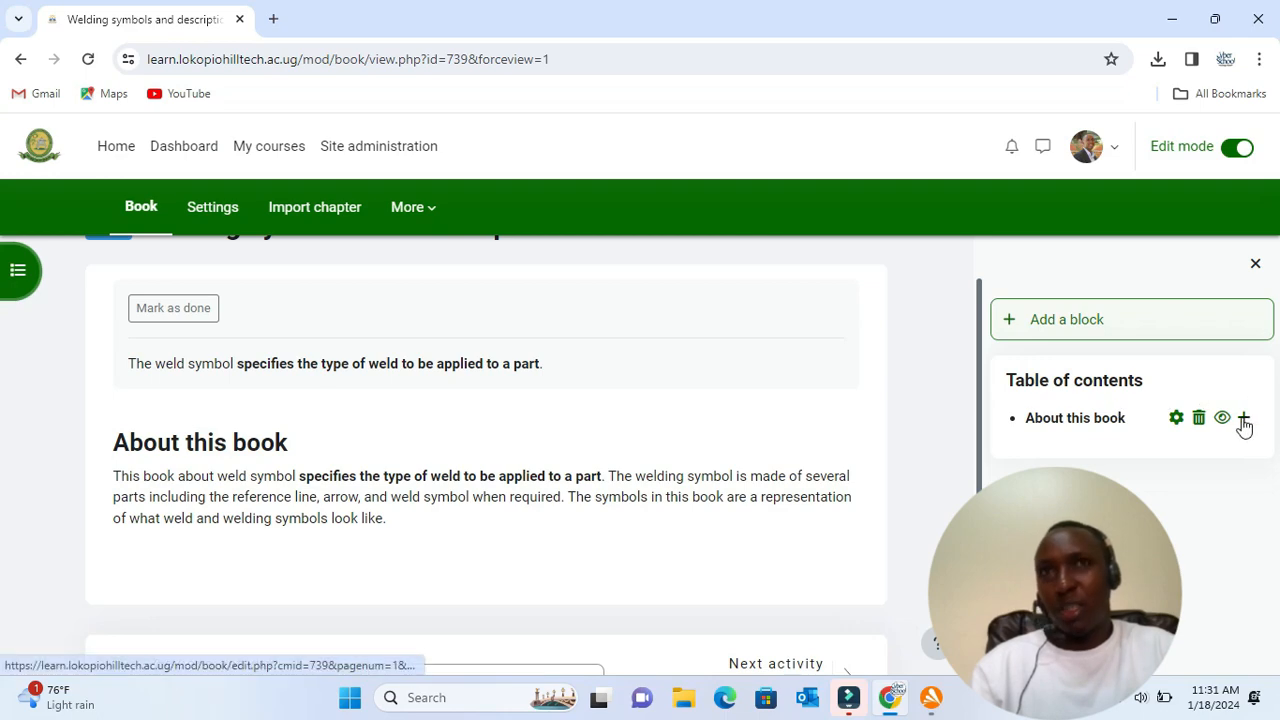
- Add 'Chapter 2' after About this book, containing the weld symbol description
click(1244, 417)
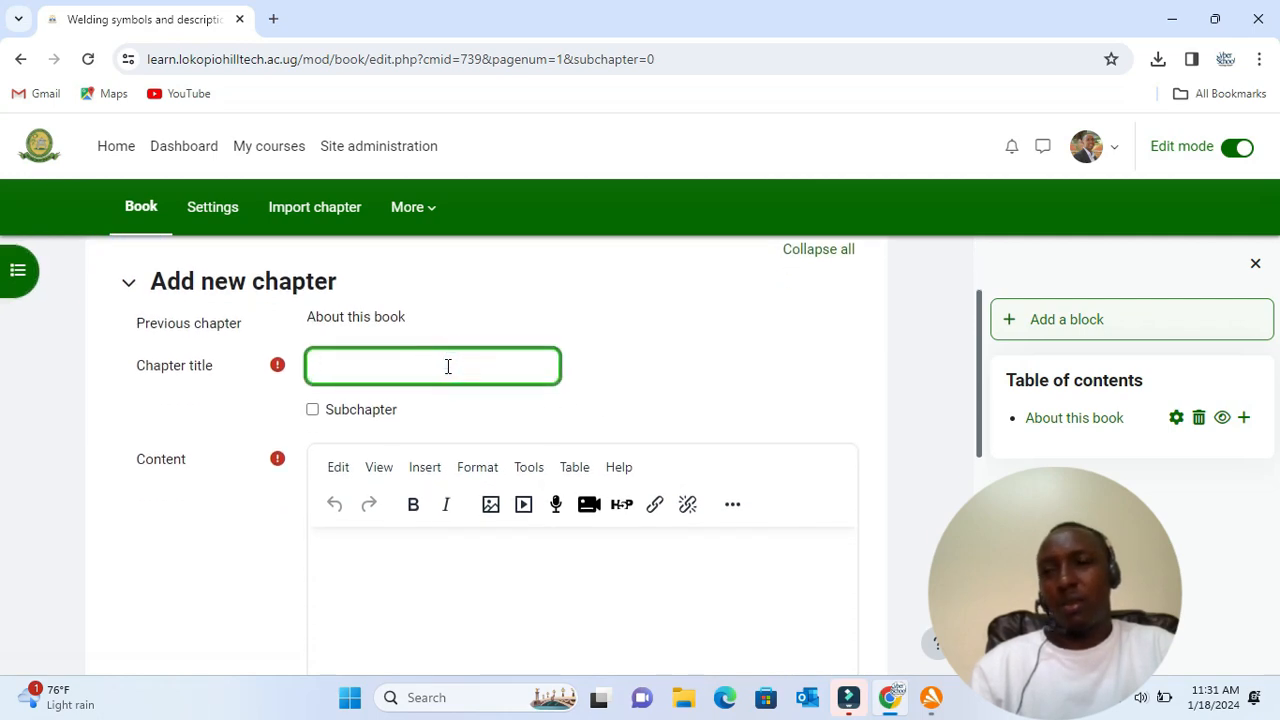
text(Chapter 2)
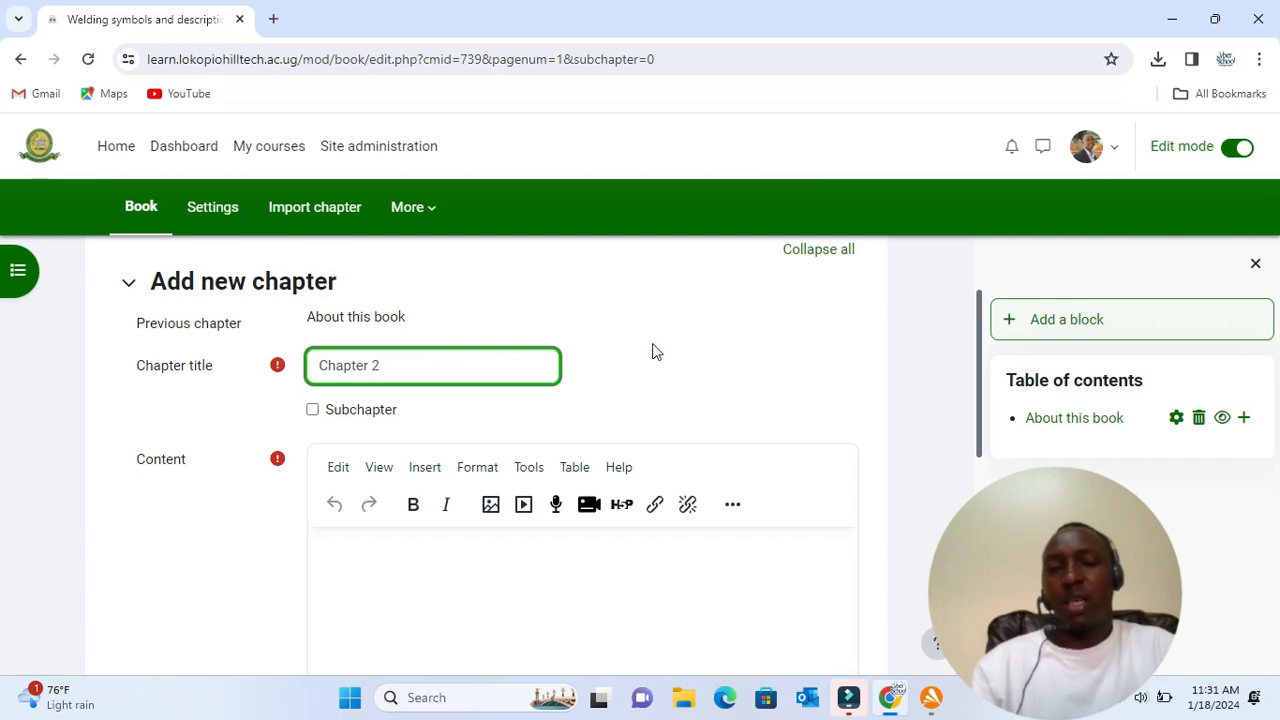
click(433, 458)
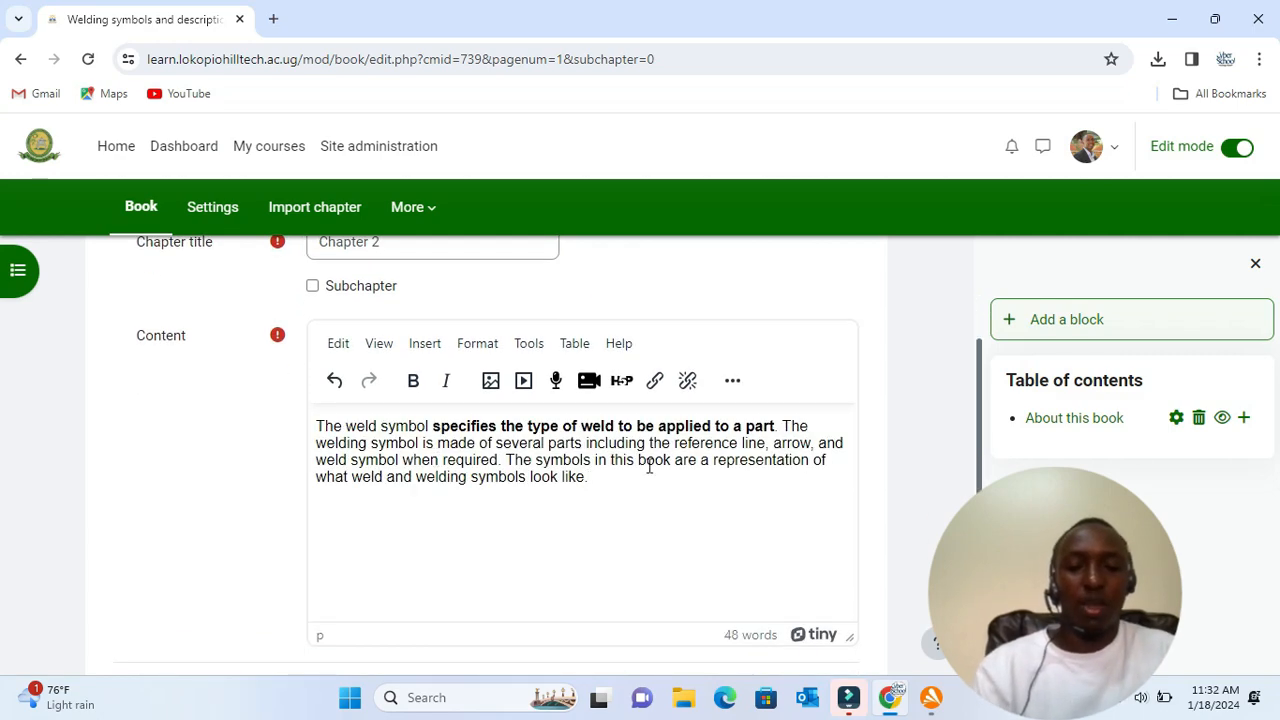
scroll(down, 3)
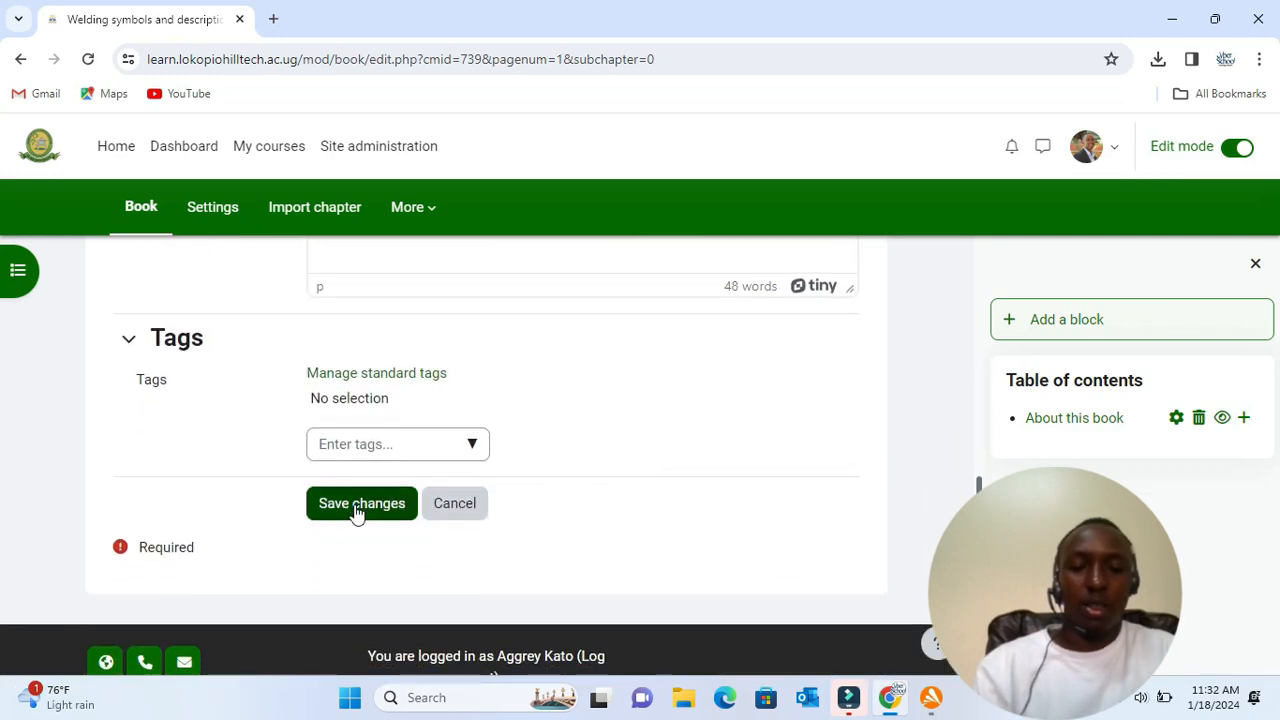
click(361, 503)
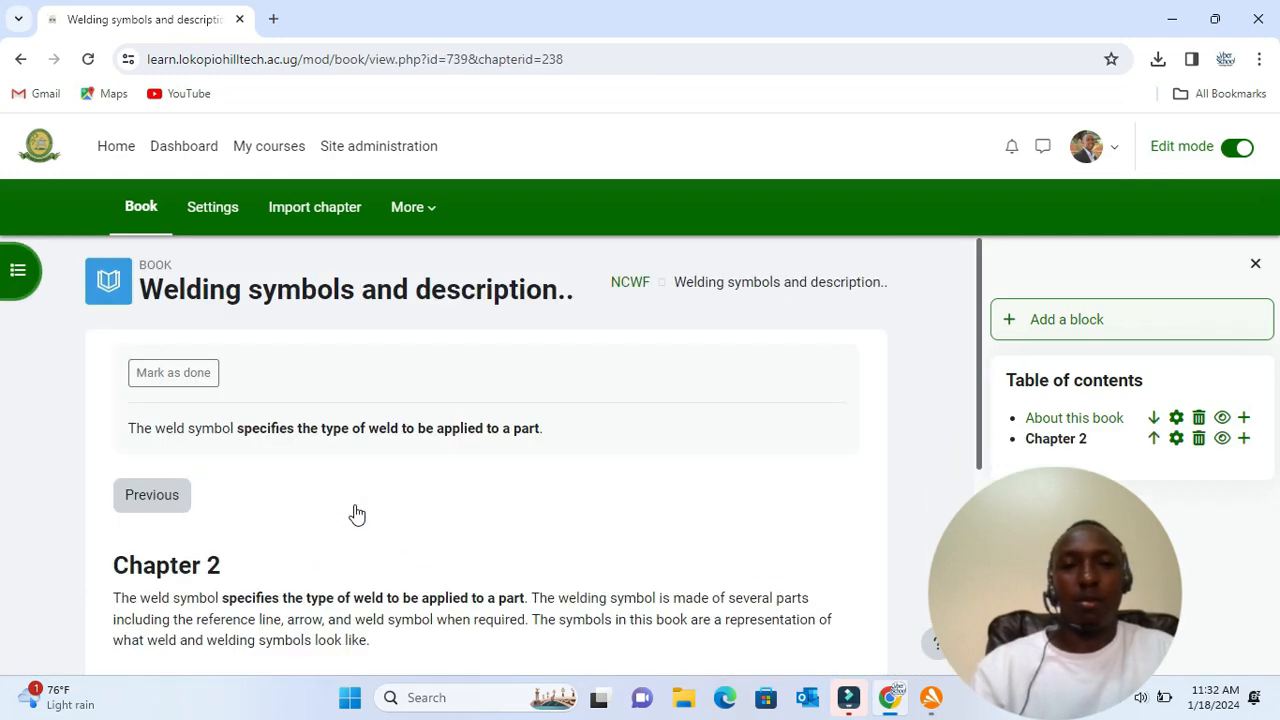
mouse_move(1089, 463)
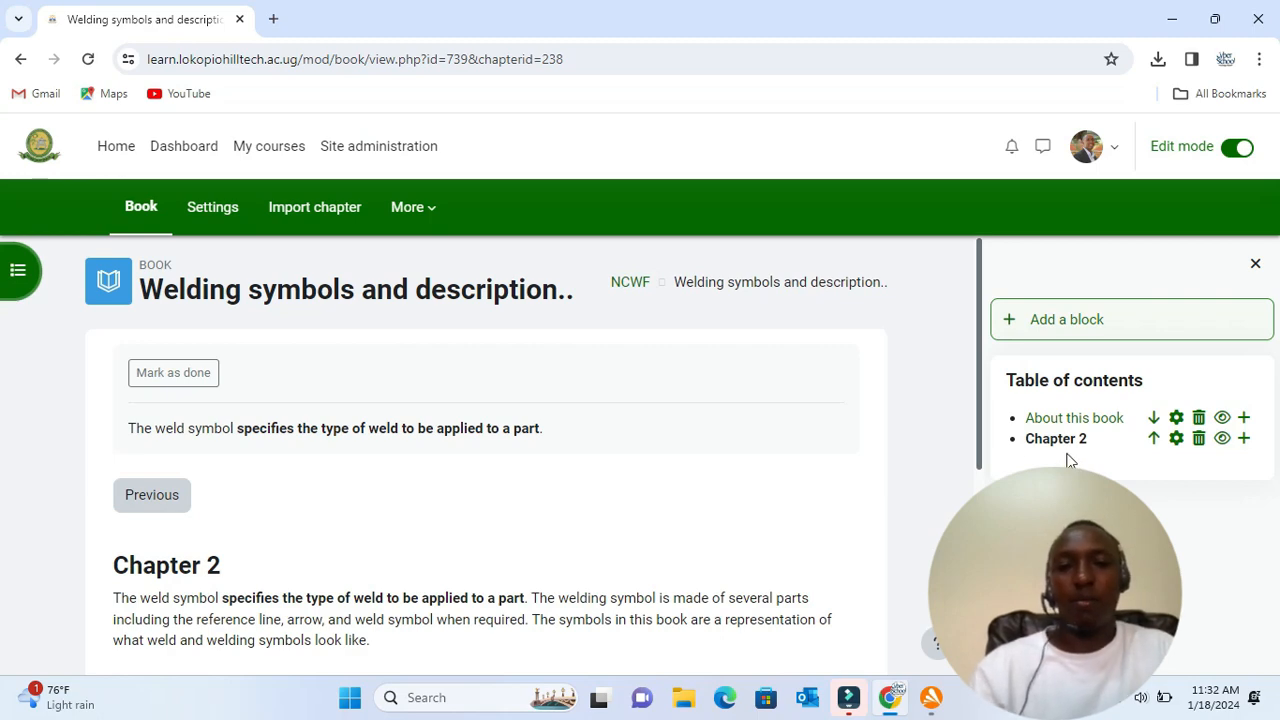
click(1151, 438)
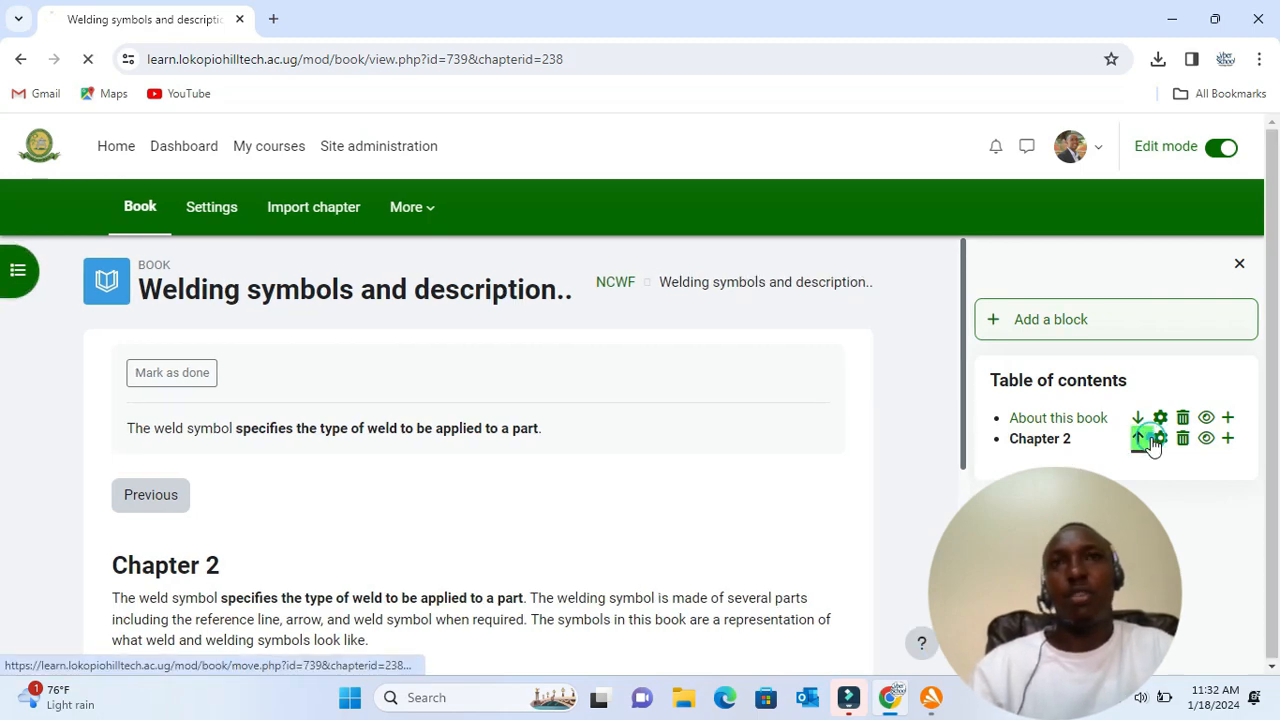
click(1139, 438)
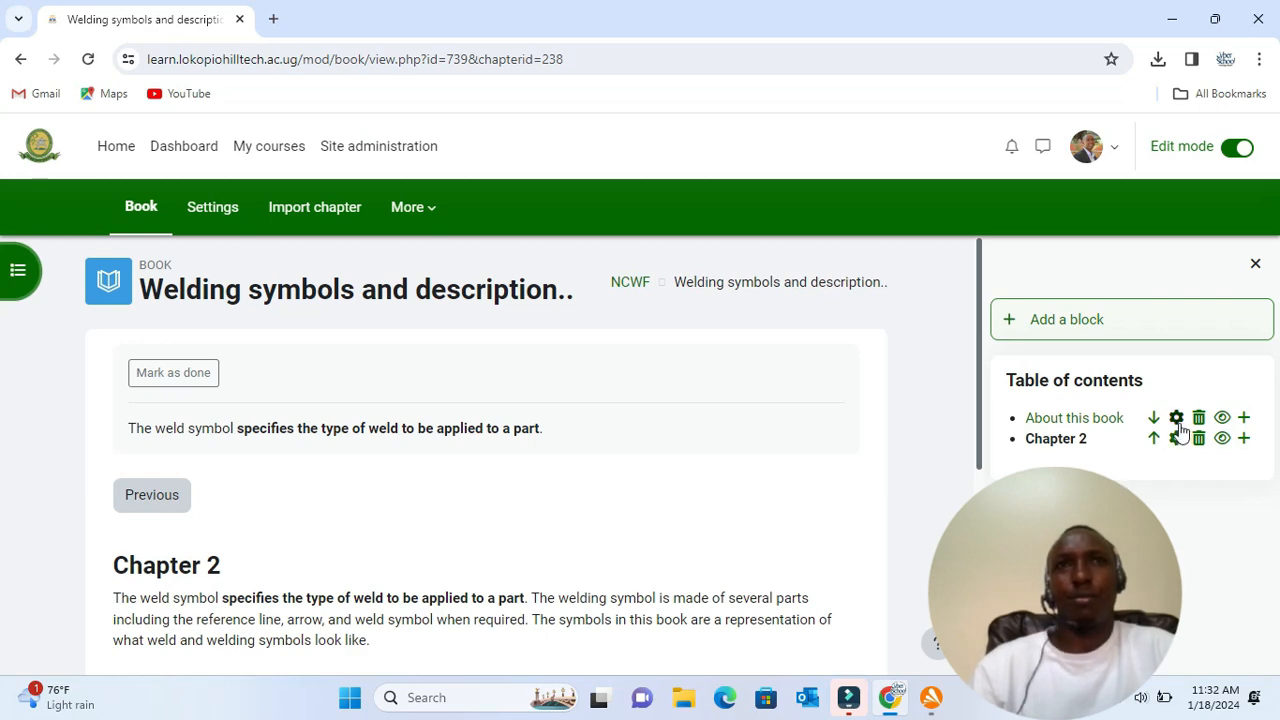
mouse_move(1198, 417)
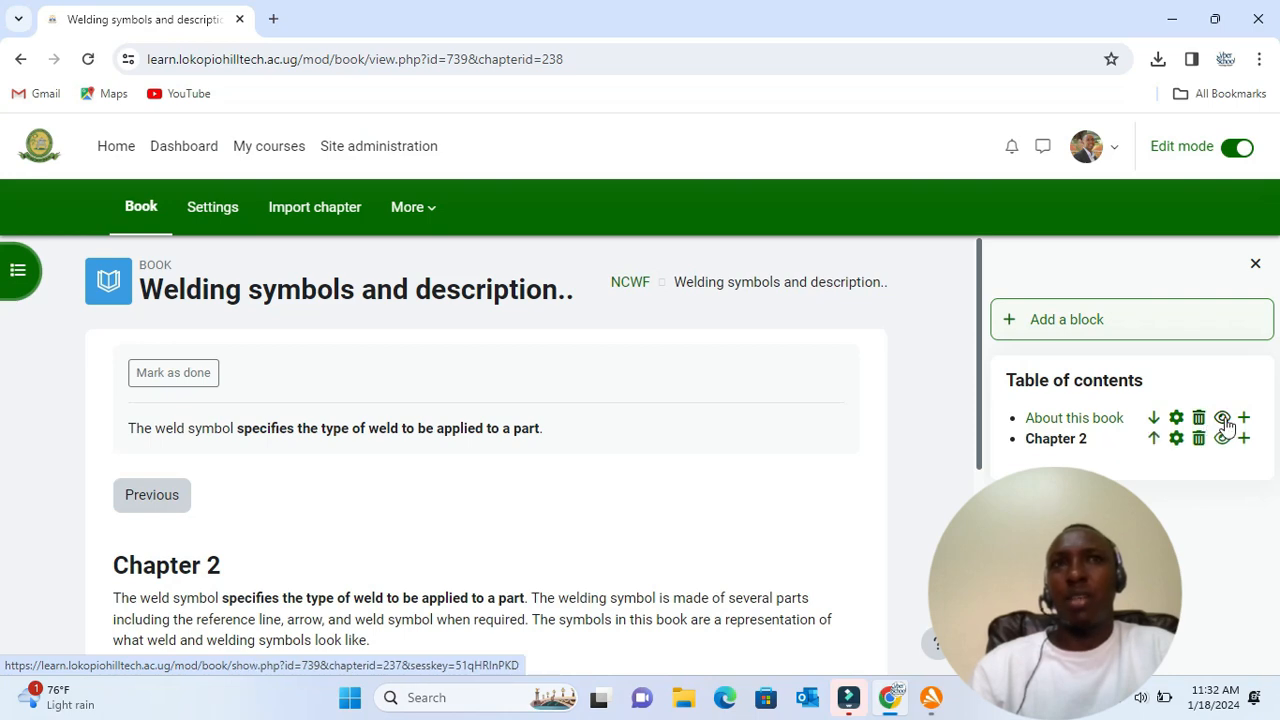
click(1222, 417)
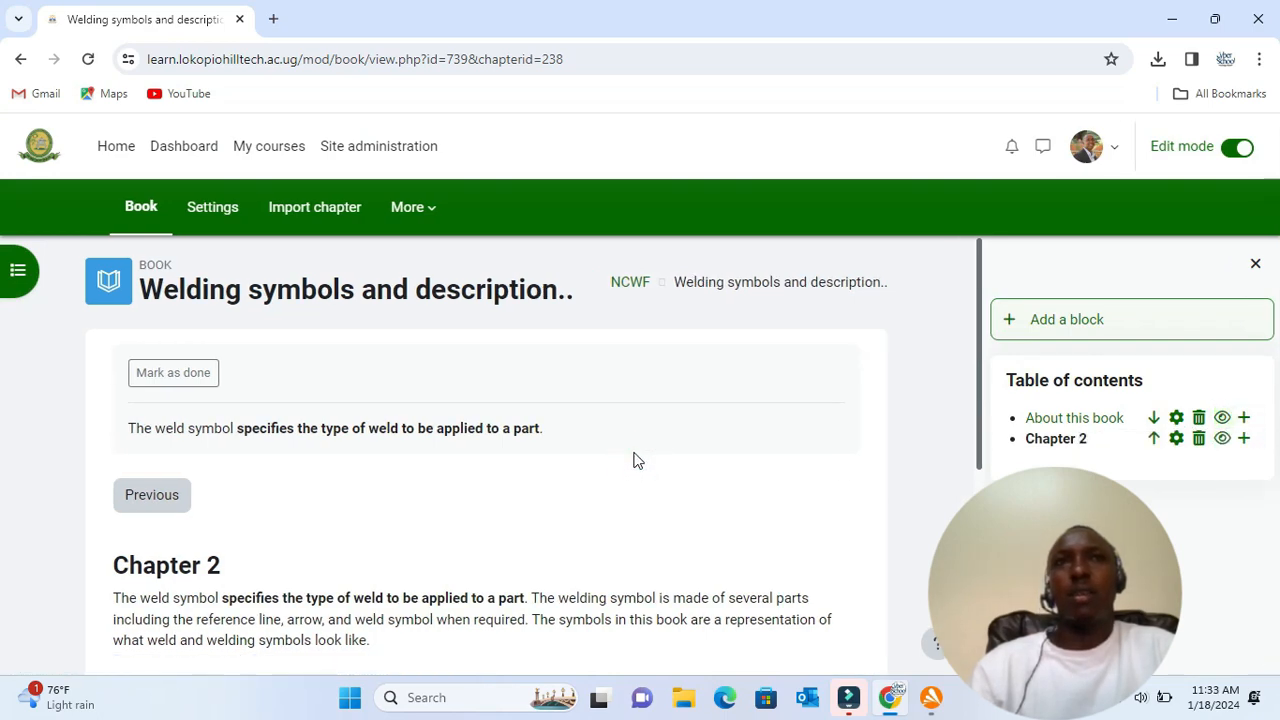
mouse_move(640, 464)
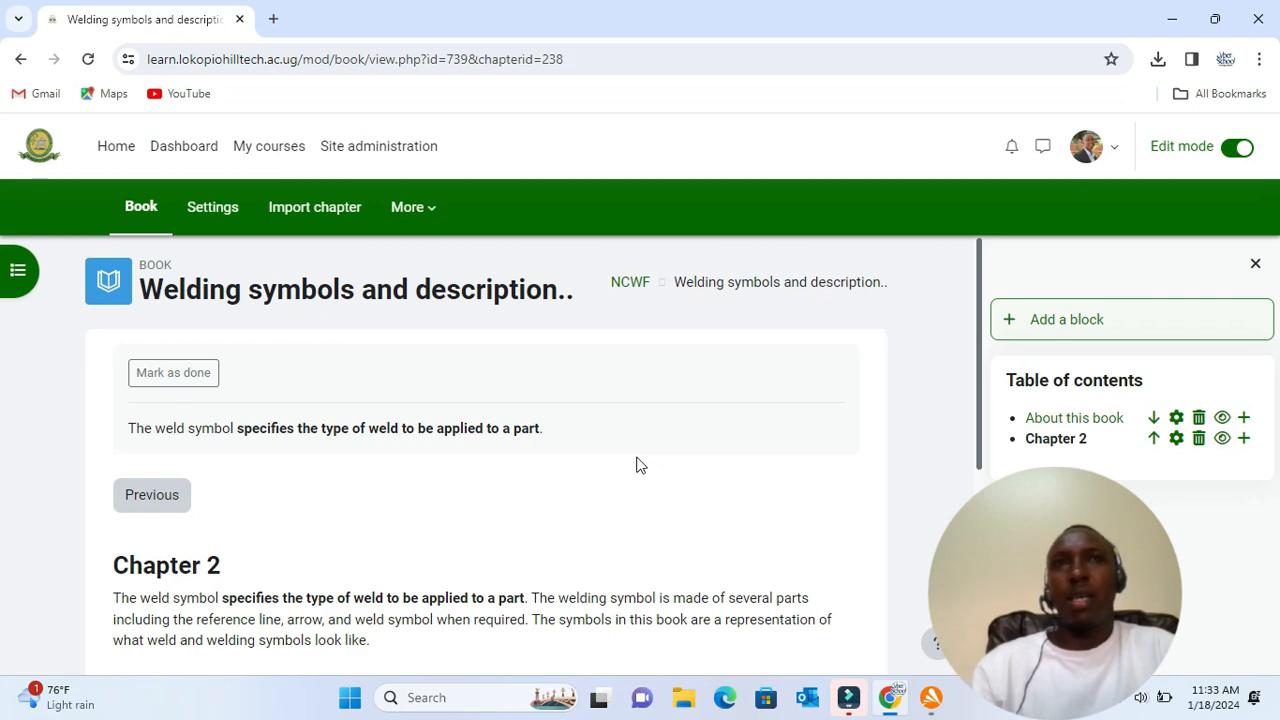
scroll(down, 3)
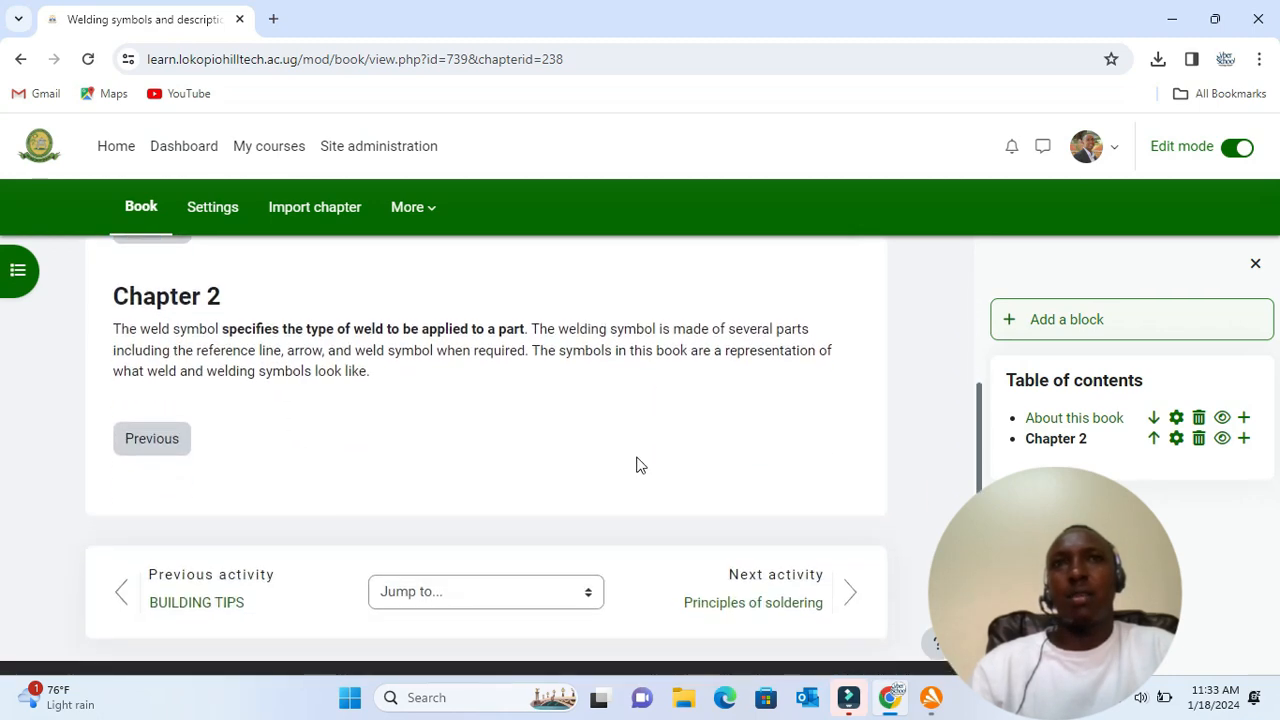
mouse_move(1125, 401)
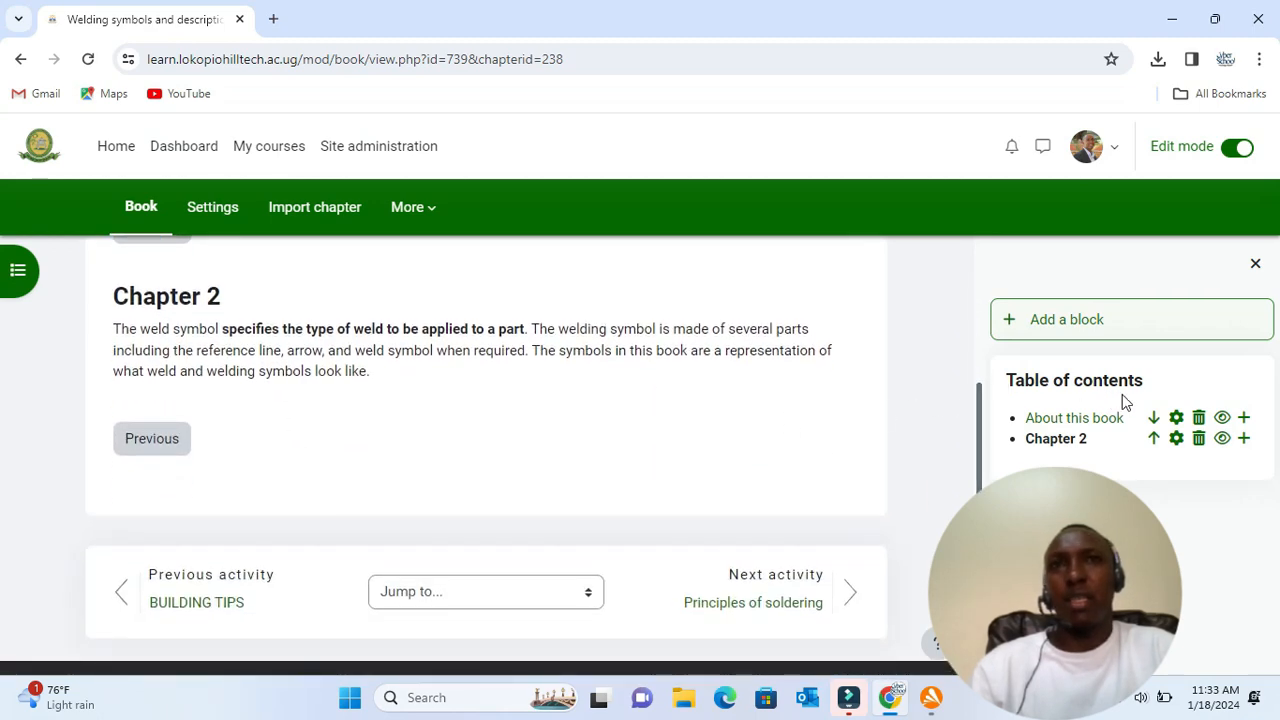
- Add a 'More chapters' chapter after Chapter 2 with the weld symbol description
click(1243, 439)
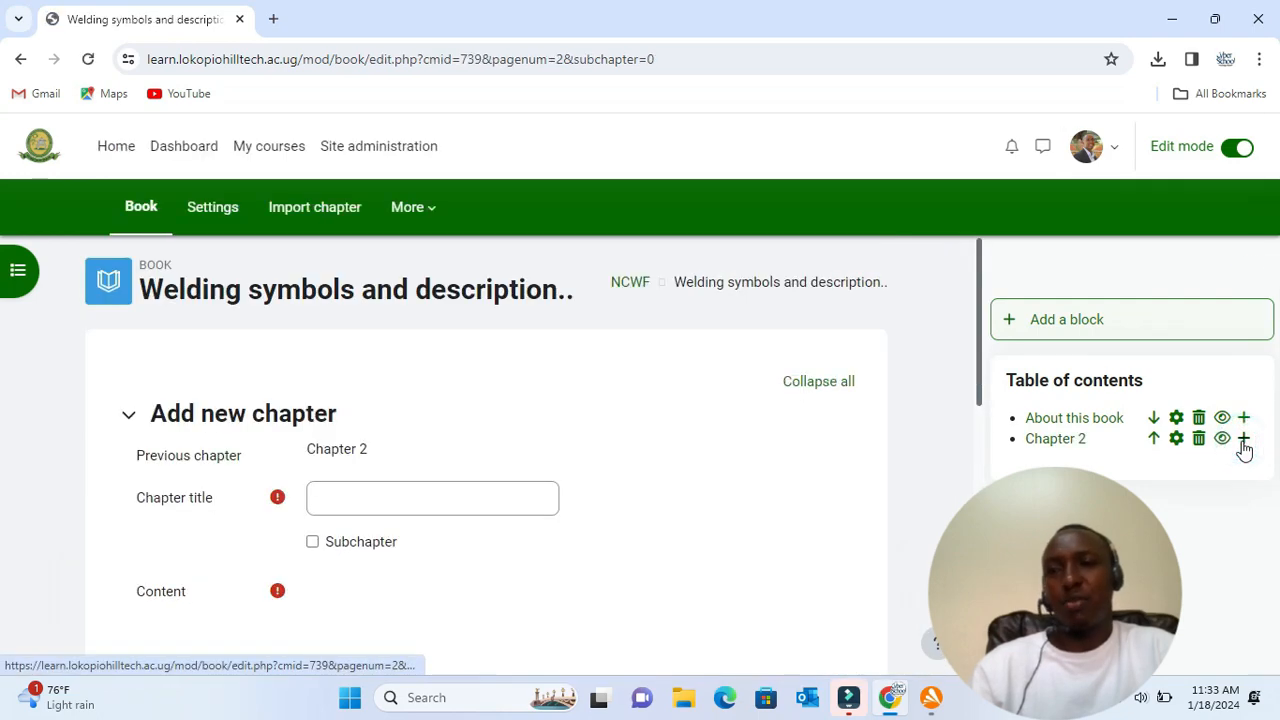
click(432, 498)
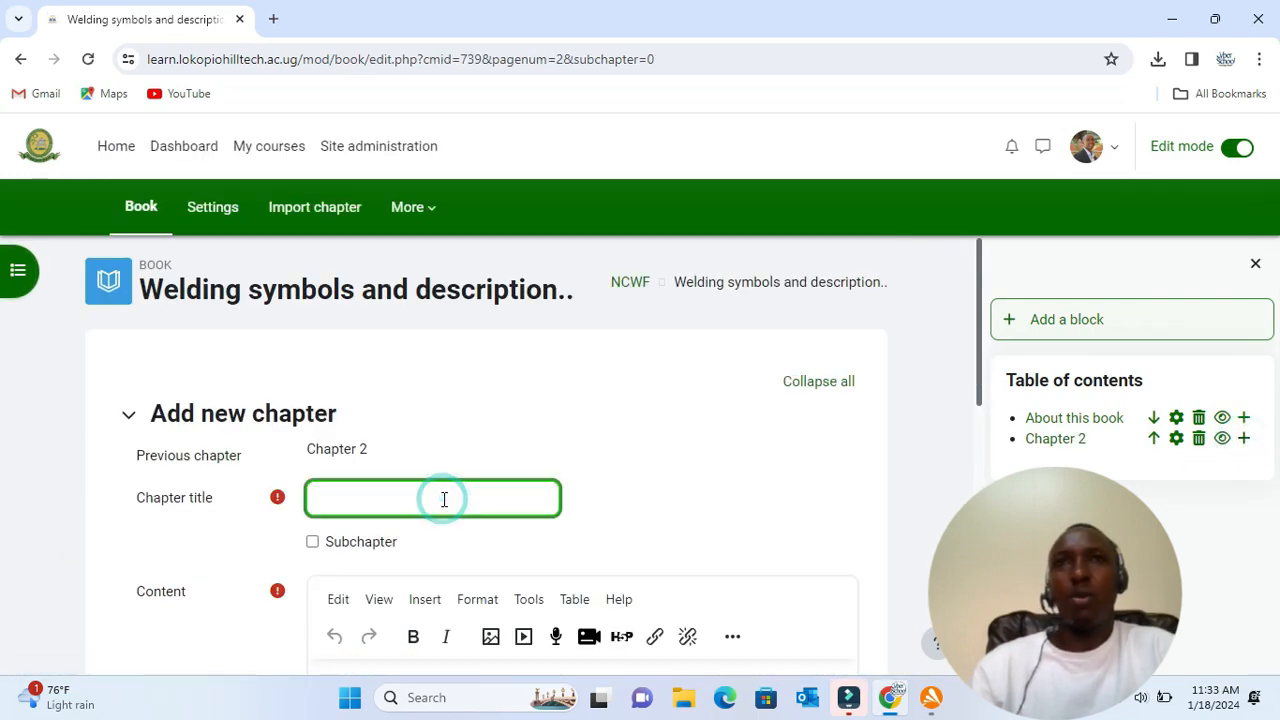
text(More chapters)
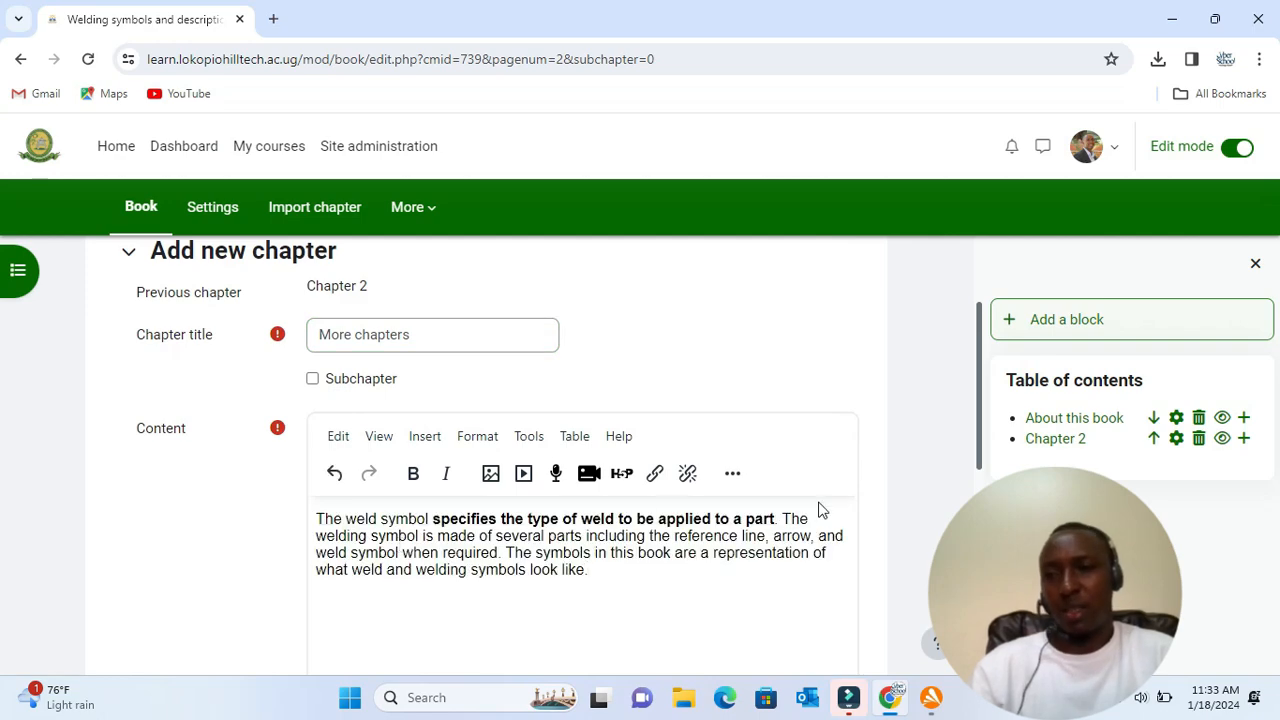
scroll(down, 3)
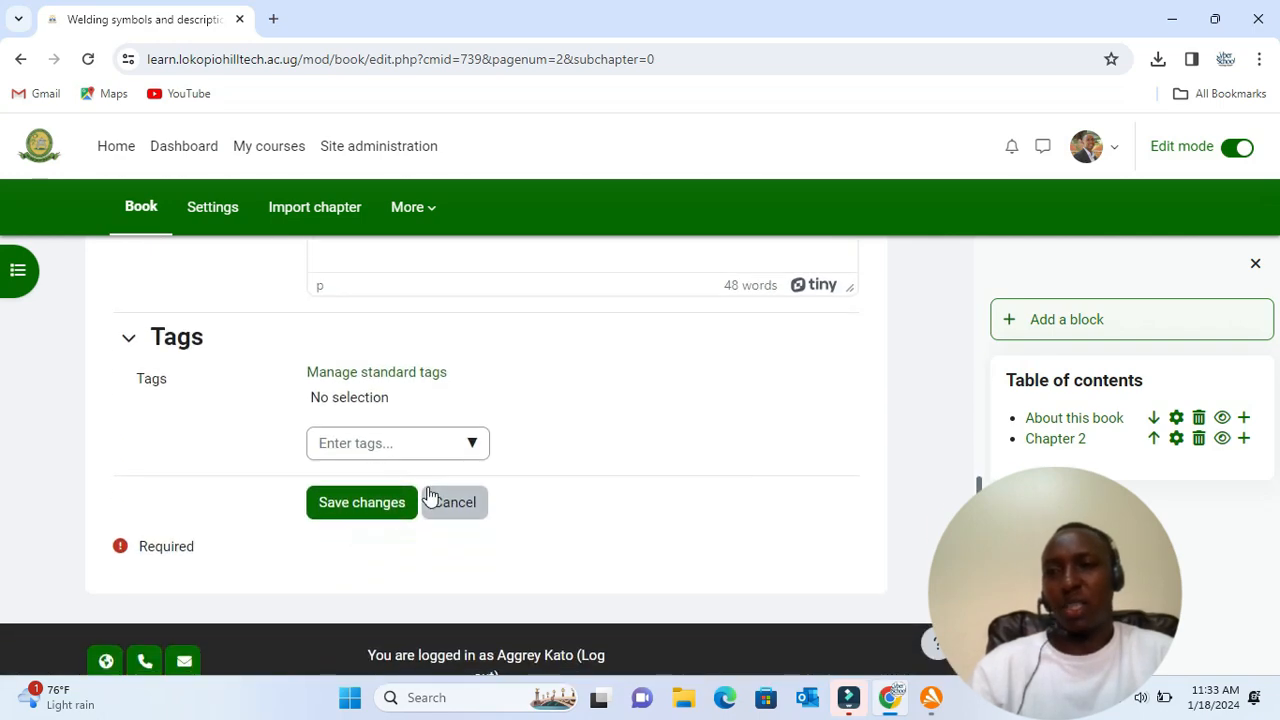
click(361, 502)
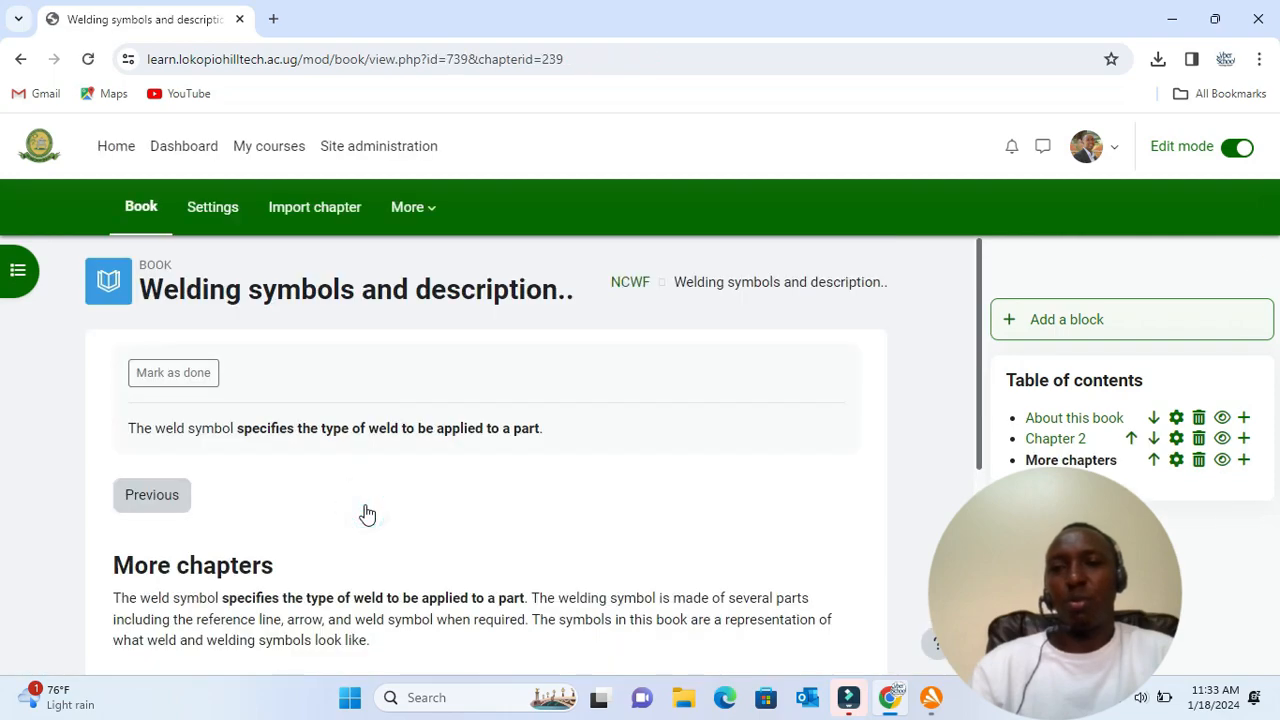
scroll(down, 3)
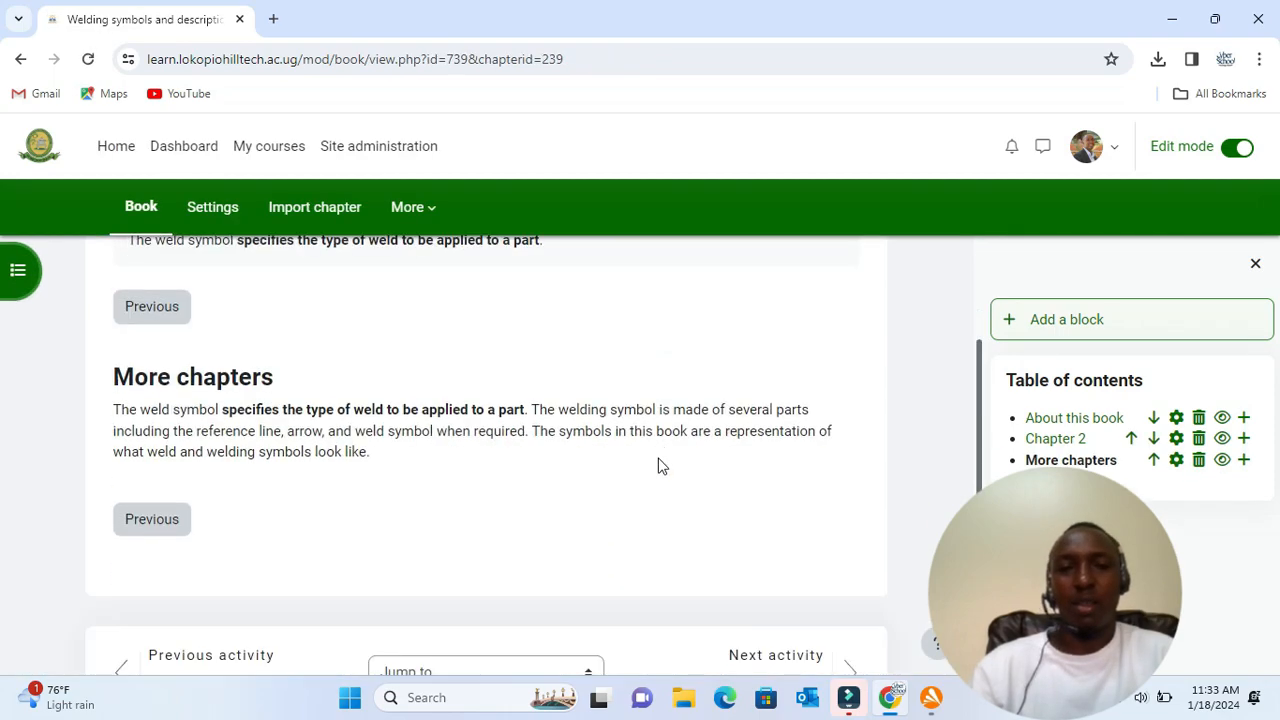
scroll(down, 3)
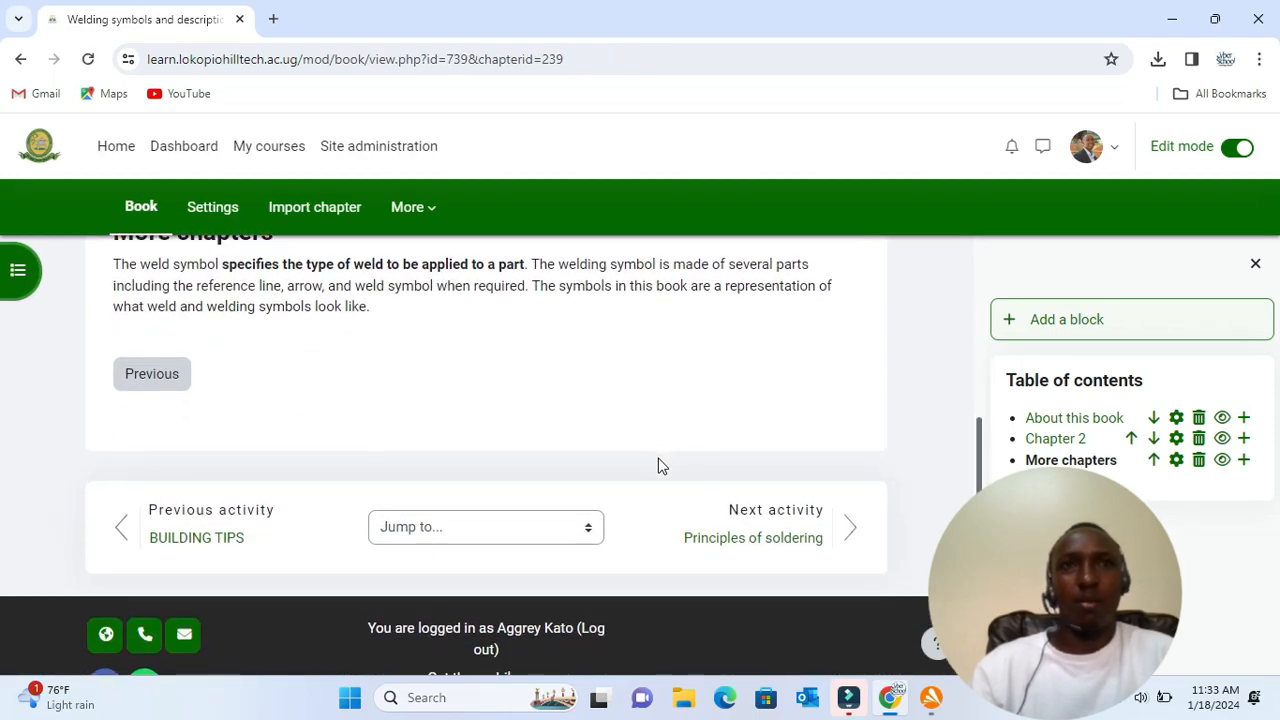
scroll(up, 3)
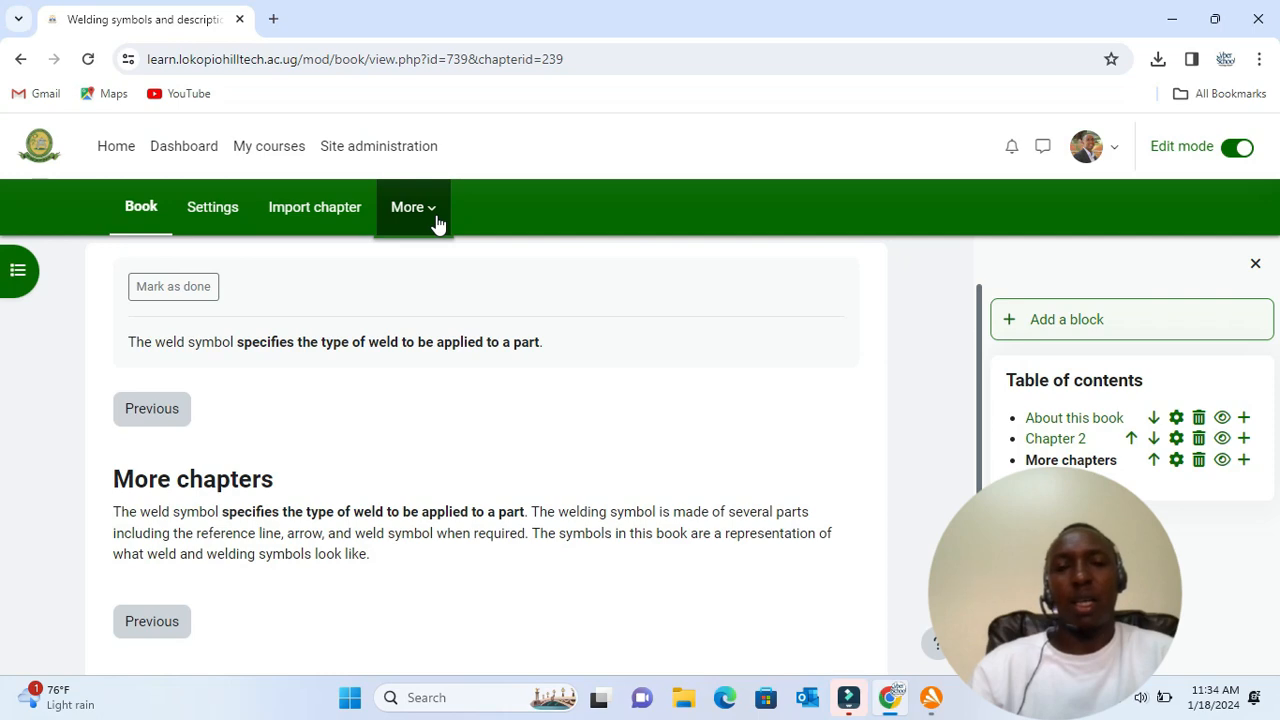
- View the book via More > Print book in a maximised window, scrolling through all chapters
click(411, 207)
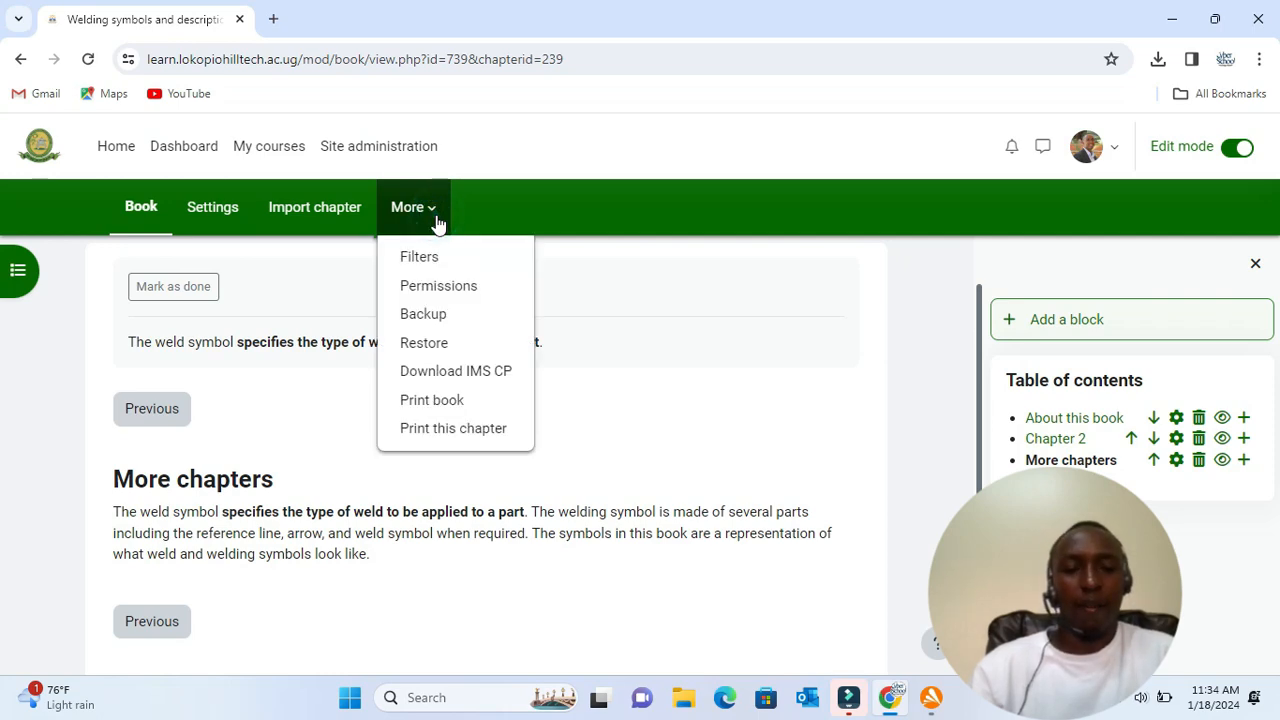
mouse_move(474, 350)
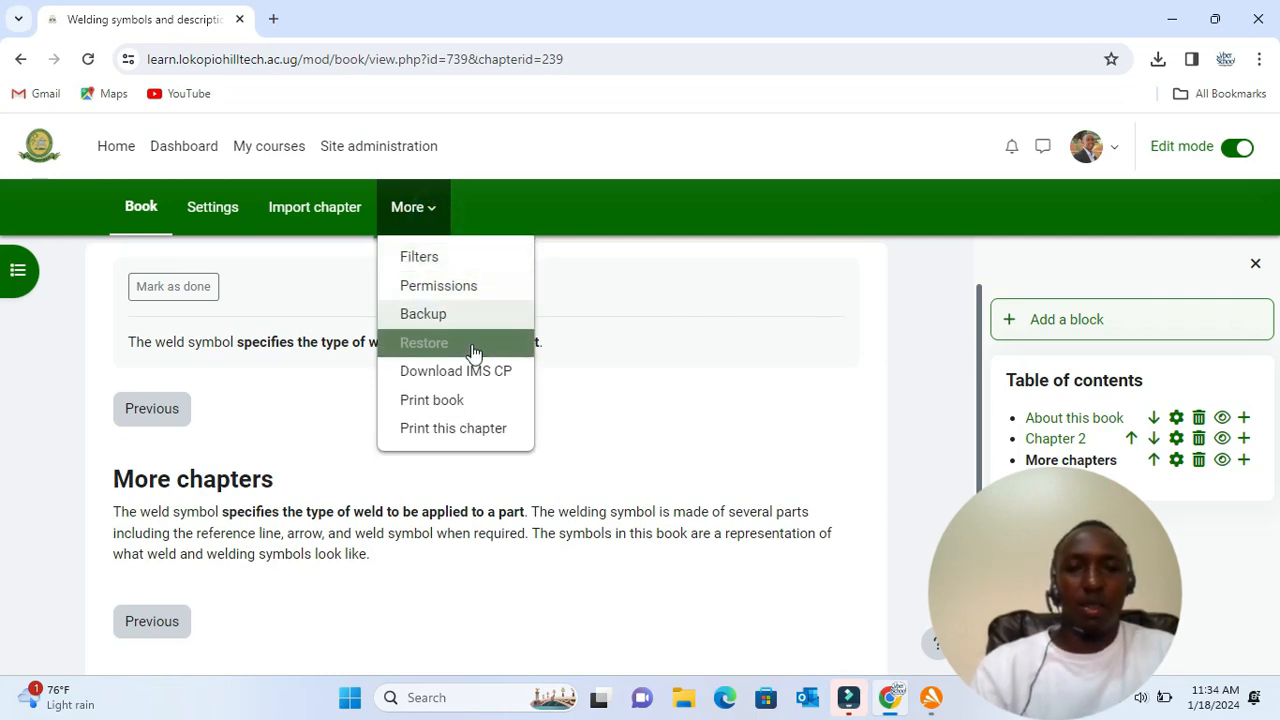
mouse_move(432, 399)
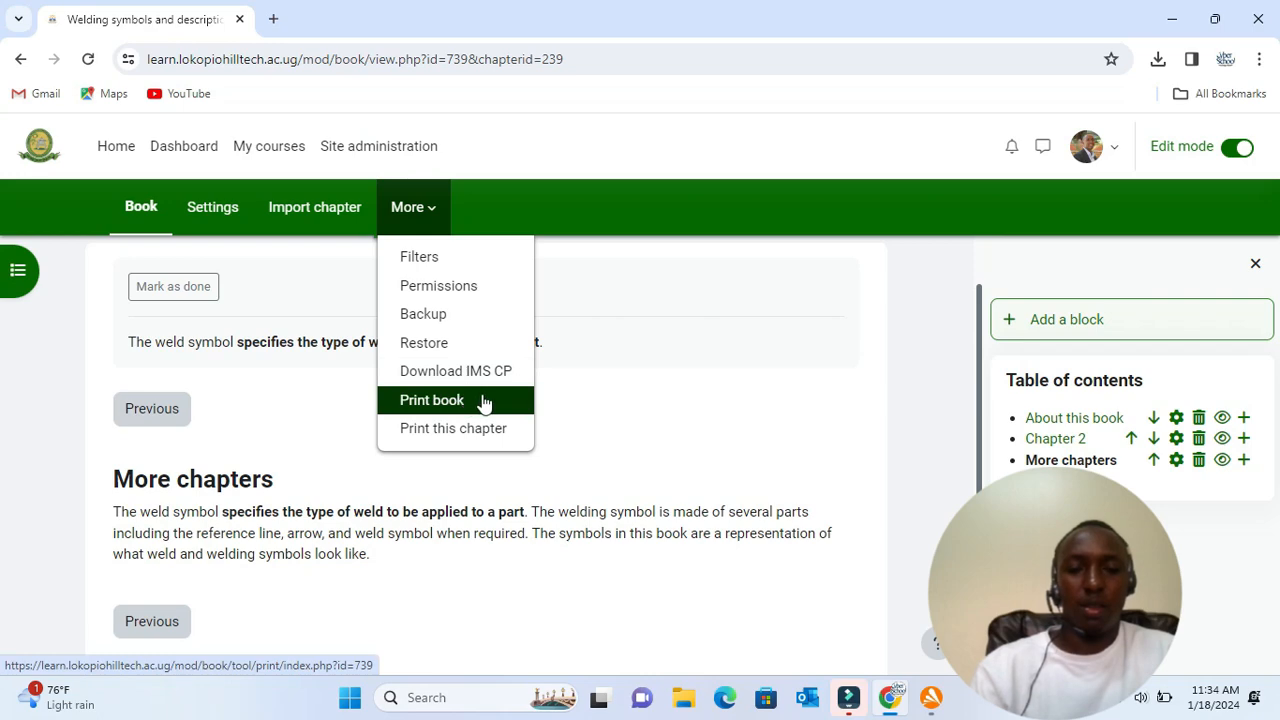
click(431, 399)
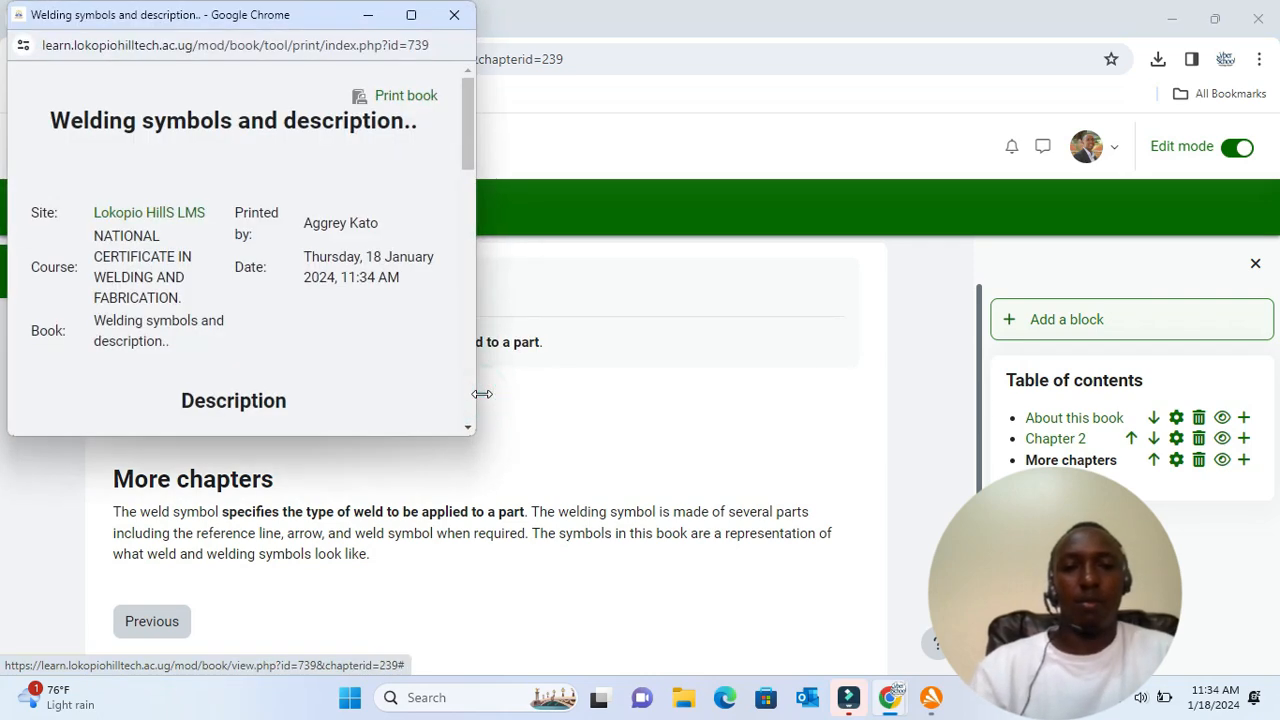
mouse_move(428, 72)
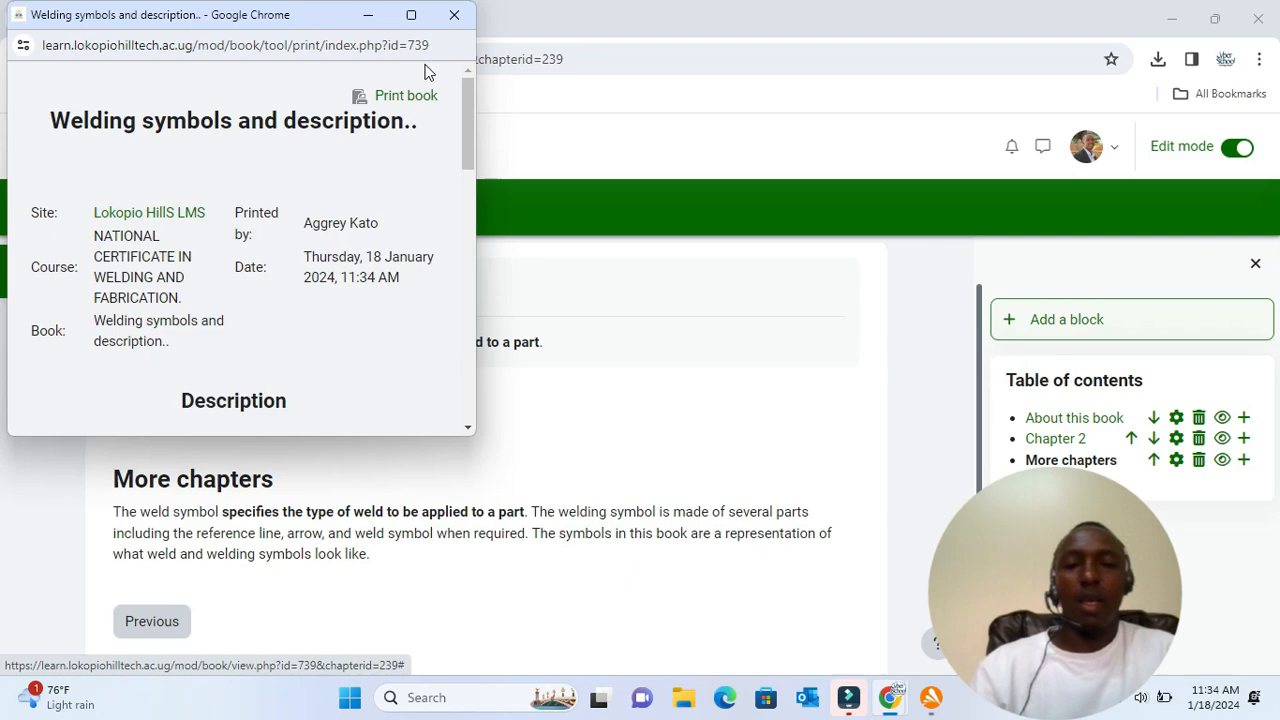
click(410, 15)
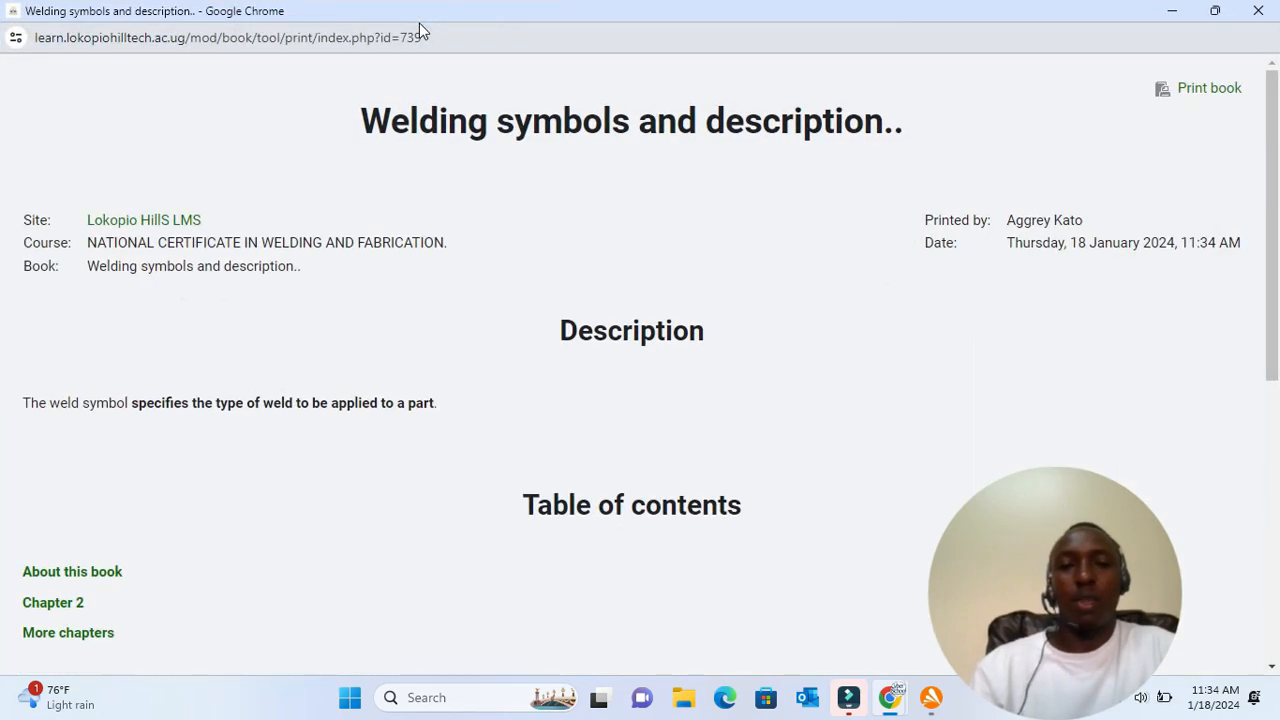
scroll(down, 3)
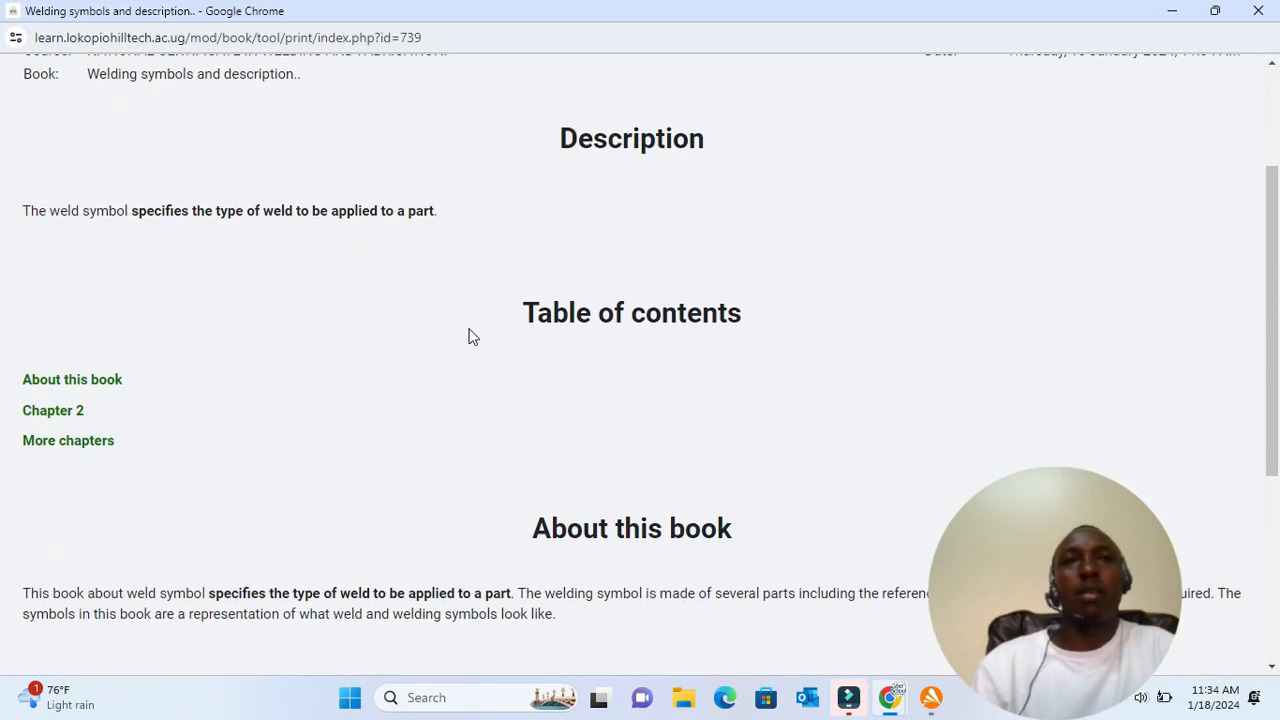
scroll(down, 3)
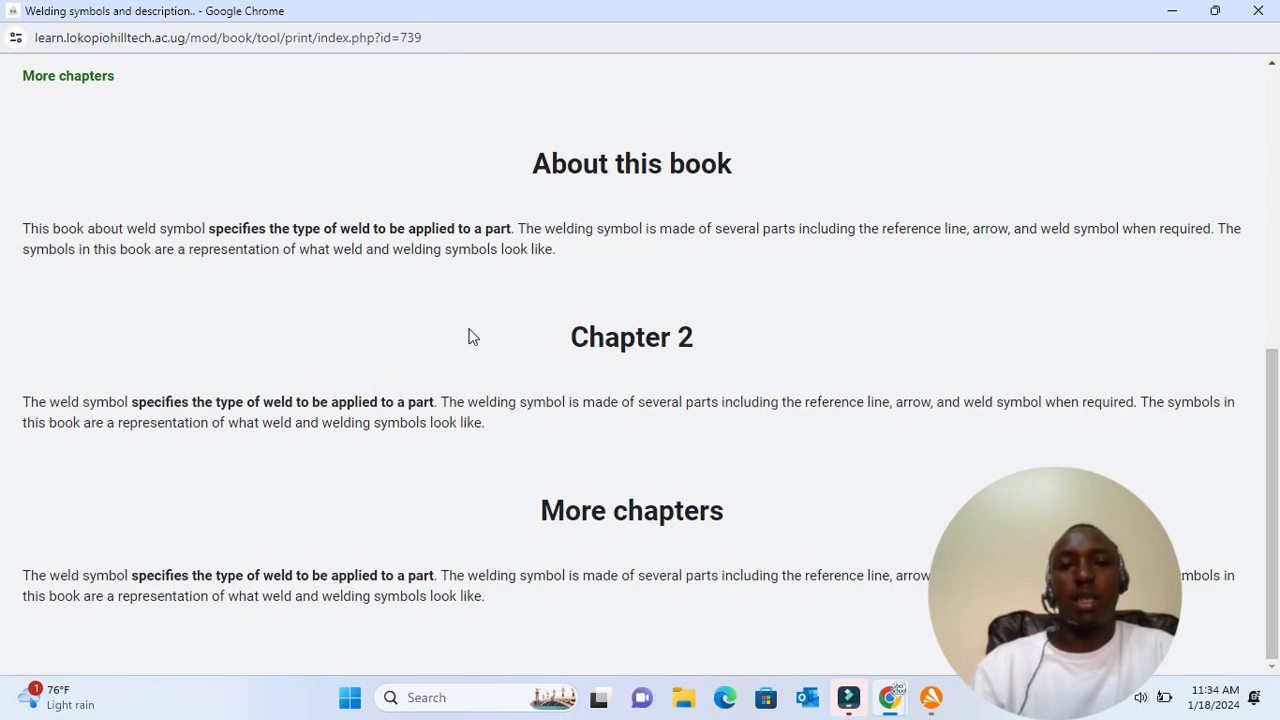
scroll(up, 3)
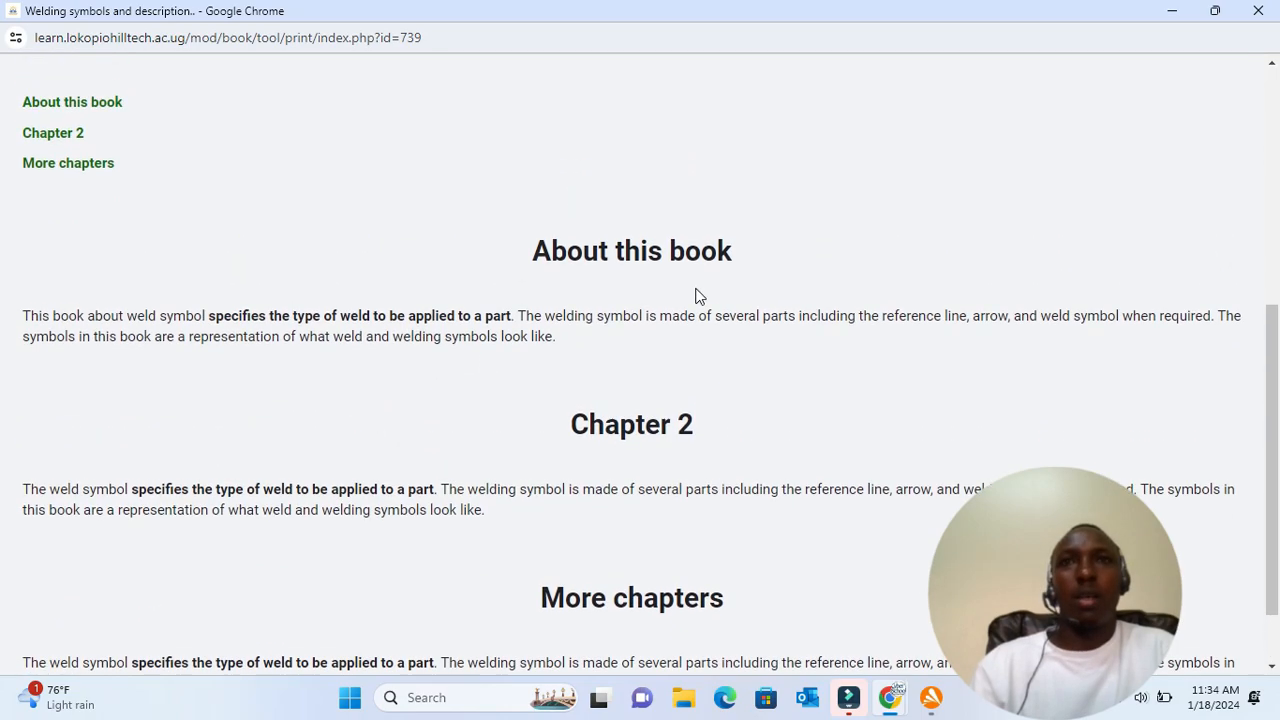